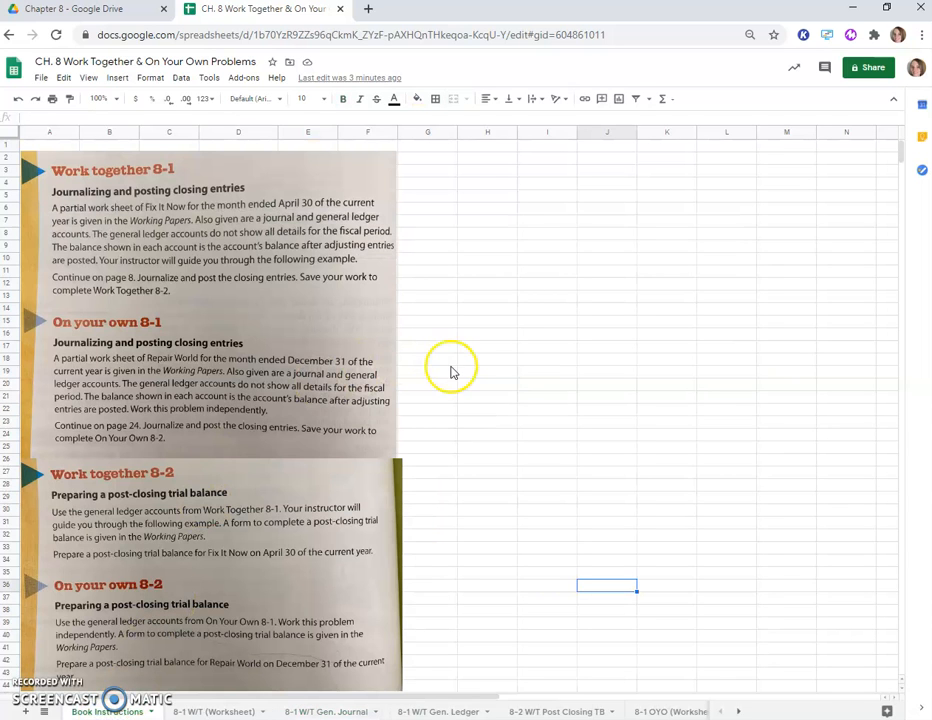
{"action": "mouse_move", "coordinate": [172, 156]}
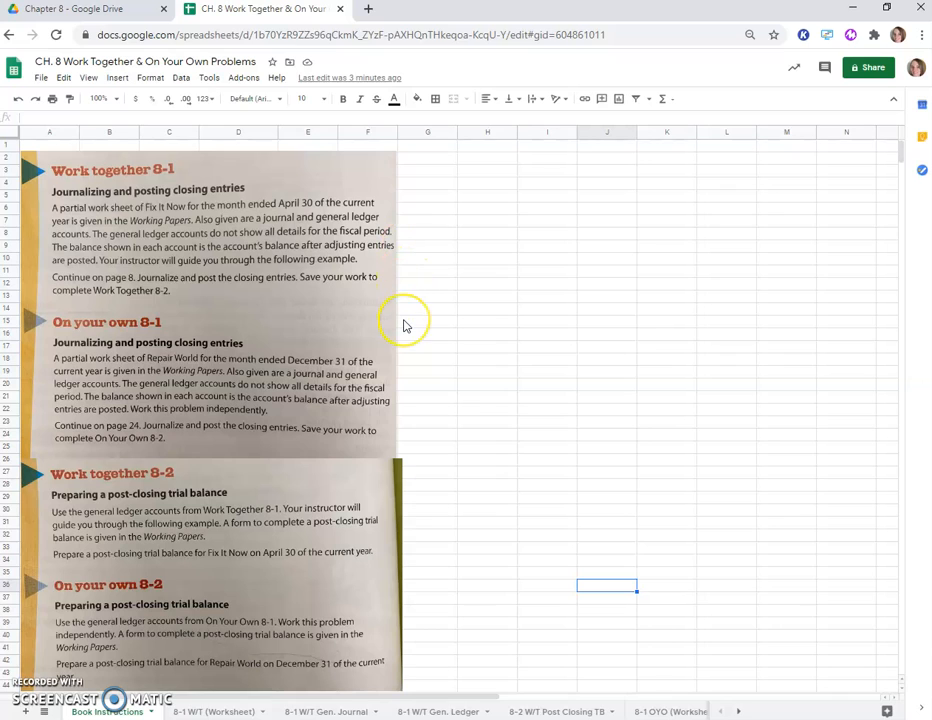
{"action": "mouse_move", "coordinate": [188, 156]}
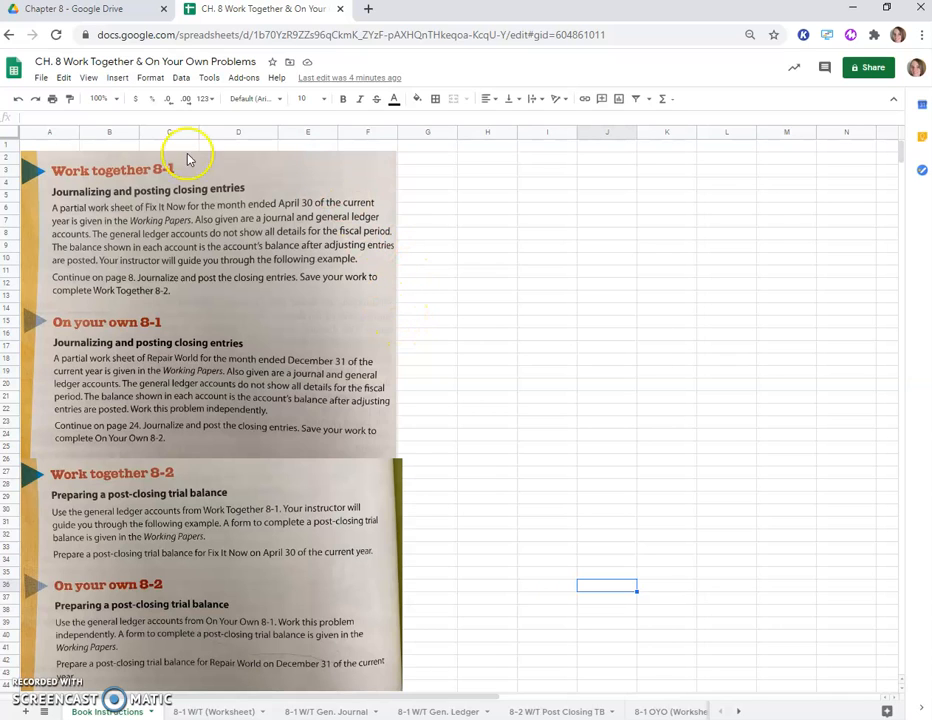
{"action": "mouse_move", "coordinate": [180, 216]}
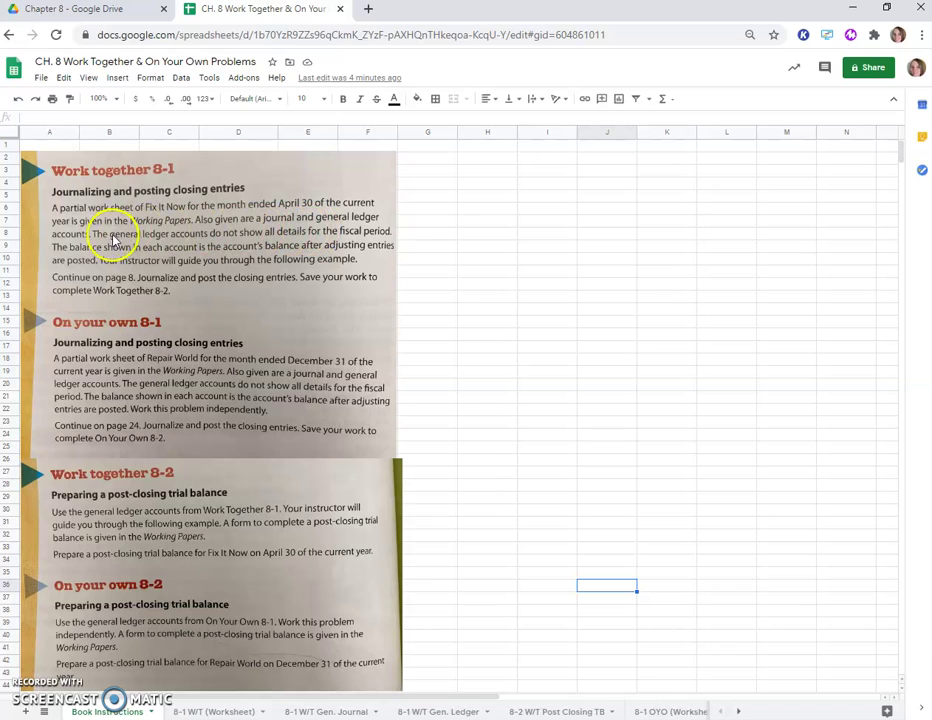
{"action": "mouse_move", "coordinate": [90, 270]}
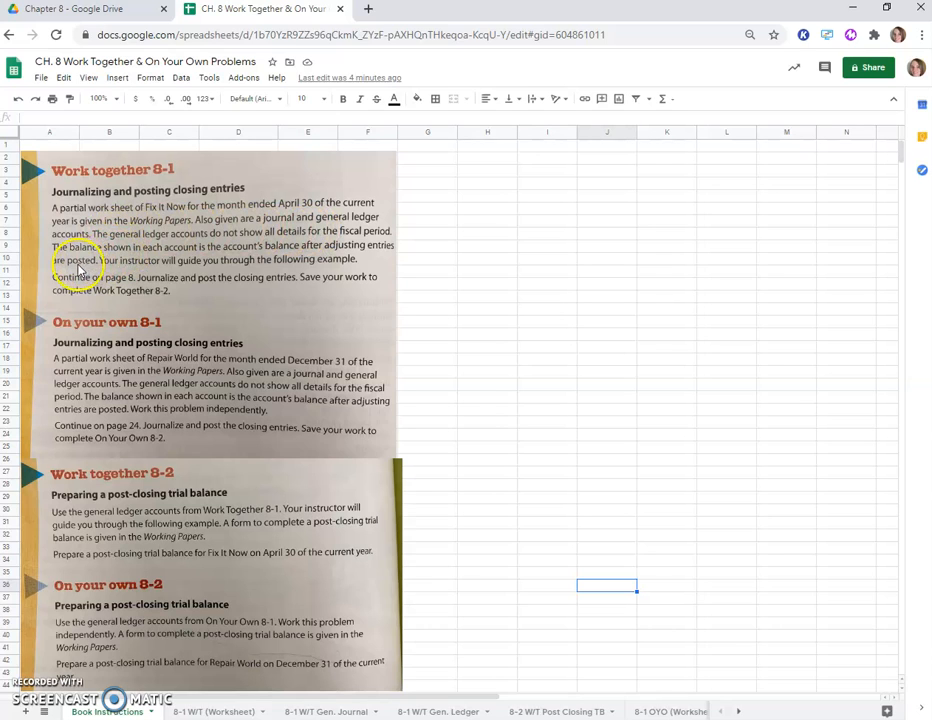
{"action": "mouse_move", "coordinate": [304, 288]}
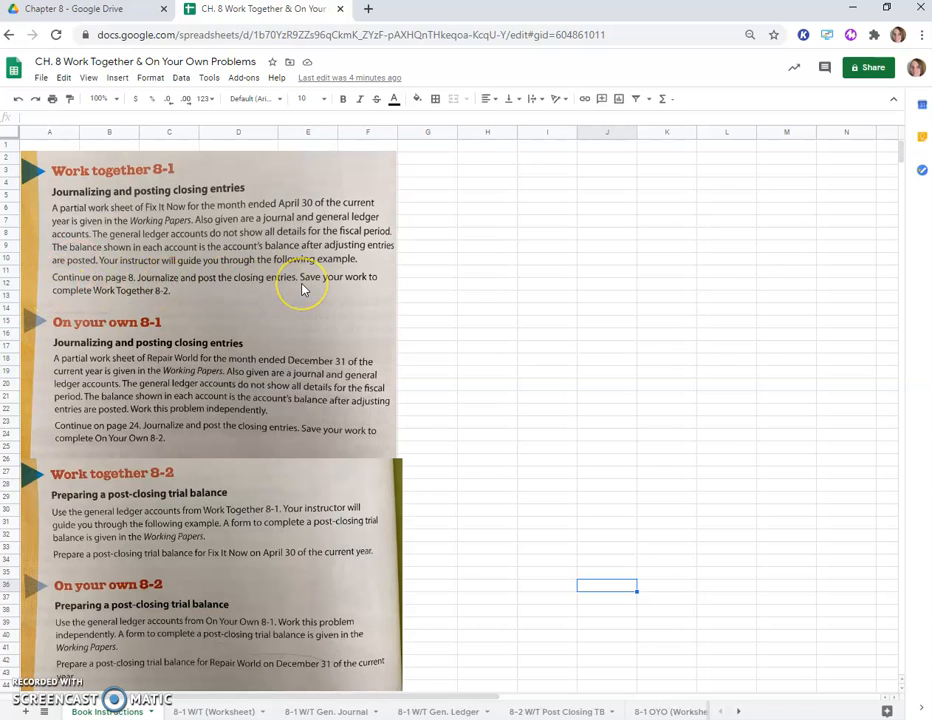
{"action": "mouse_move", "coordinate": [280, 300]}
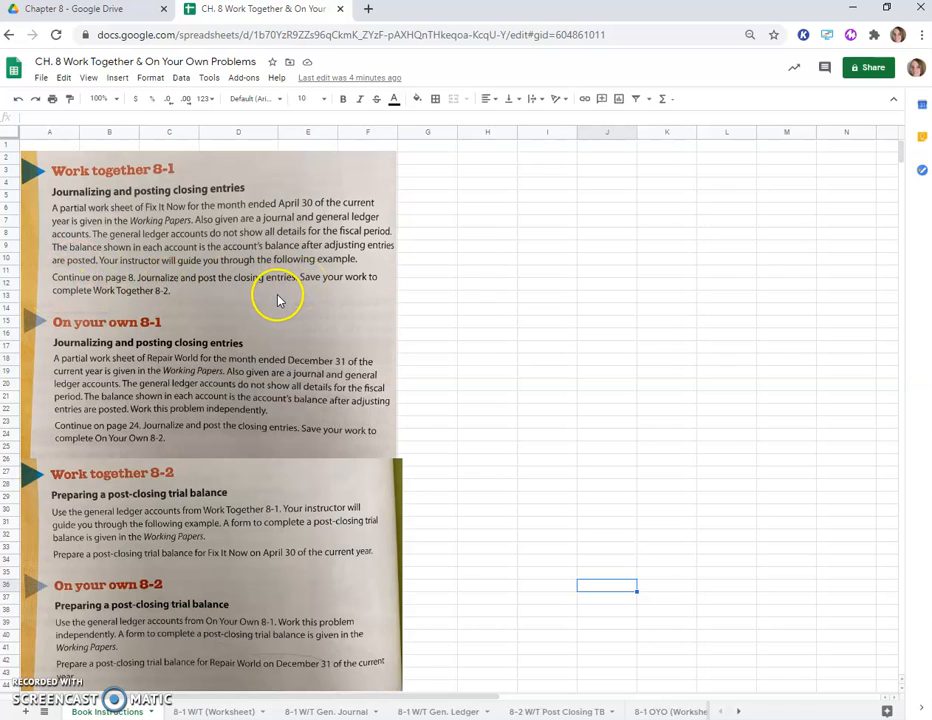
Step: View the Fix It Now worksheet, then bring up the blank general journal page 8
{"action": "left_click", "coordinate": [212, 712]}
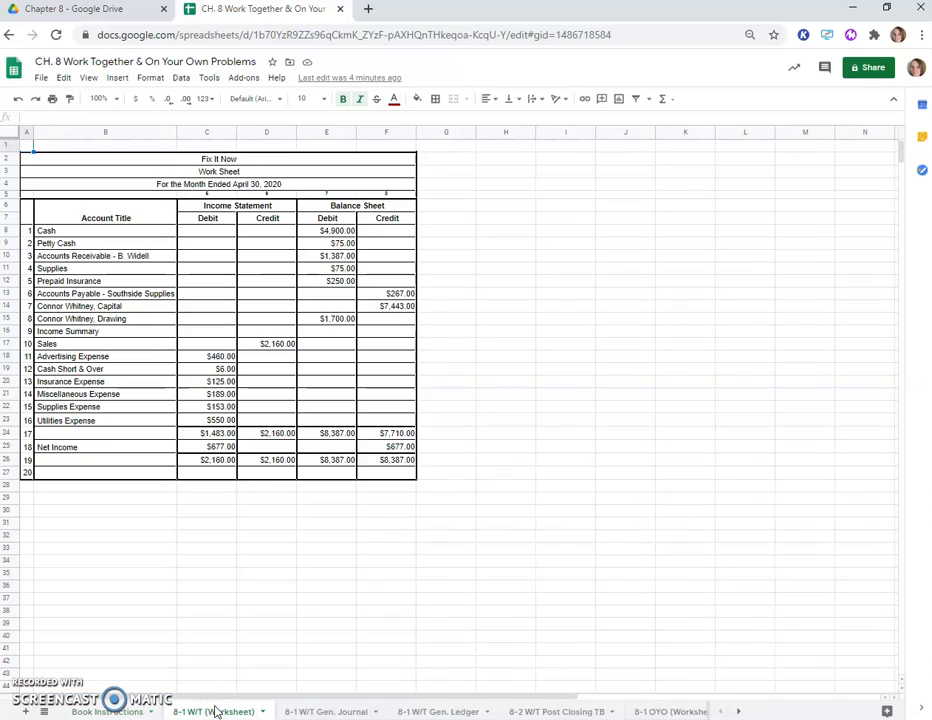
{"action": "mouse_move", "coordinate": [462, 544]}
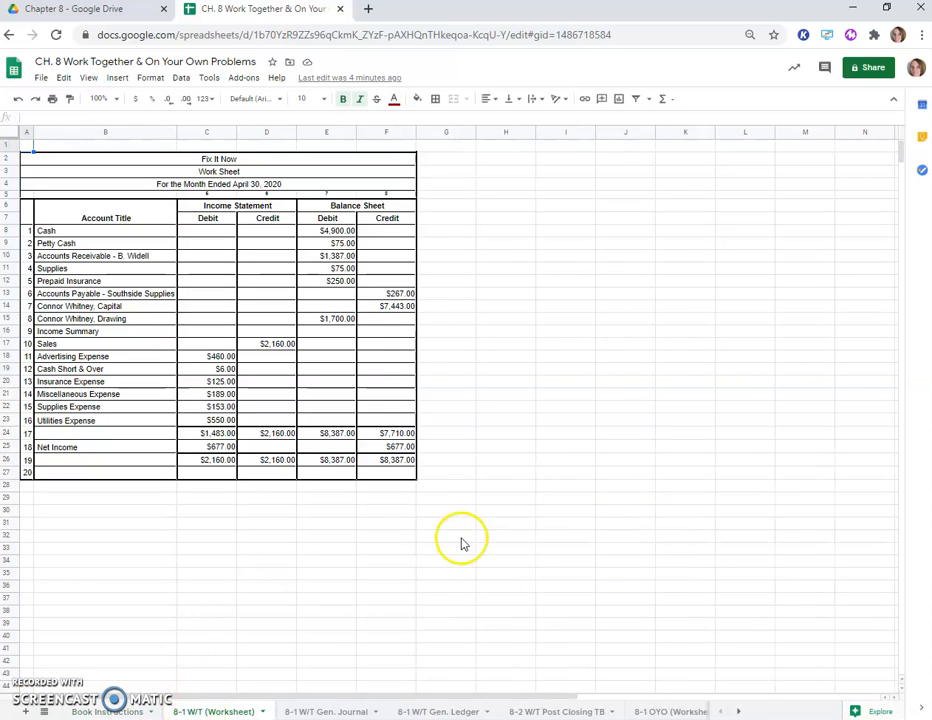
{"action": "mouse_move", "coordinate": [438, 532]}
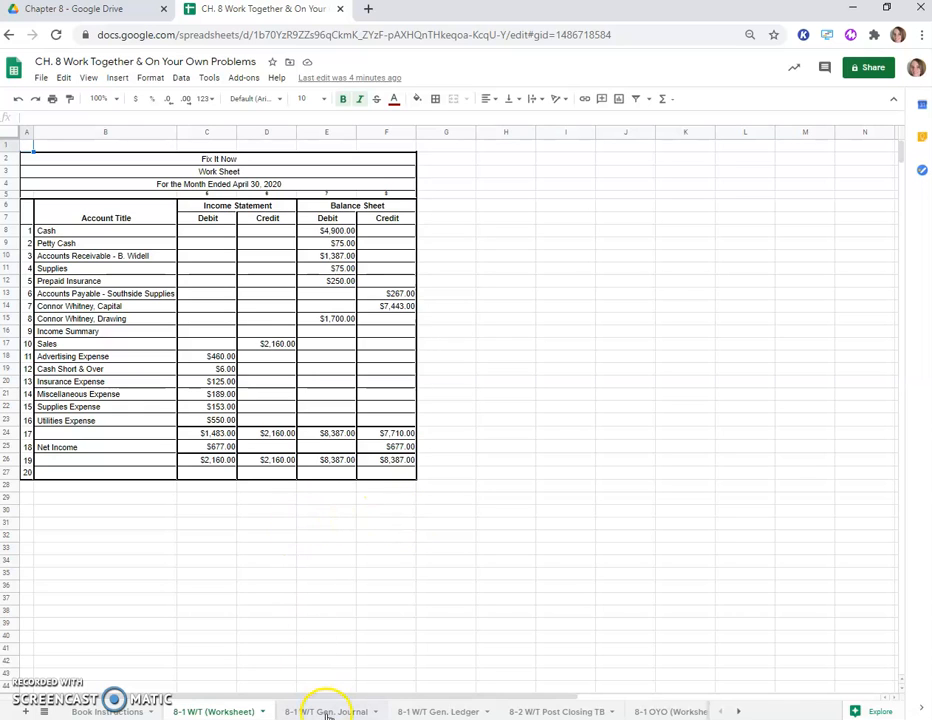
{"action": "left_click", "coordinate": [324, 712]}
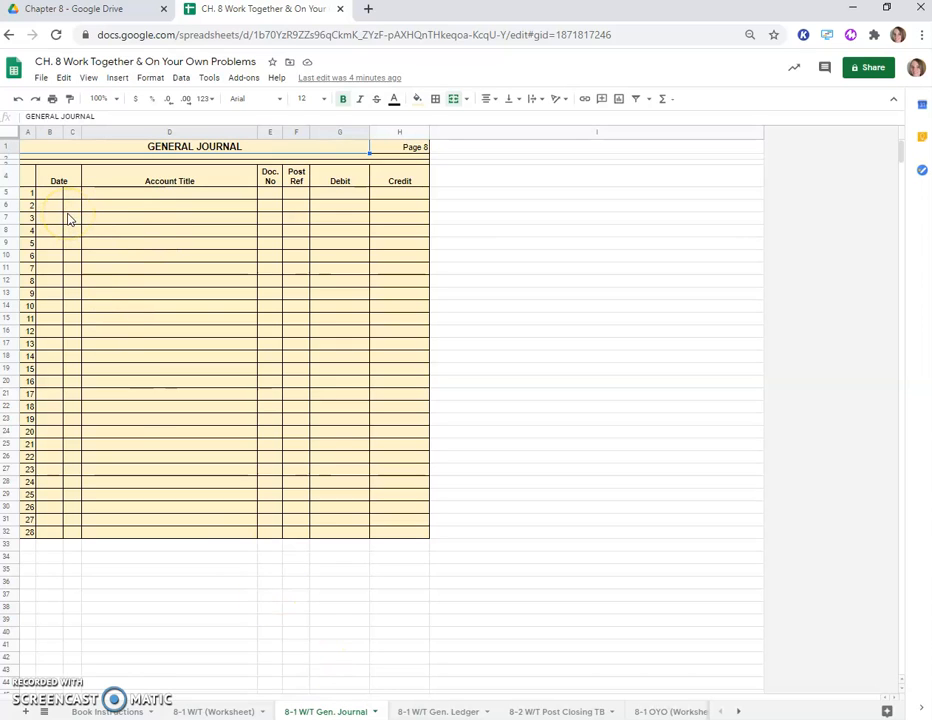
Step: Enter a centred 'Closing Entries' heading on journal line 1, then return to the worksheet
{"action": "left_click", "coordinate": [152, 192]}
{"action": "type", "text": "Closing Entries"}
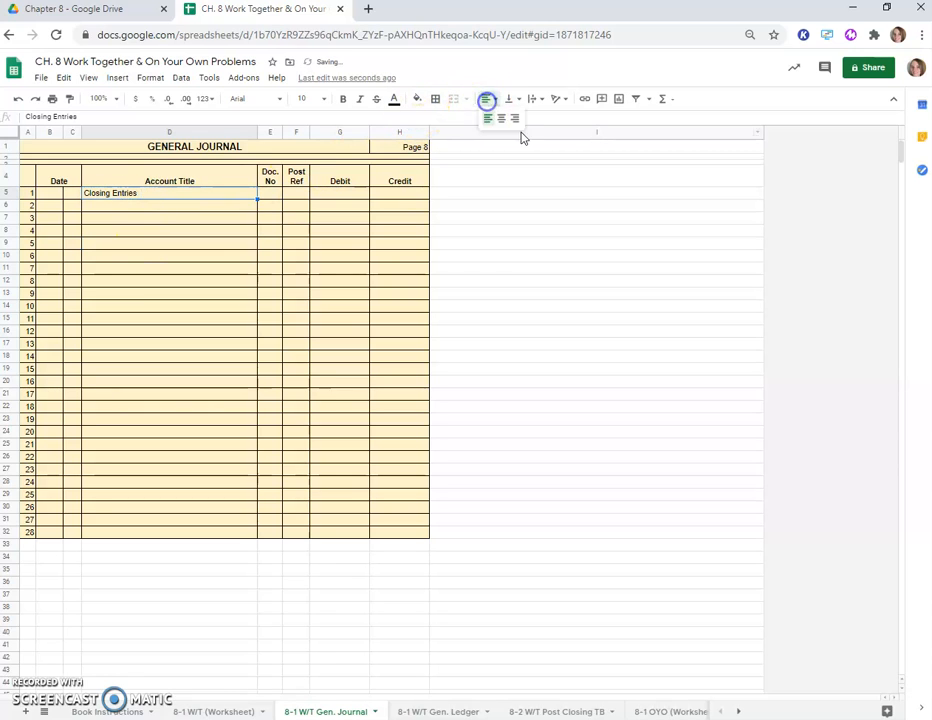
{"action": "left_click", "coordinate": [128, 204]}
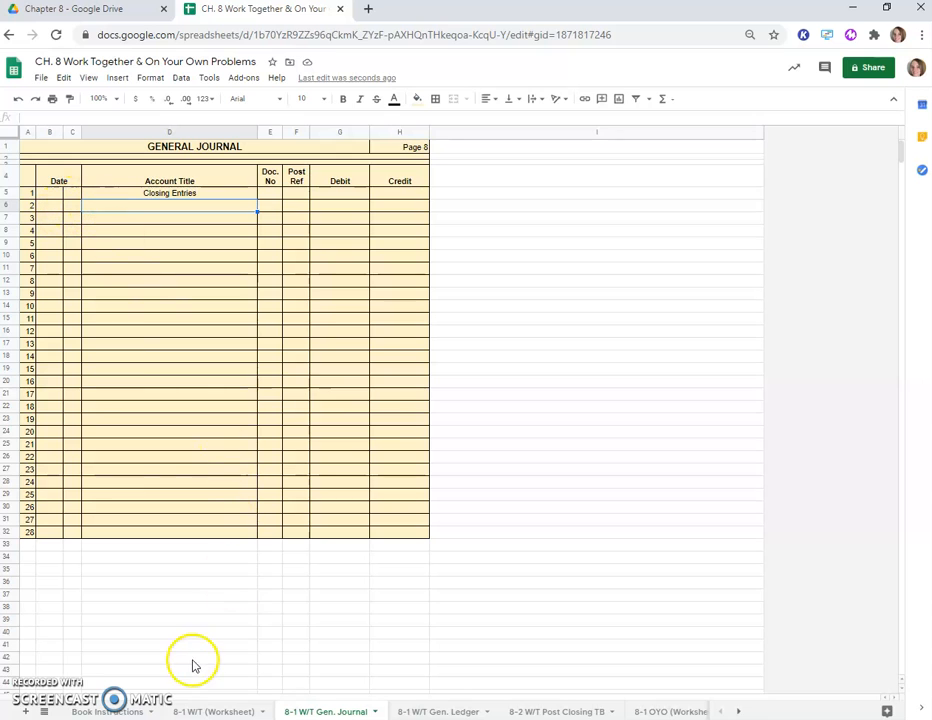
{"action": "left_click", "coordinate": [212, 712]}
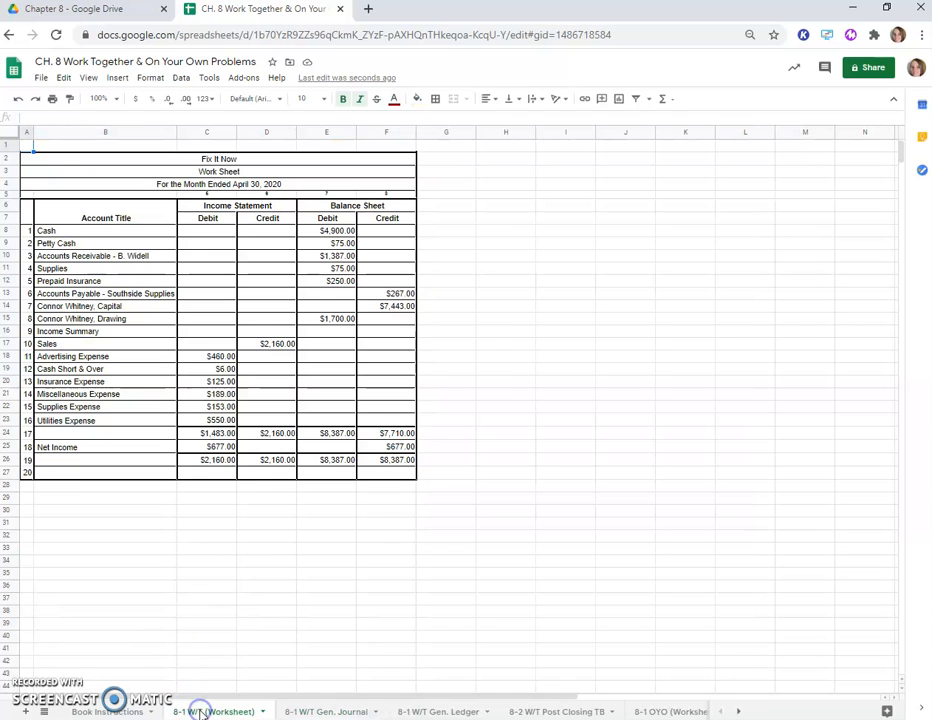
{"action": "left_click", "coordinate": [268, 344]}
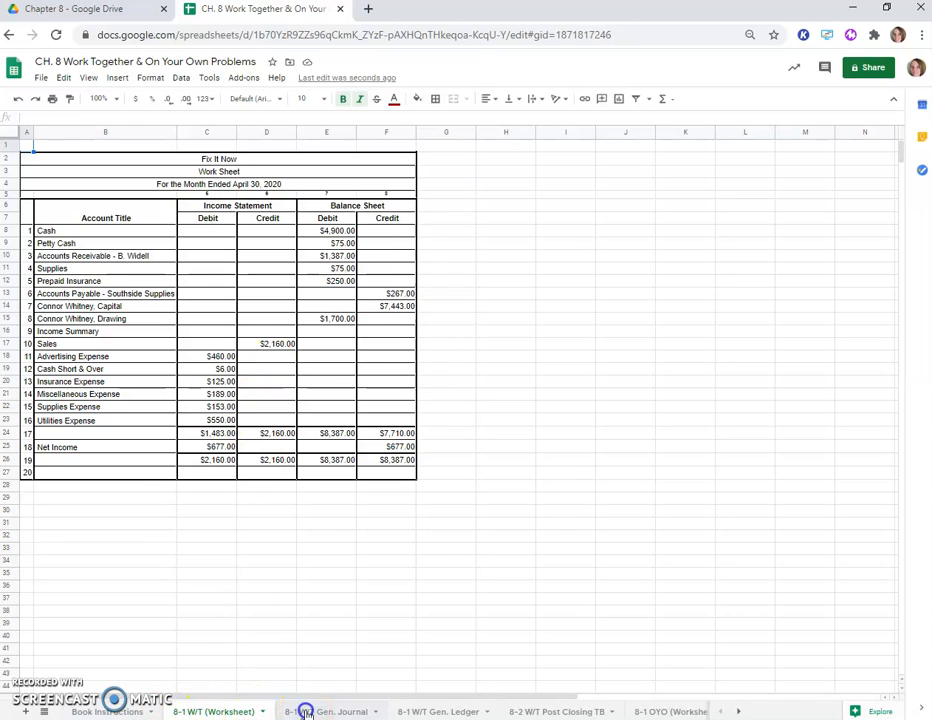
Step: Journal Apr 30, Sales debited with the worksheet's $2,160.00 Sales credit balance
{"action": "left_click", "coordinate": [324, 712]}
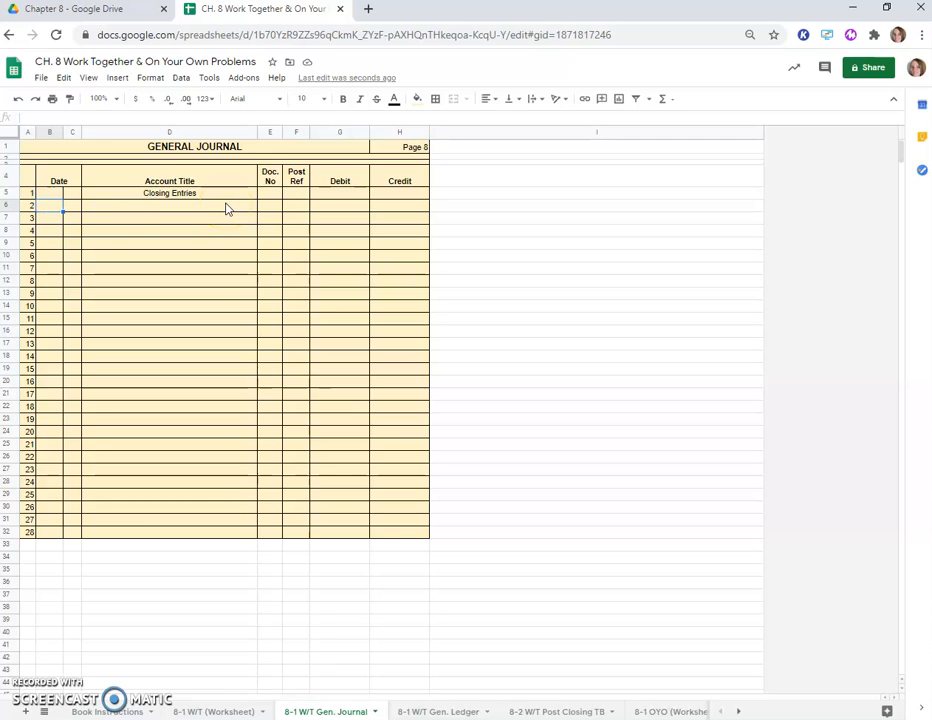
{"action": "type", "text": "Ad"}
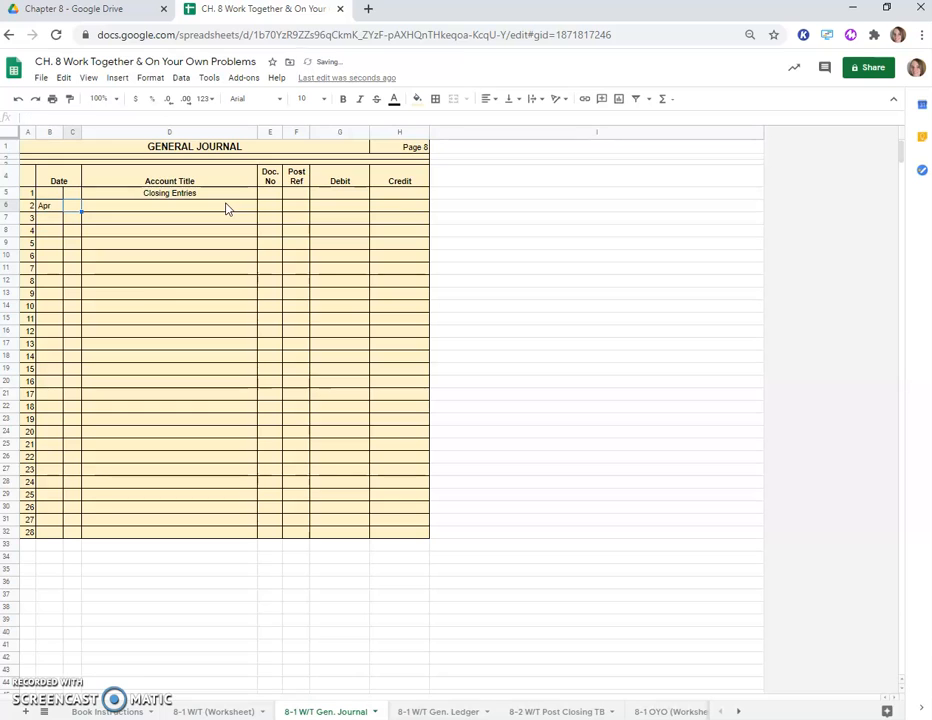
{"action": "type", "text": "30"}
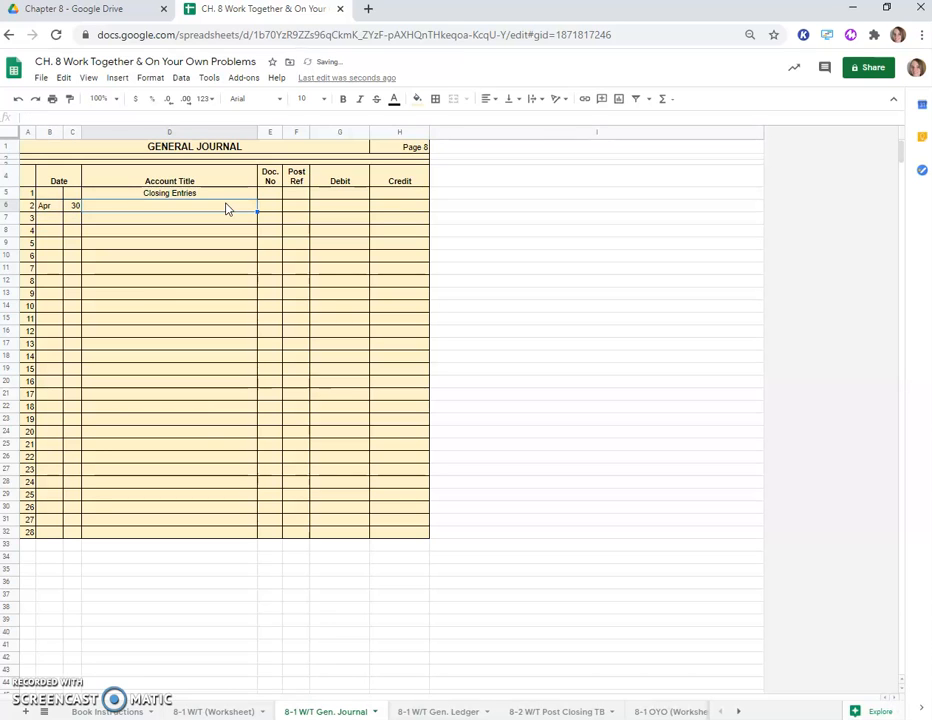
{"action": "type", "text": "Sales"}
{"action": "left_click", "coordinate": [338, 206]}
{"action": "type", "text": "="}
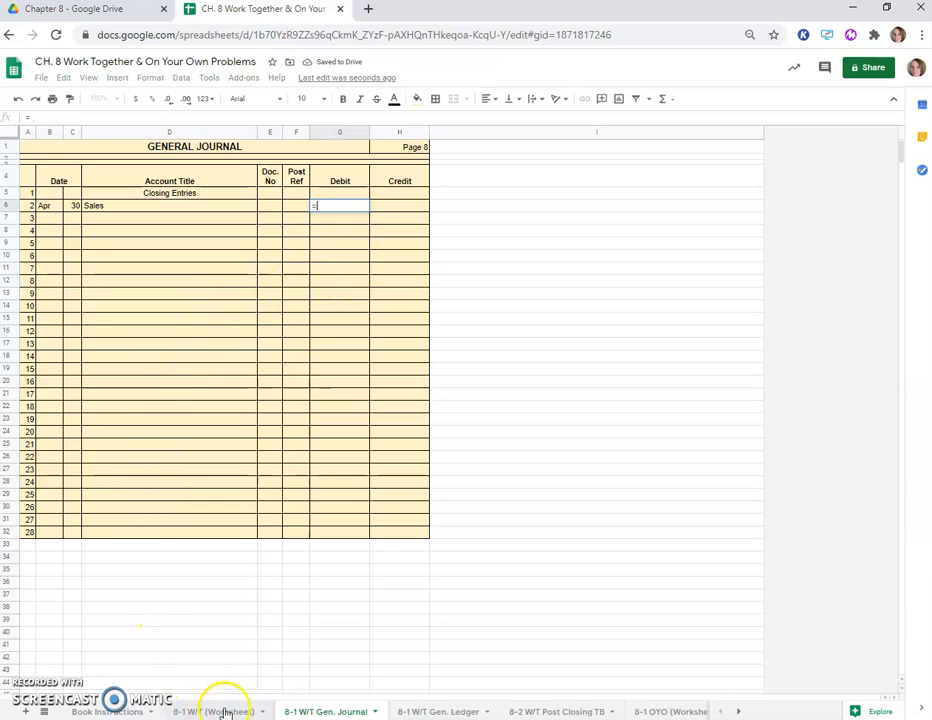
{"action": "left_click", "coordinate": [212, 712]}
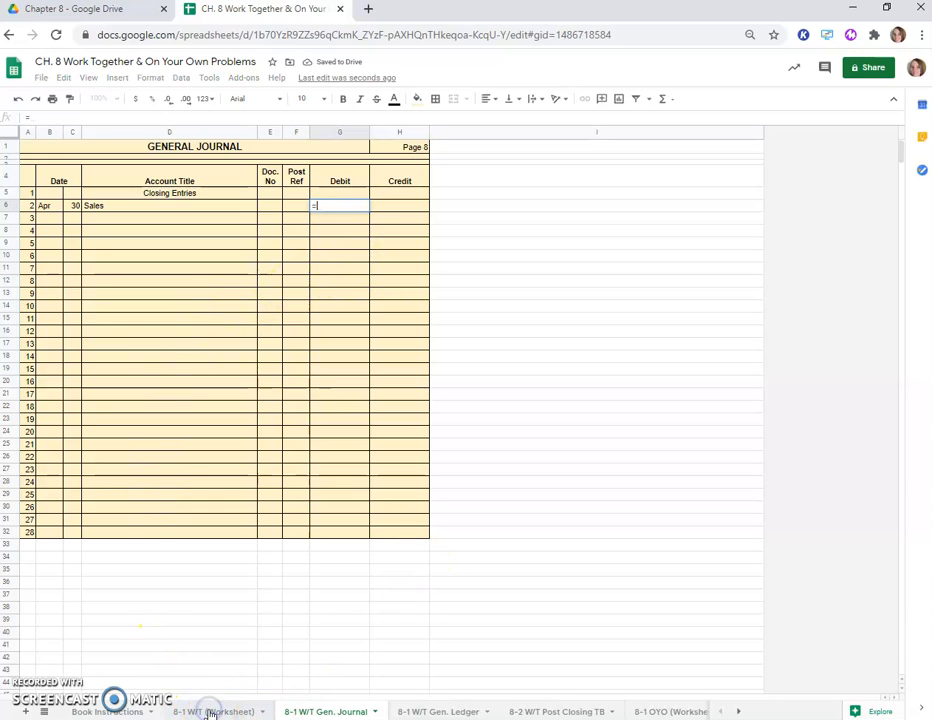
{"action": "left_click", "coordinate": [212, 712]}
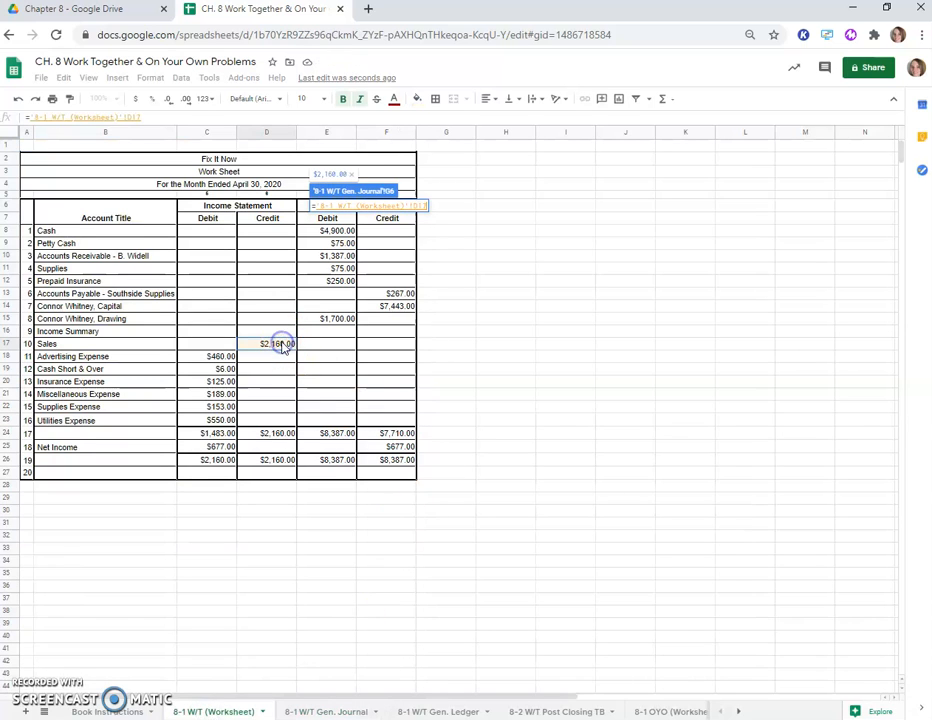
{"action": "left_click", "coordinate": [324, 712]}
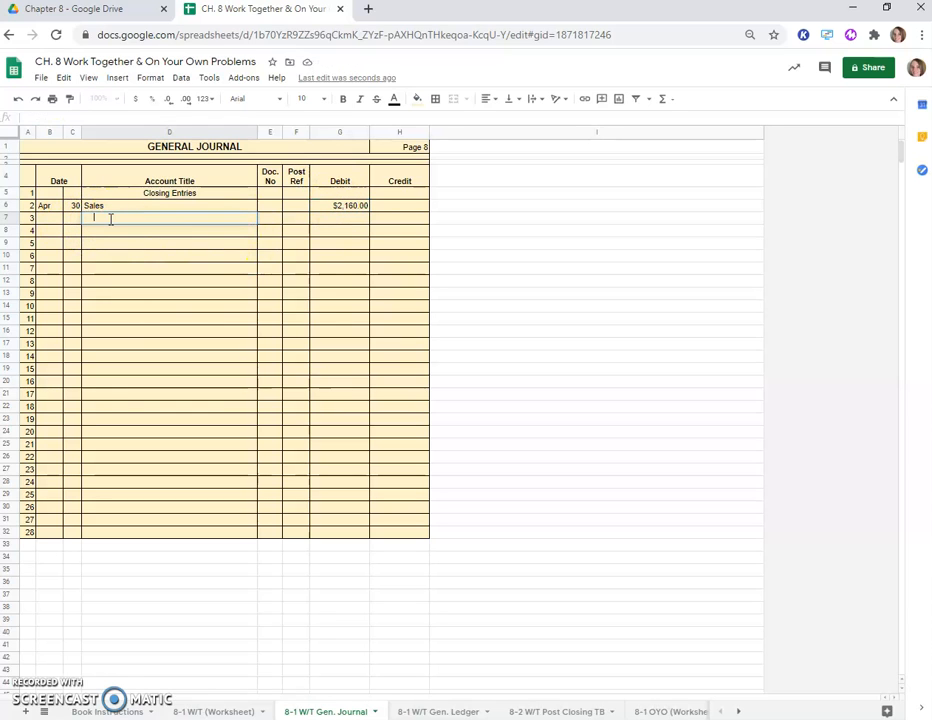
Step: Add indented Income Summary credited $2,160.00 and start the next Apr 30 Income Summary line
{"action": "type", "text": "Income Summary"}
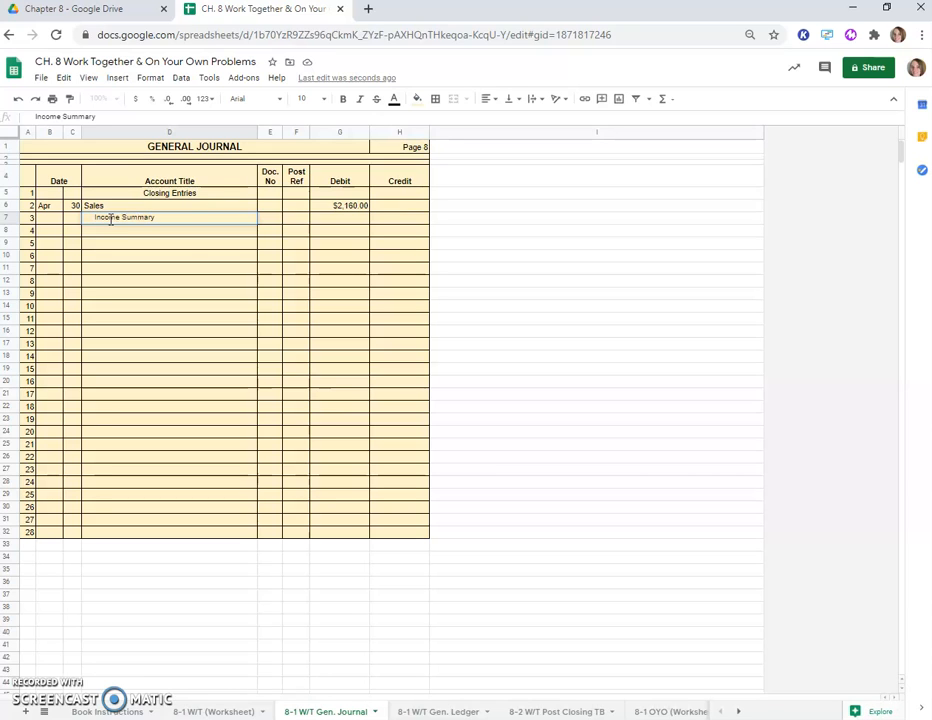
{"action": "left_click", "coordinate": [400, 218]}
{"action": "type", "text": "$2,160.00"}
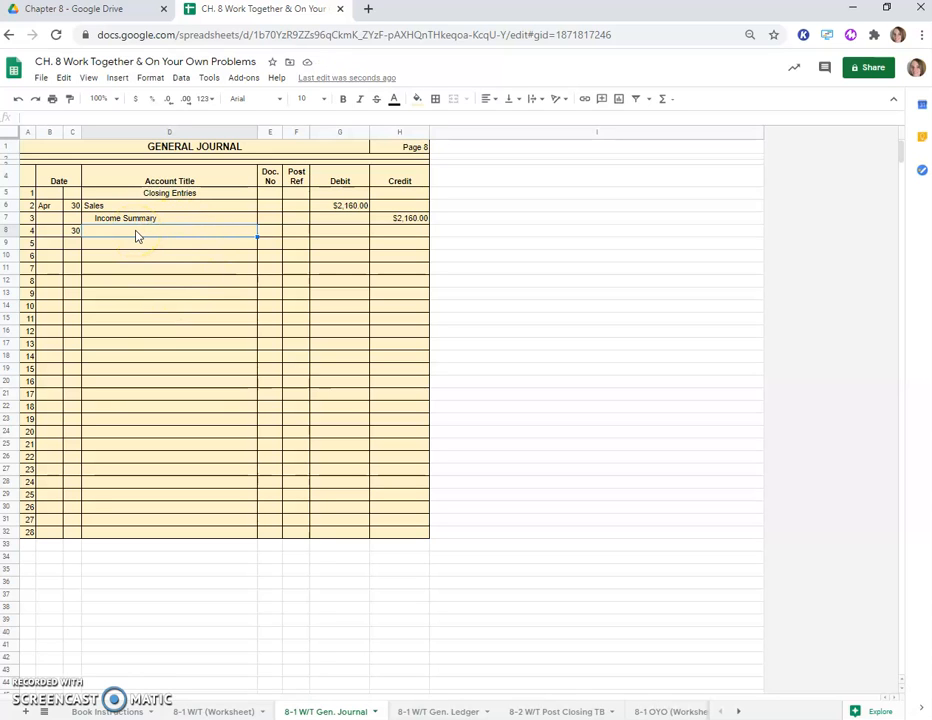
{"action": "type", "text": "In"}
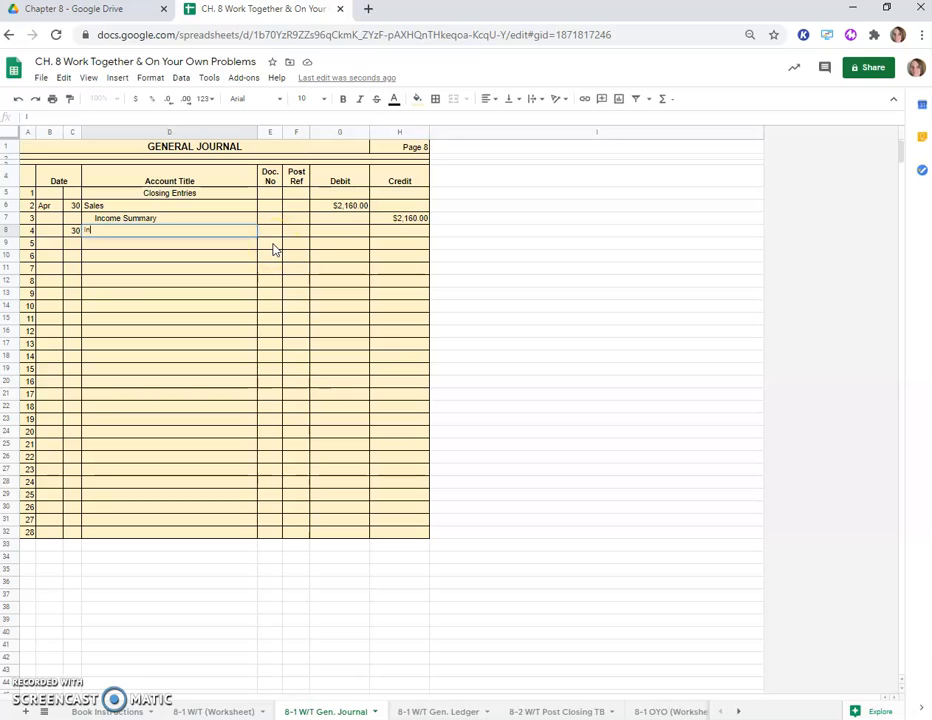
{"action": "type", "text": "Income Summary"}
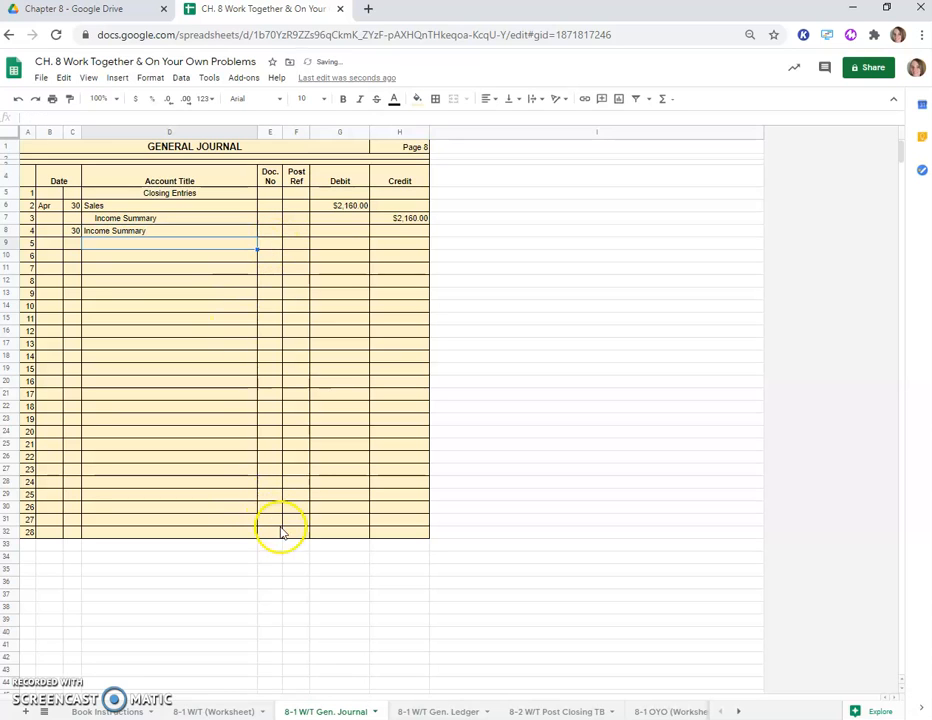
{"action": "mouse_move", "coordinate": [160, 376]}
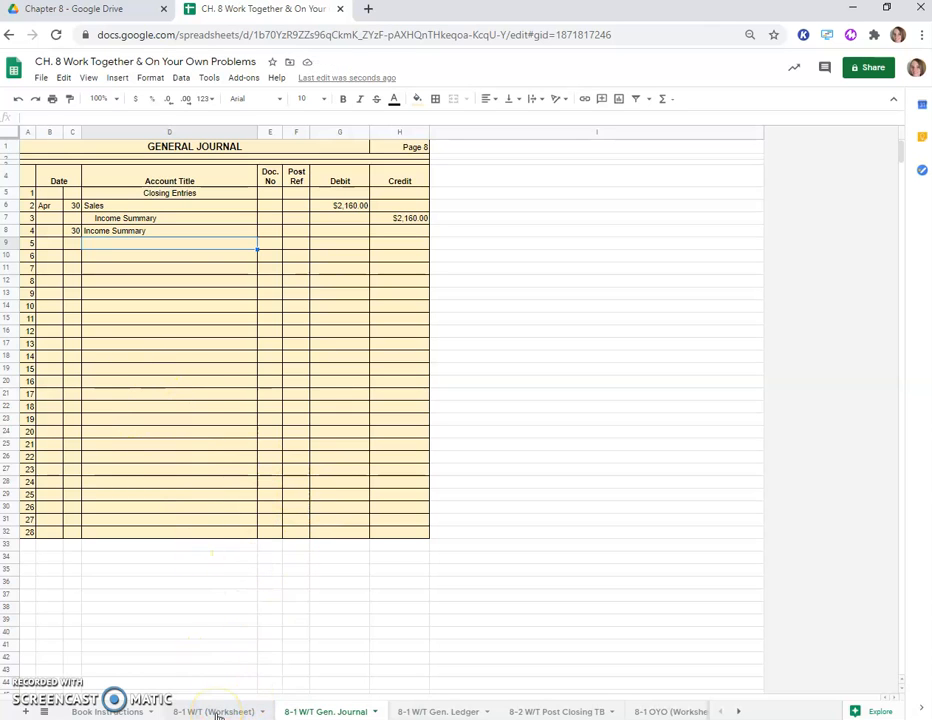
Step: List Income Summary and the six expense accounts, Advertising through Utilities Expense, indented as credits
{"action": "left_click", "coordinate": [212, 712]}
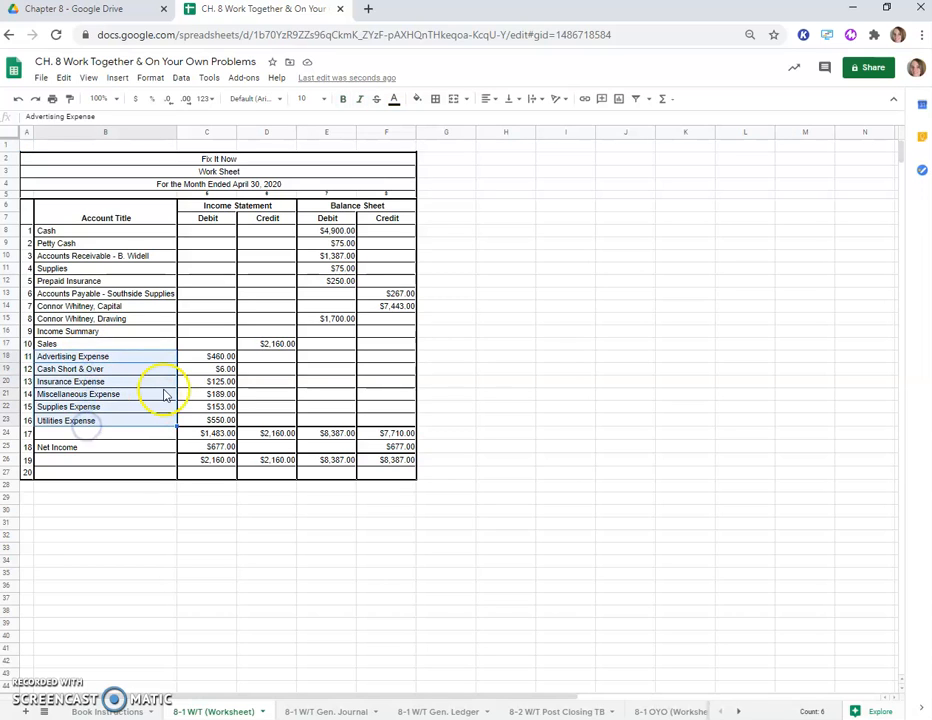
{"action": "mouse_move", "coordinate": [170, 570]}
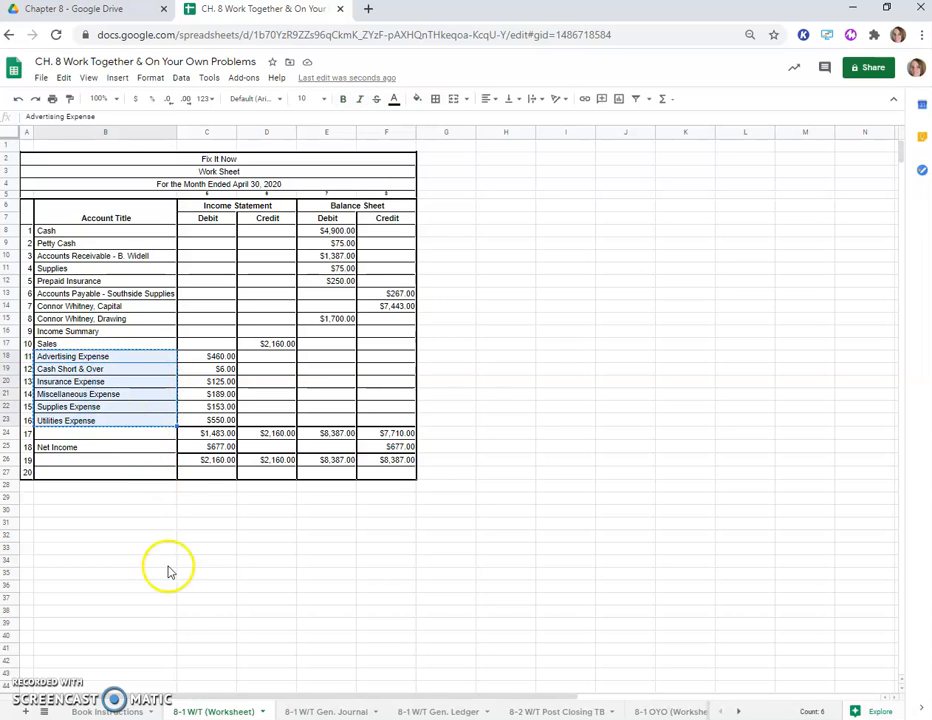
{"action": "left_click", "coordinate": [324, 712]}
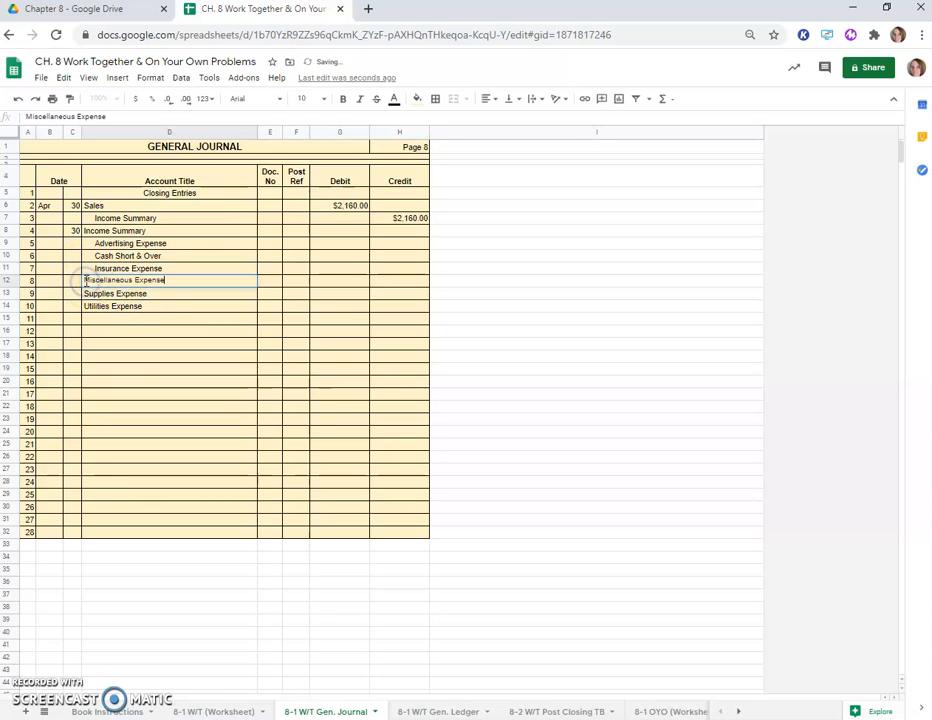
{"action": "left_click", "coordinate": [120, 292]}
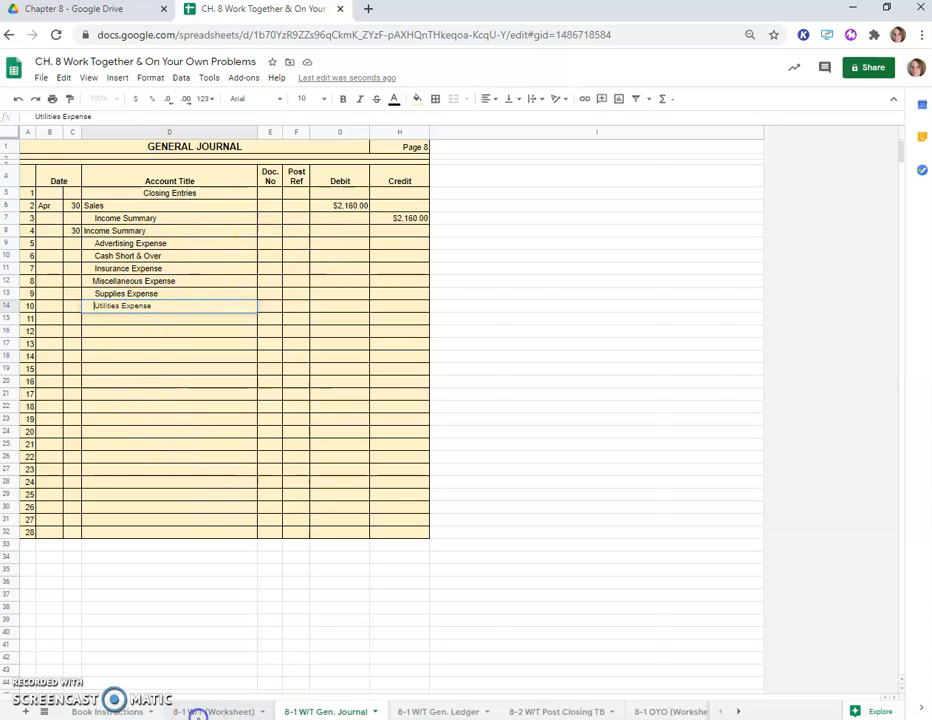
{"action": "left_click", "coordinate": [218, 712]}
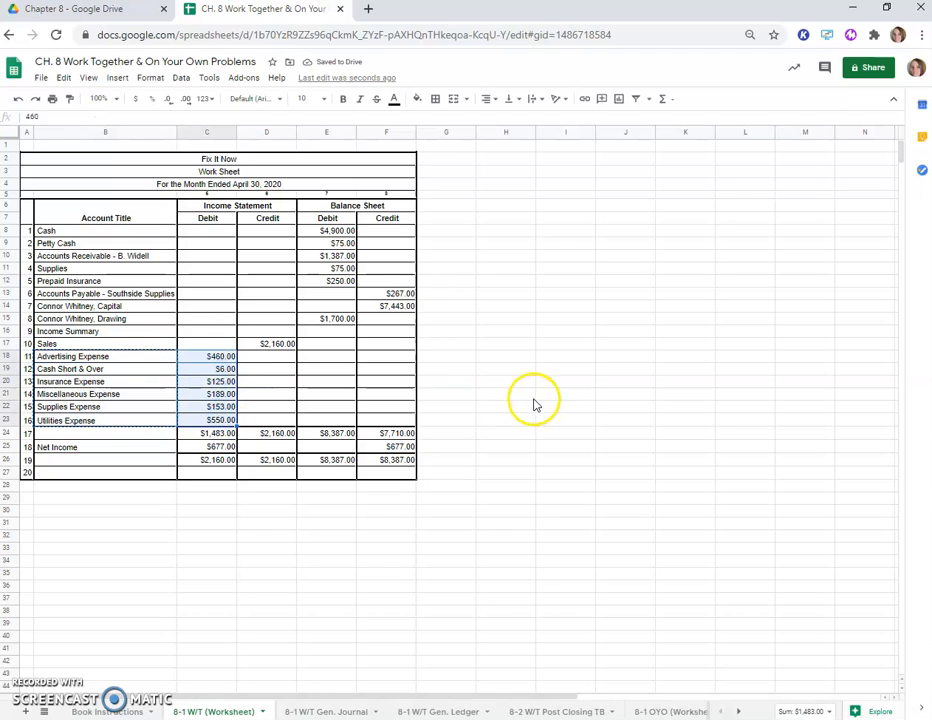
Step: Paste the six expense credits from the worksheet and debit Income Summary with their =SUM total, $1,483.00
{"action": "left_click", "coordinate": [324, 712]}
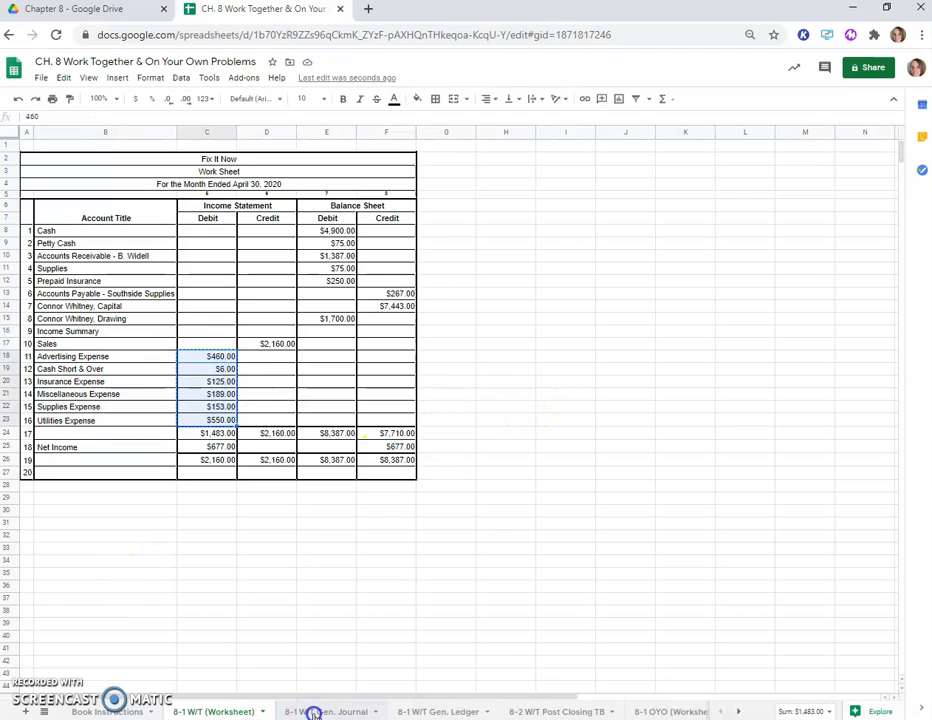
{"action": "left_click", "coordinate": [324, 712]}
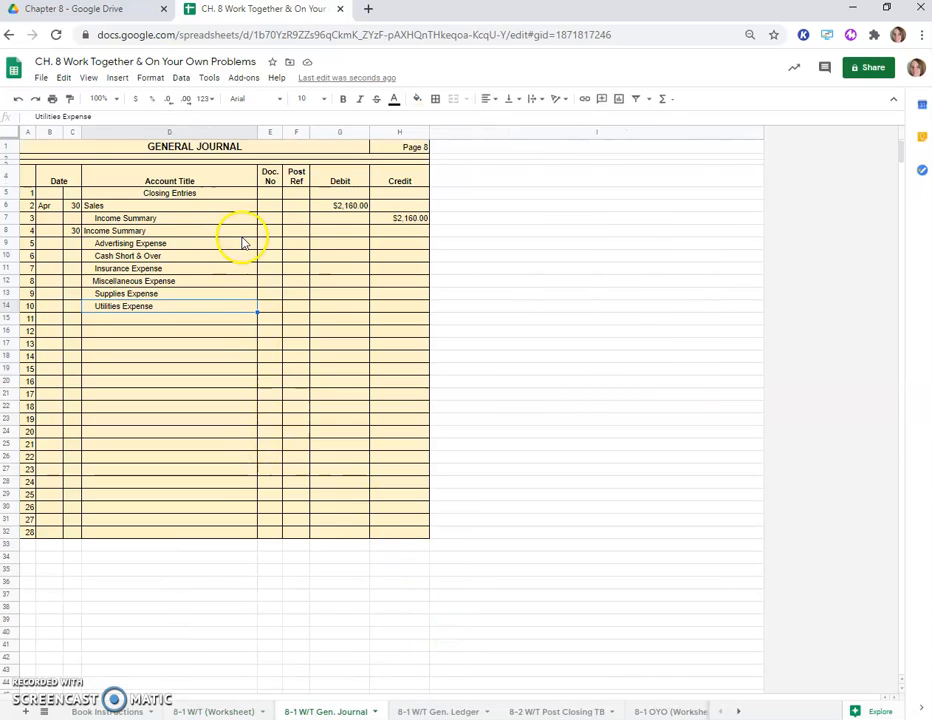
{"action": "left_click", "coordinate": [400, 244]}
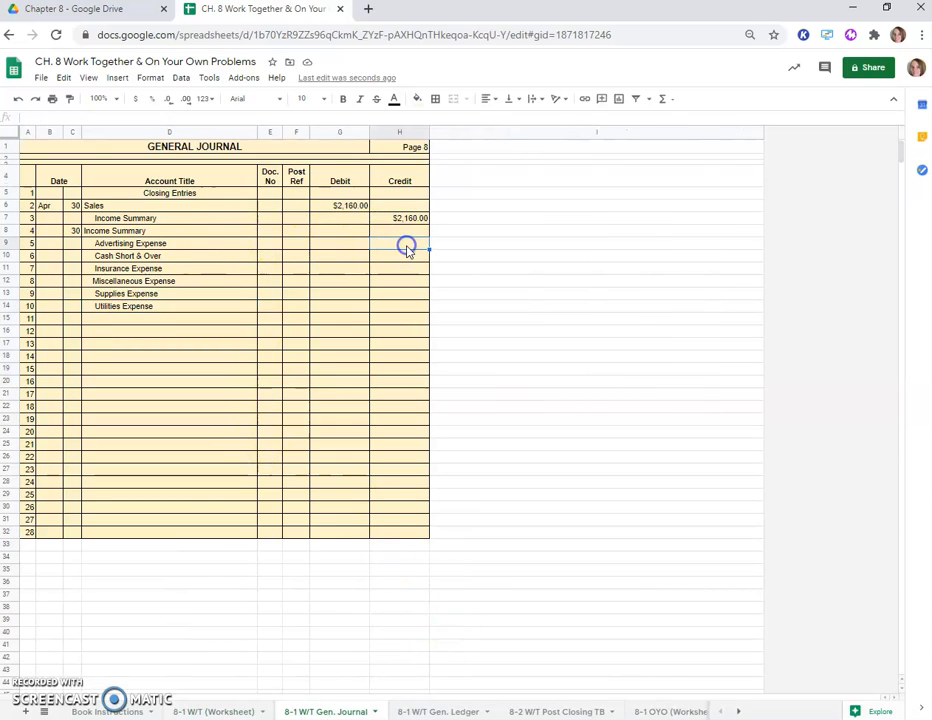
{"action": "mouse_move", "coordinate": [364, 324]}
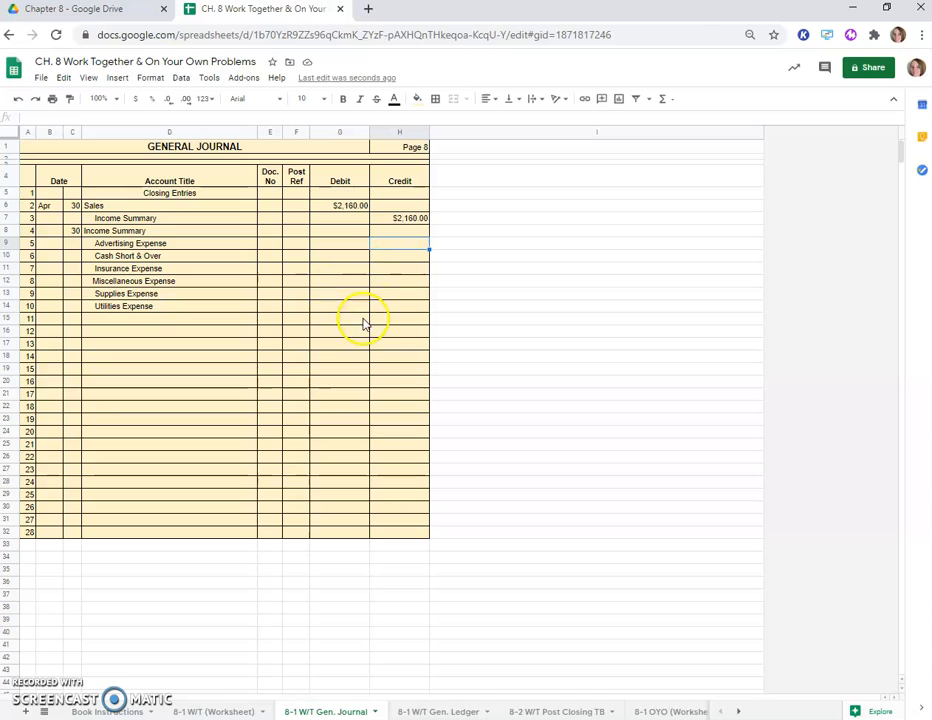
{"action": "right_click", "coordinate": [404, 244]}
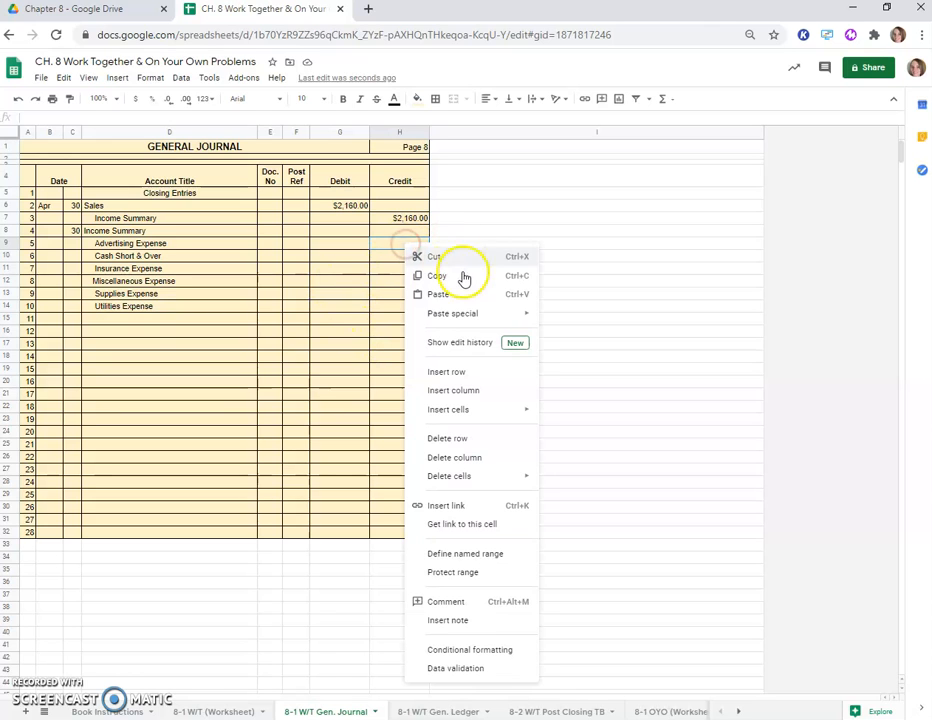
{"action": "left_click", "coordinate": [440, 294]}
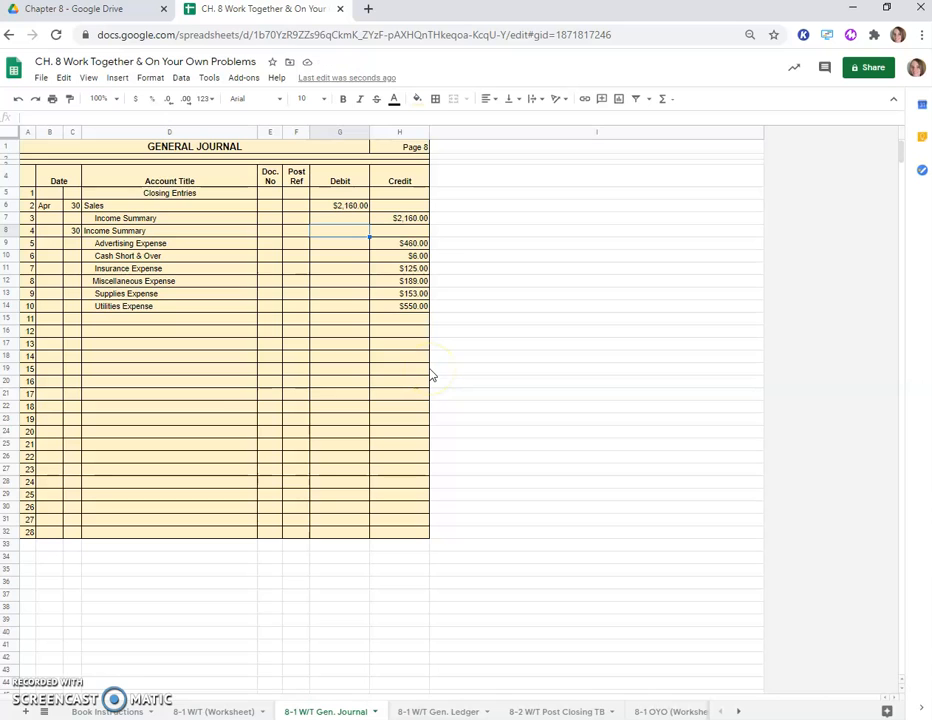
{"action": "type", "text": "=sum"}
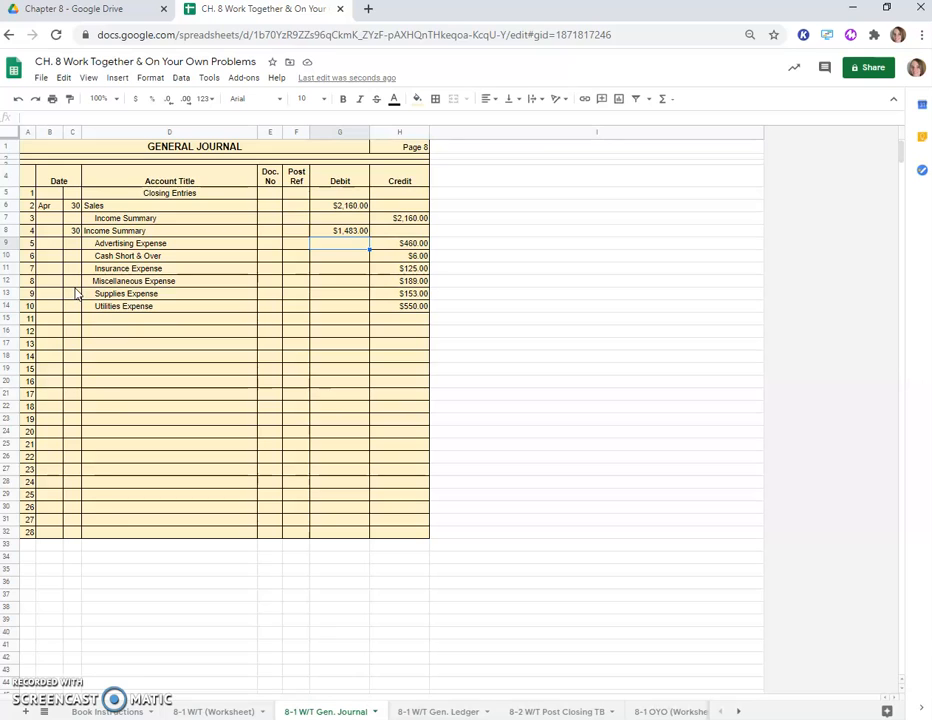
{"action": "mouse_move", "coordinate": [80, 290]}
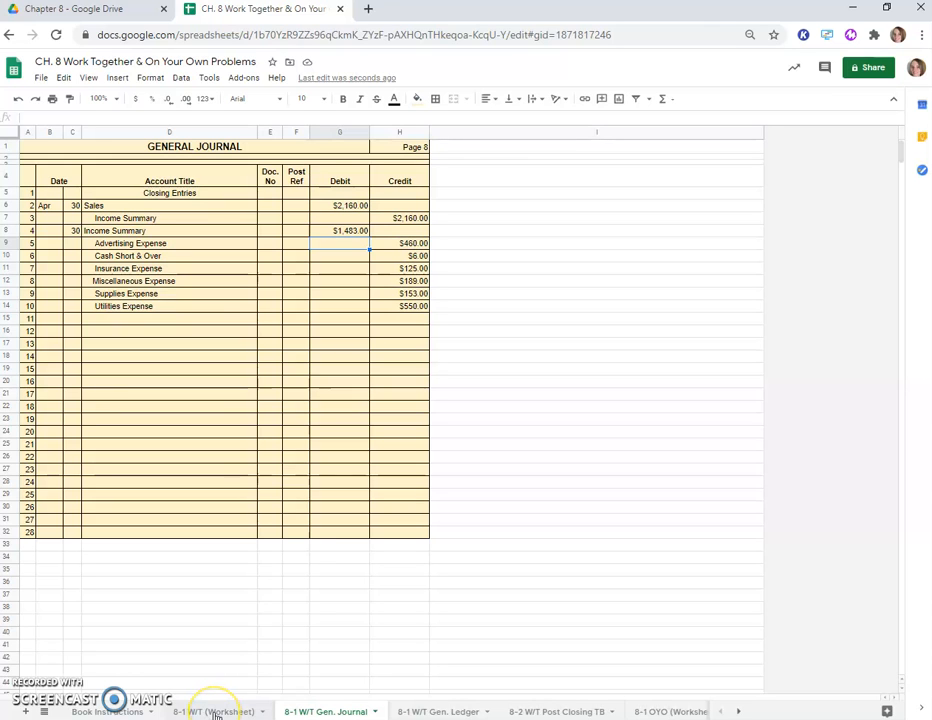
Step: Enter Income Summary and indented Connor Whitney, Capital as the third closing entry's accounts
{"action": "left_click", "coordinate": [212, 712]}
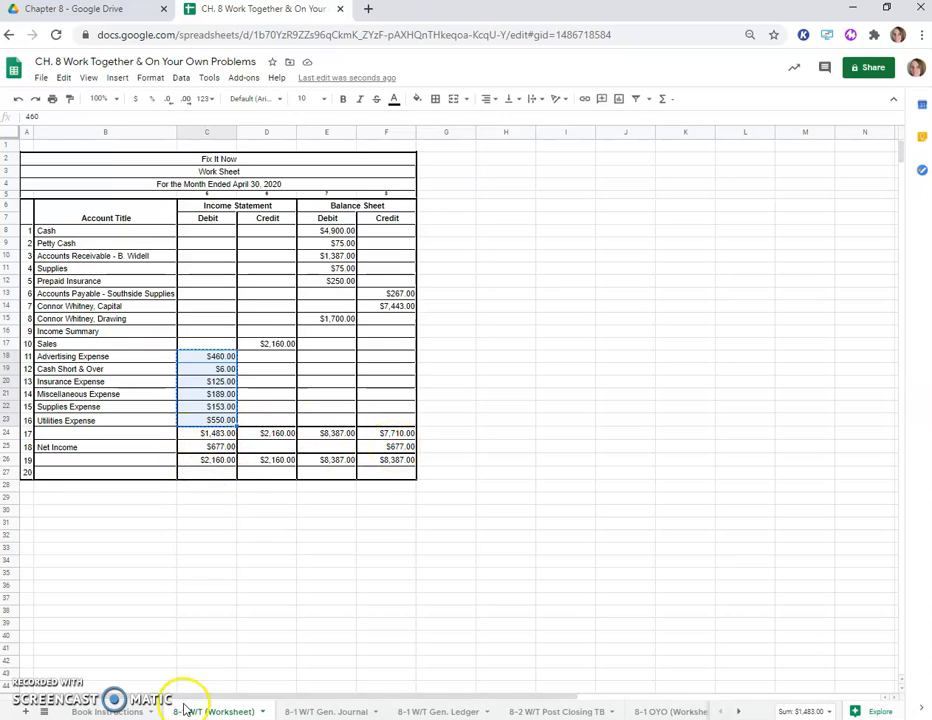
{"action": "left_click", "coordinate": [324, 712]}
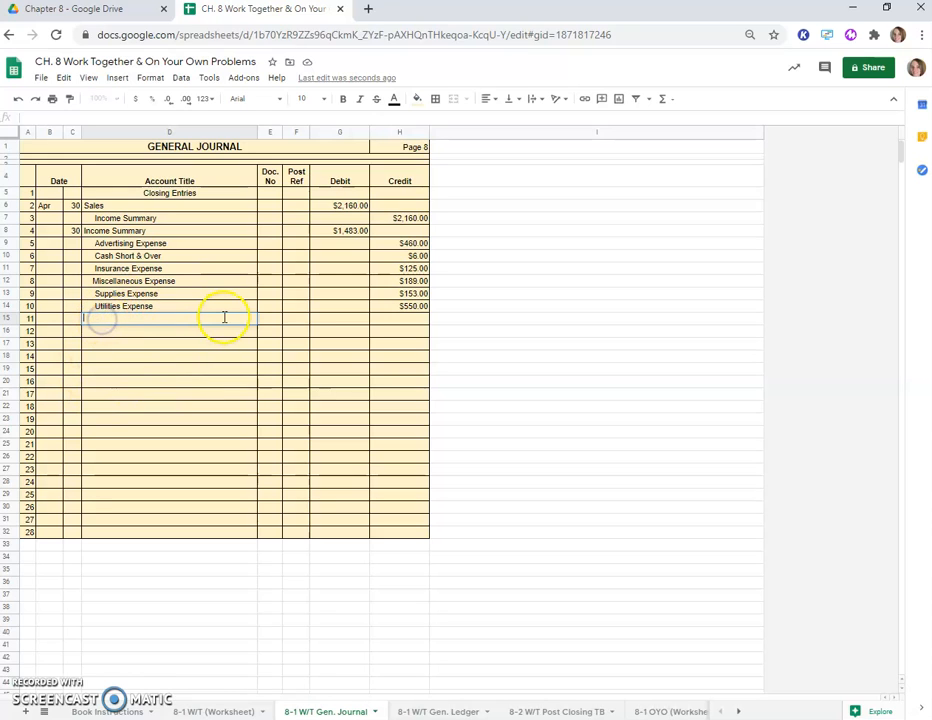
{"action": "type", "text": "Income SUm"}
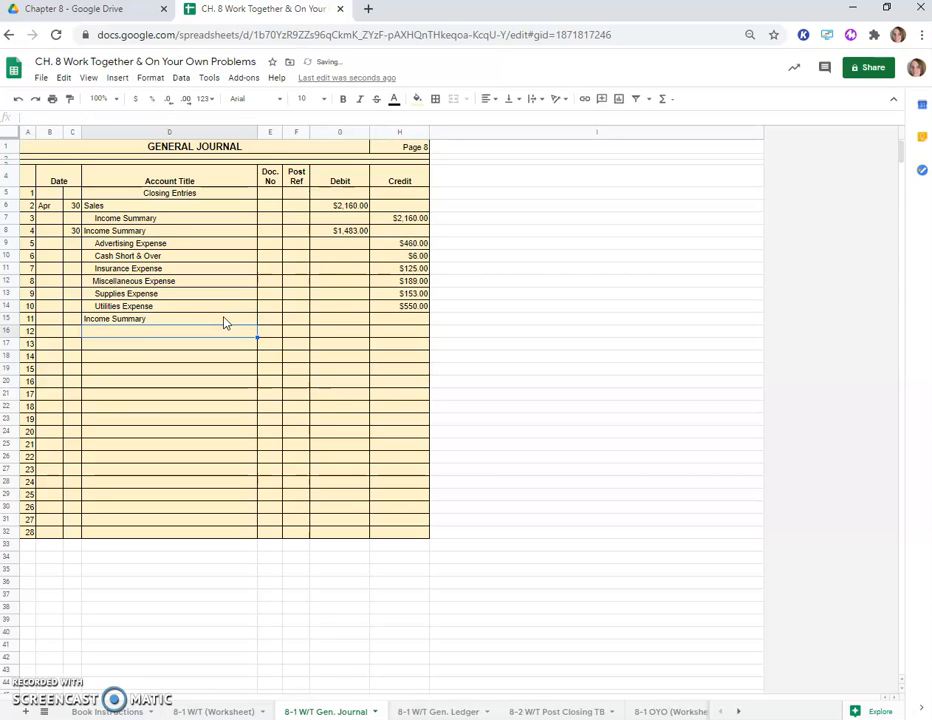
{"action": "left_click", "coordinate": [168, 332]}
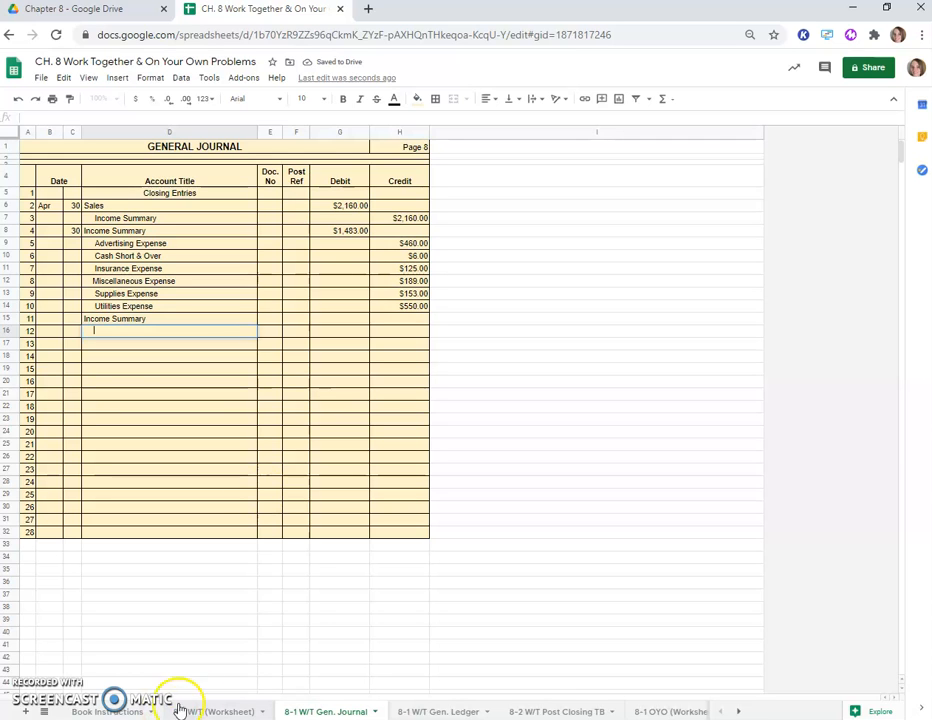
{"action": "left_click", "coordinate": [212, 712]}
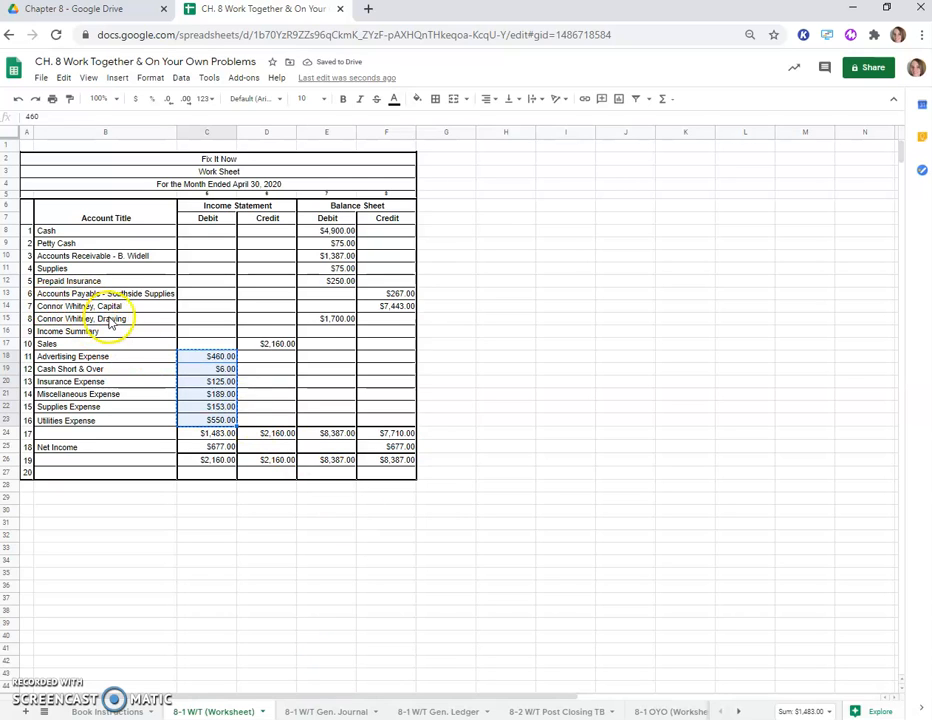
{"action": "left_click", "coordinate": [324, 712]}
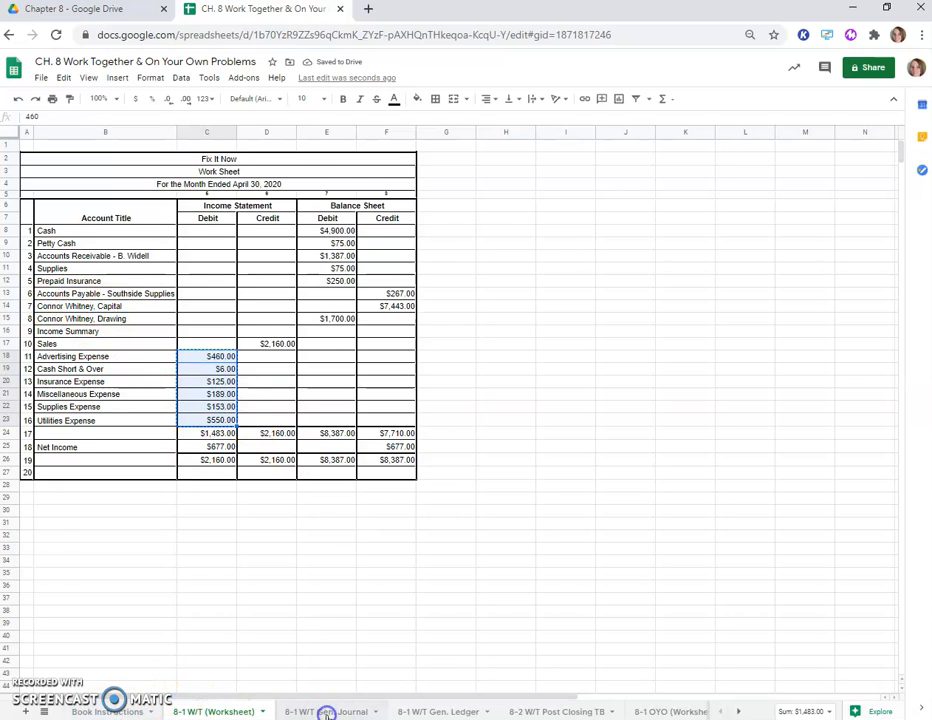
{"action": "left_click", "coordinate": [324, 712]}
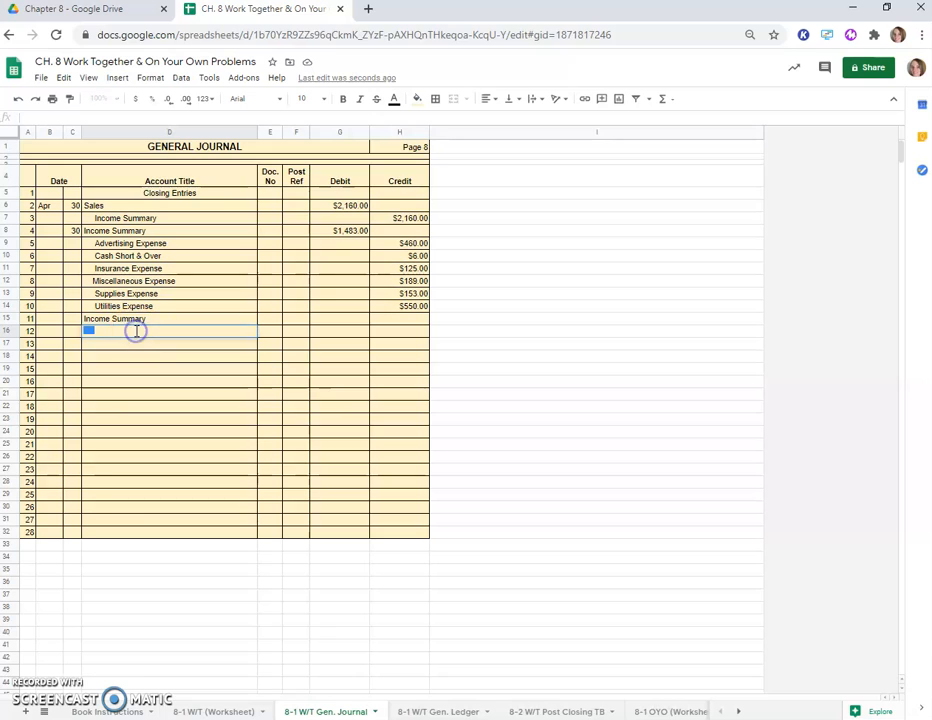
{"action": "type", "text": "Connor"}
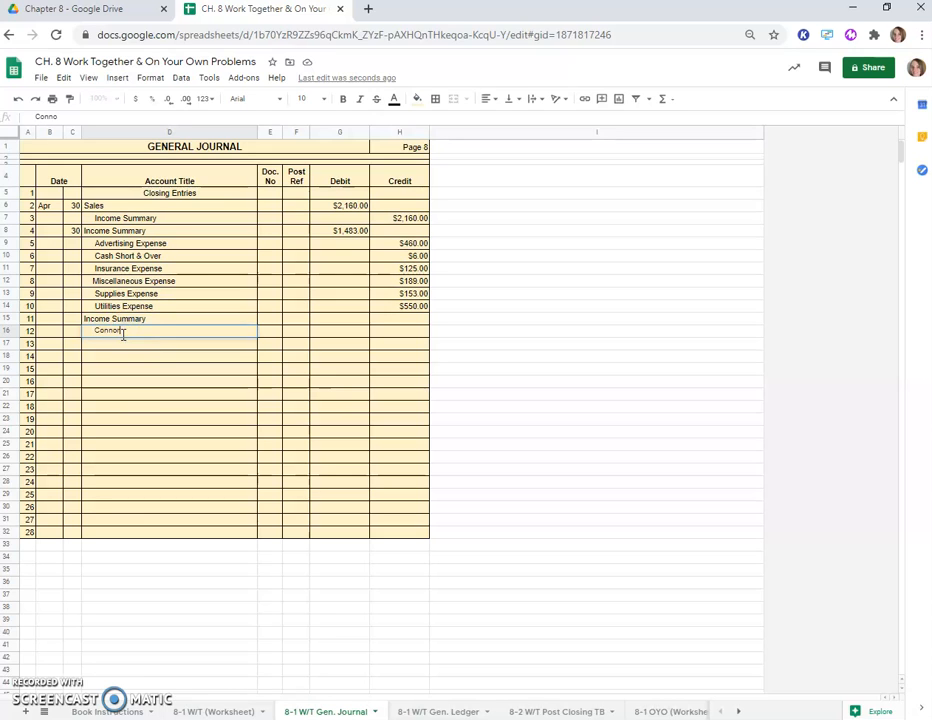
{"action": "type", "text": "Whitney, C"}
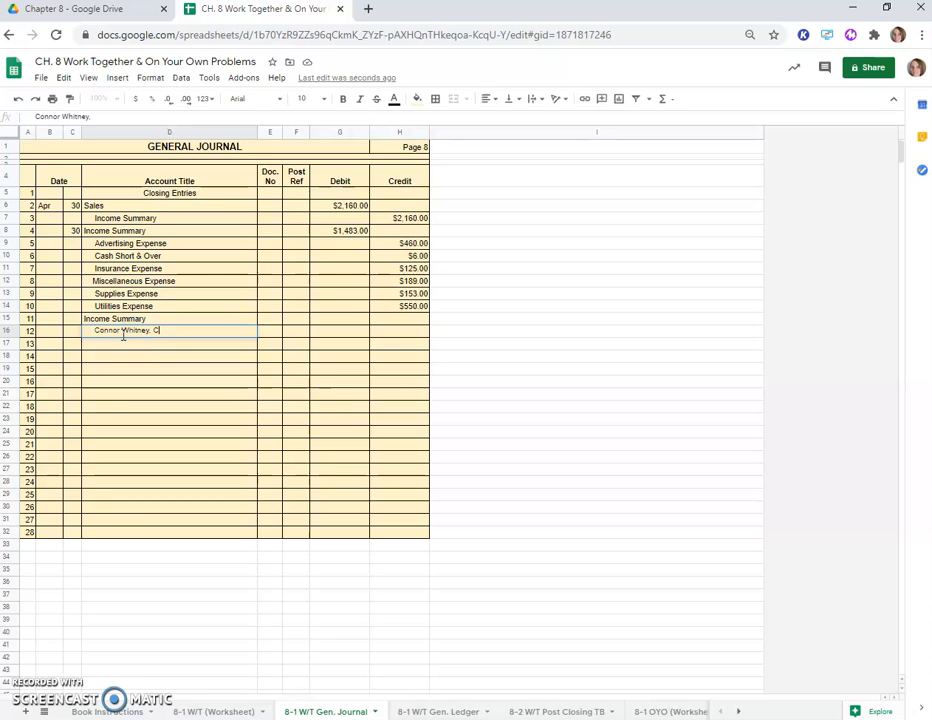
{"action": "type", "text": "apital"}
{"action": "left_click", "coordinate": [338, 318]}
{"action": "type", "text": "="}
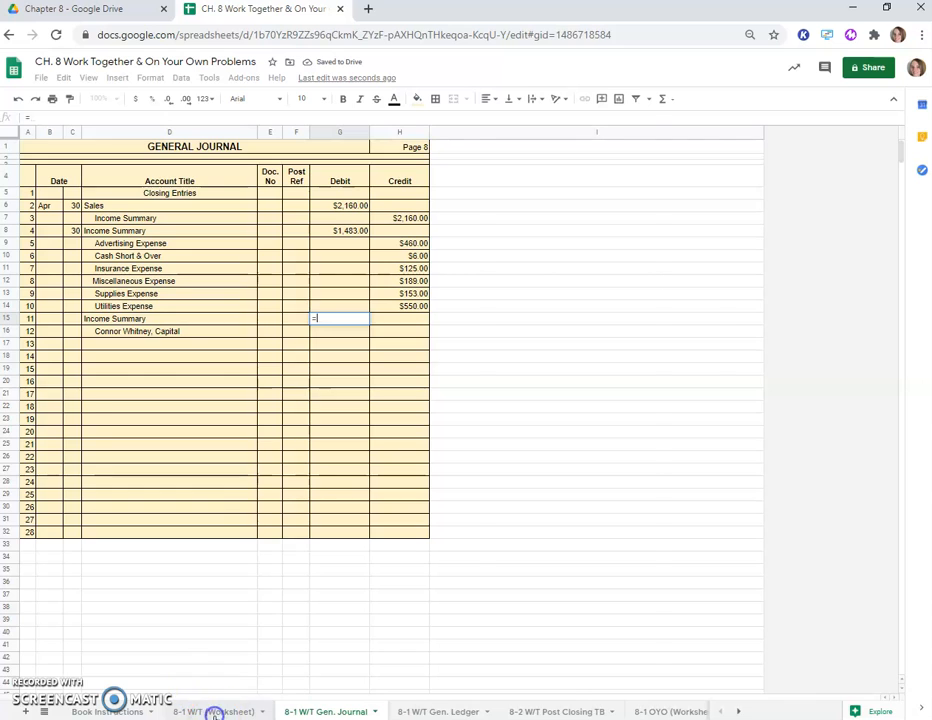
Step: Debit Income Summary with the worksheet's $677.00 net income and credit Capital the matching amount
{"action": "left_click", "coordinate": [214, 712]}
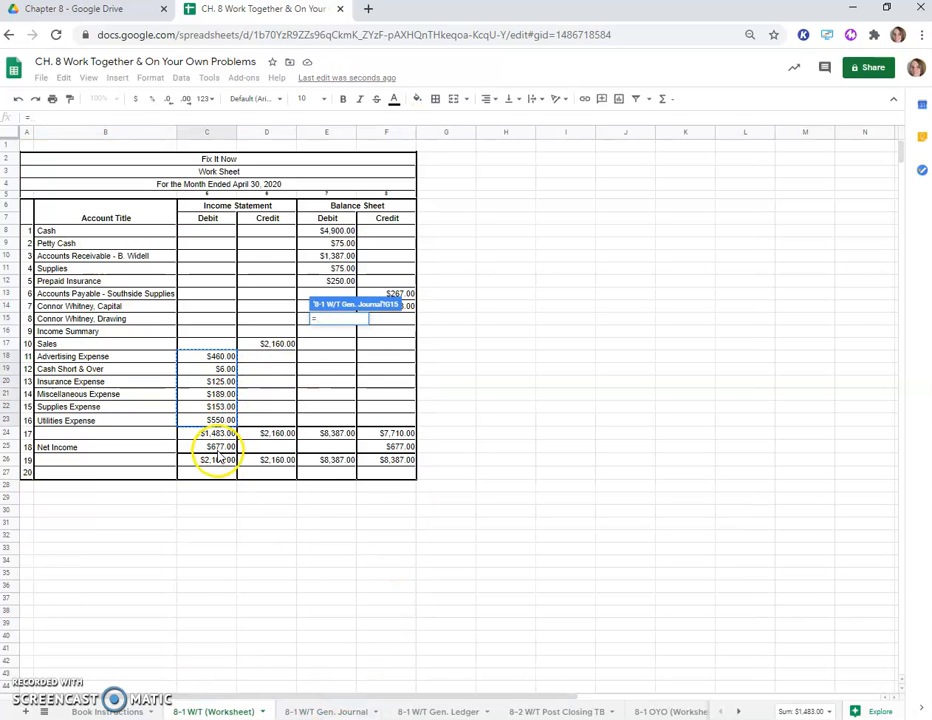
{"action": "left_click", "coordinate": [326, 712]}
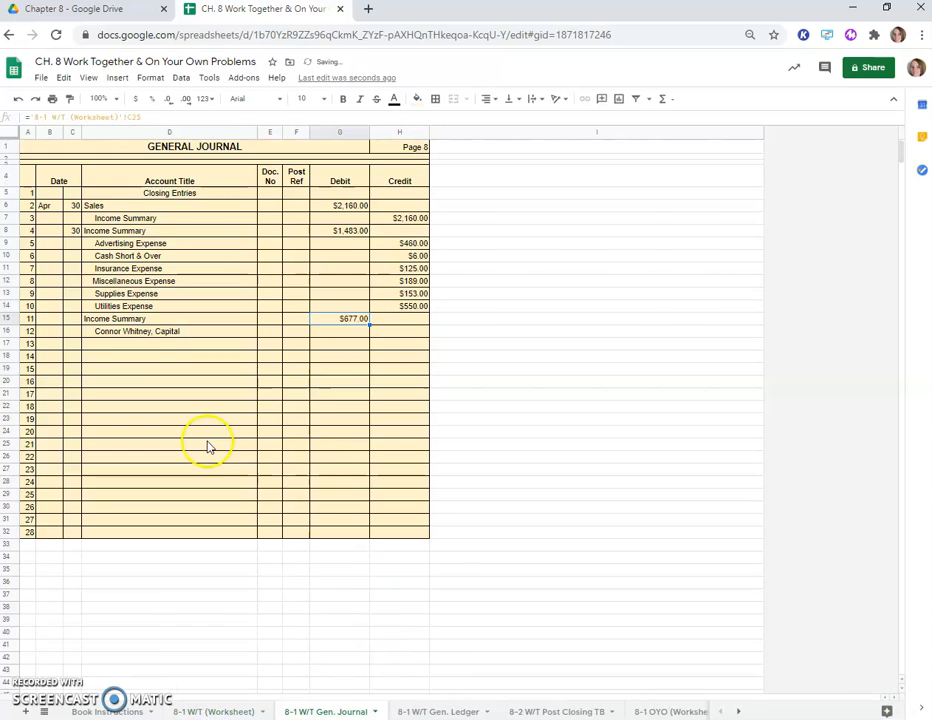
{"action": "left_click", "coordinate": [380, 332]}
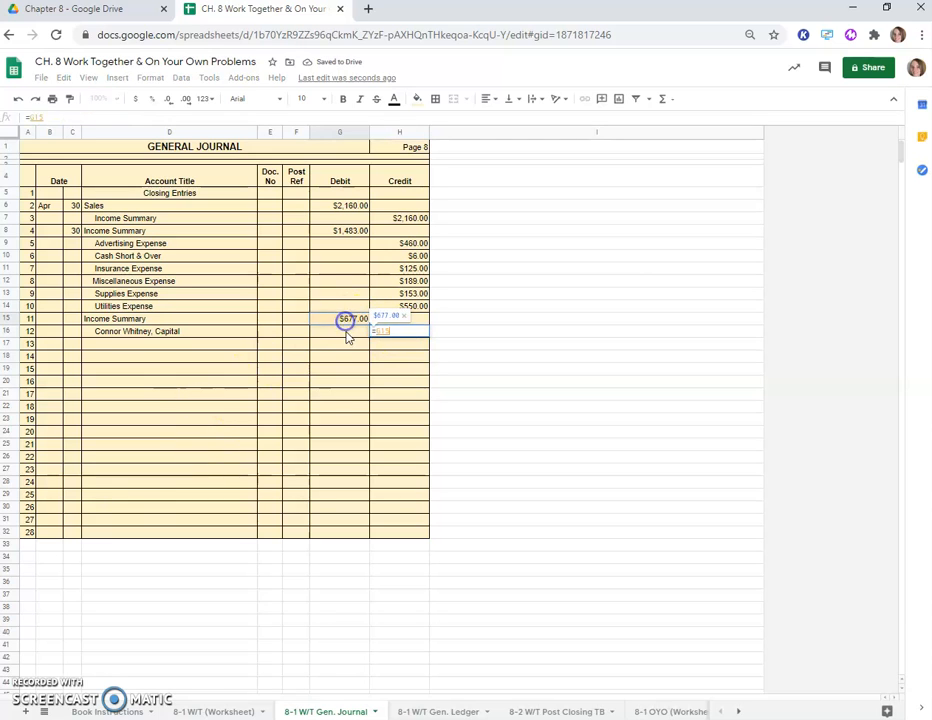
{"action": "left_click", "coordinate": [132, 348]}
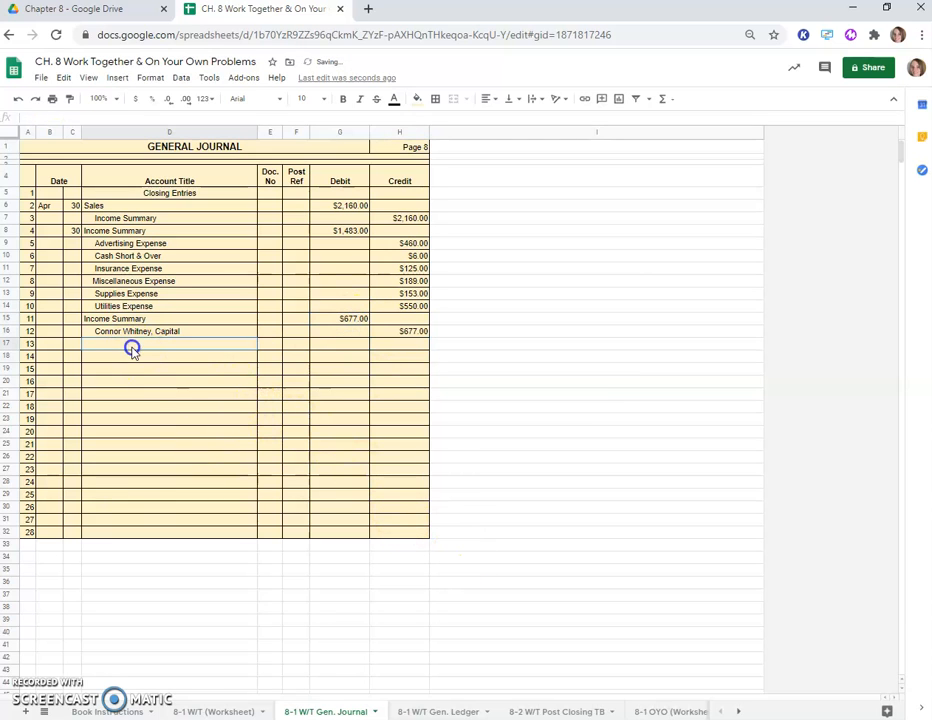
{"action": "left_click", "coordinate": [72, 318]}
{"action": "type", "text": "30"}
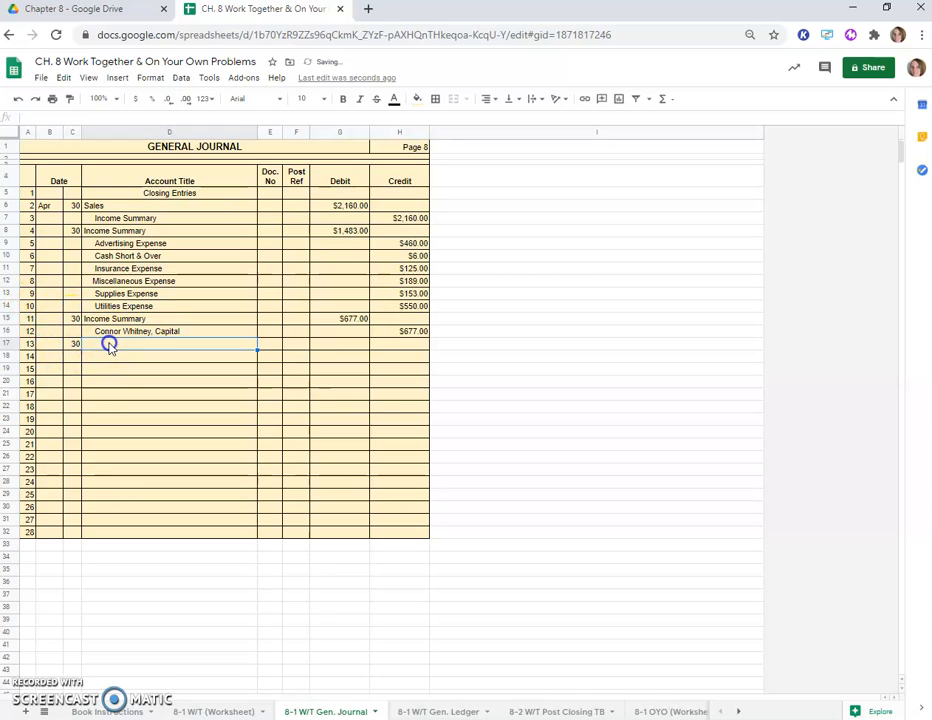
{"action": "mouse_move", "coordinate": [110, 348]}
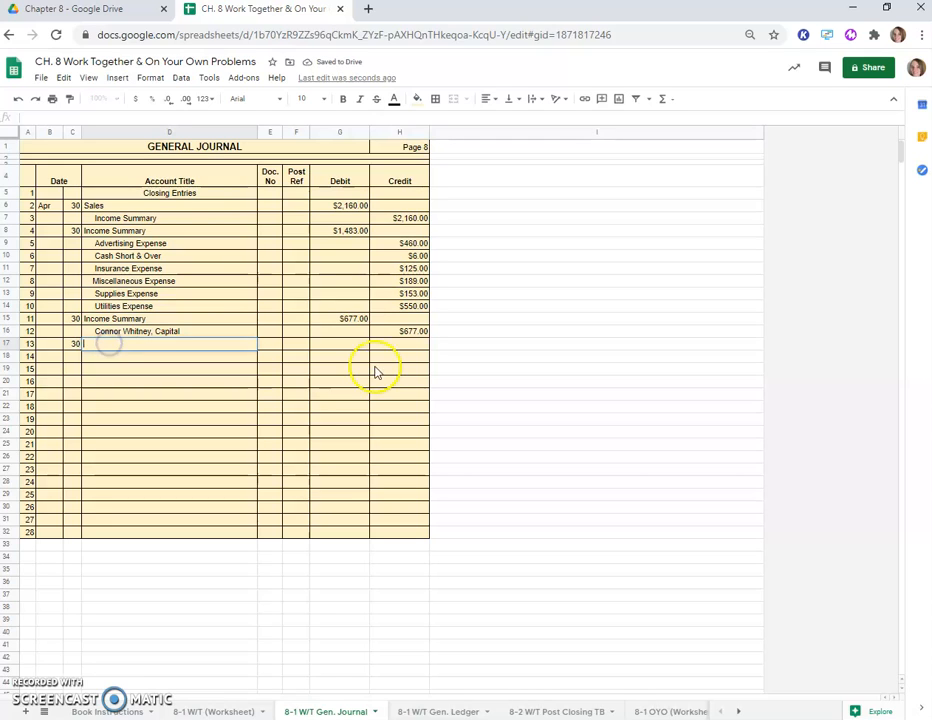
{"action": "type", "text": "Con"}
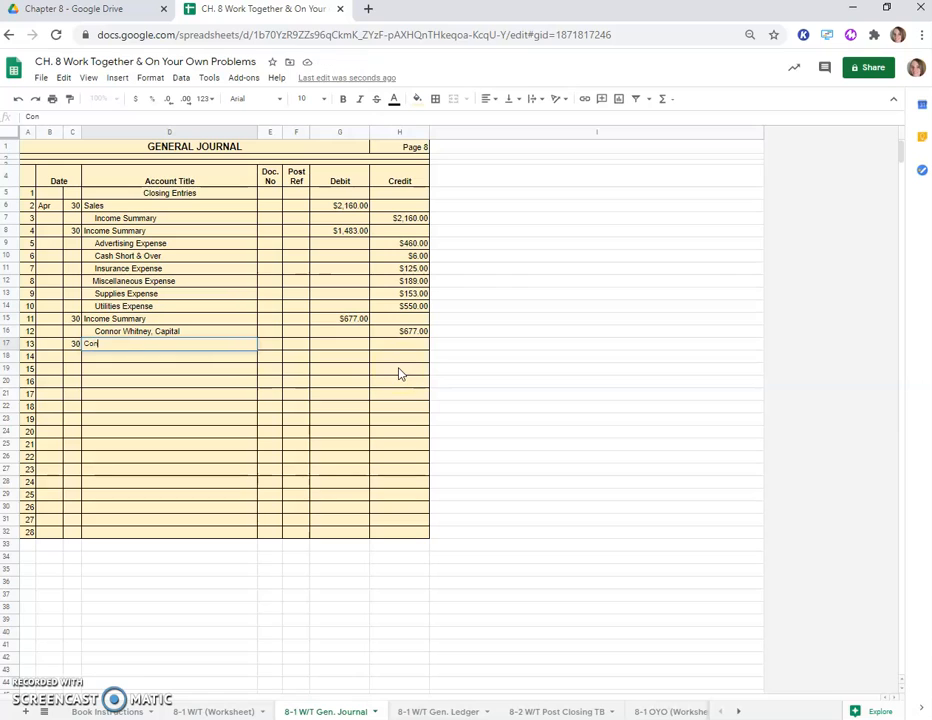
{"action": "key", "text": "Backspace"}
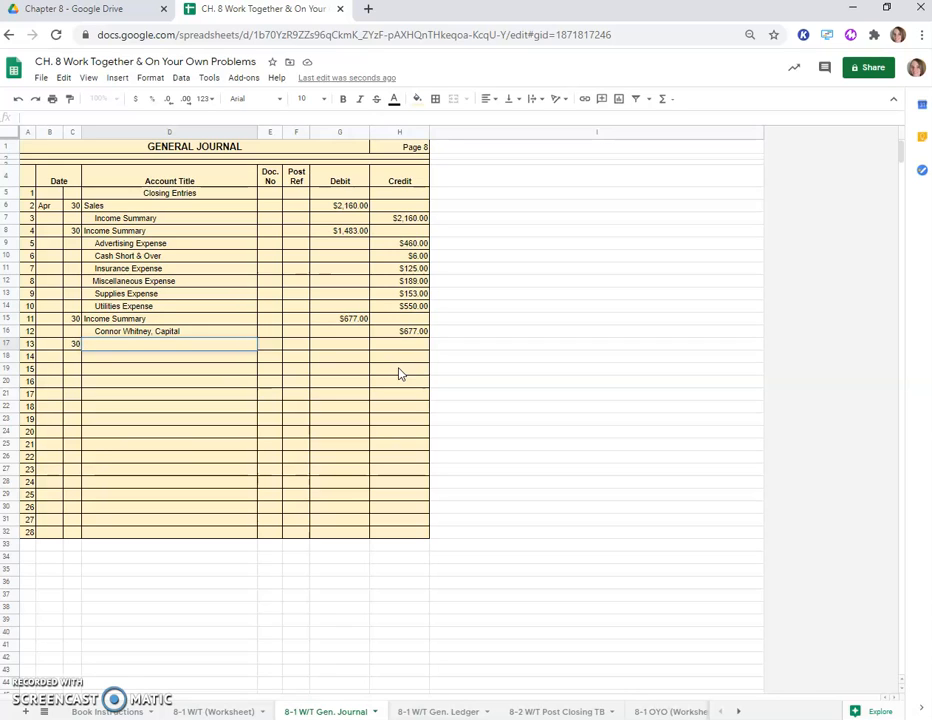
{"action": "type", "text": "Connor Whitney, Capit"}
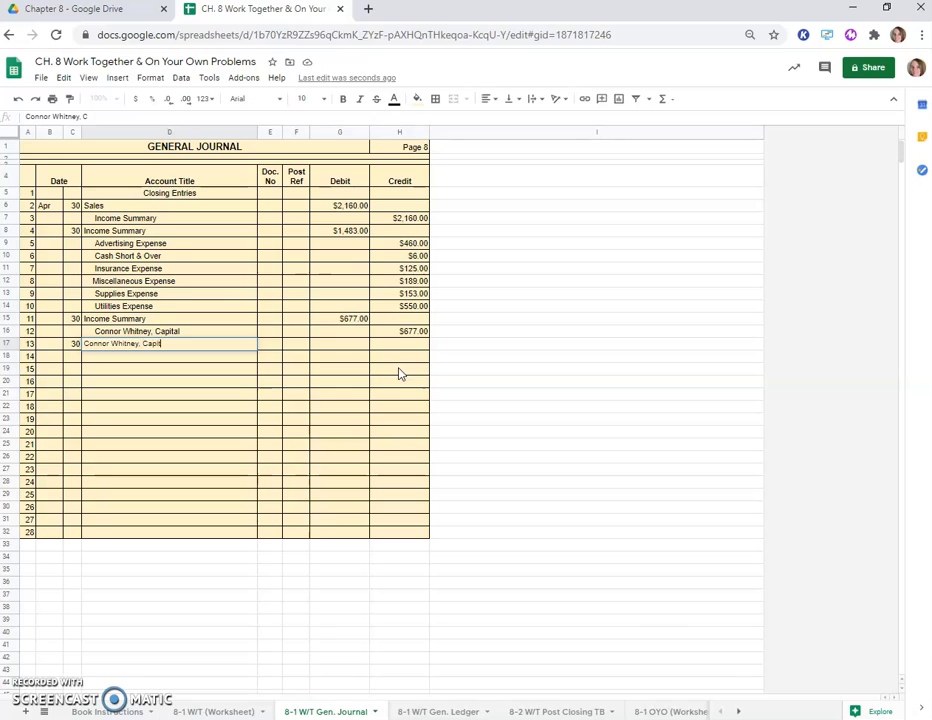
{"action": "key", "text": "enter"}
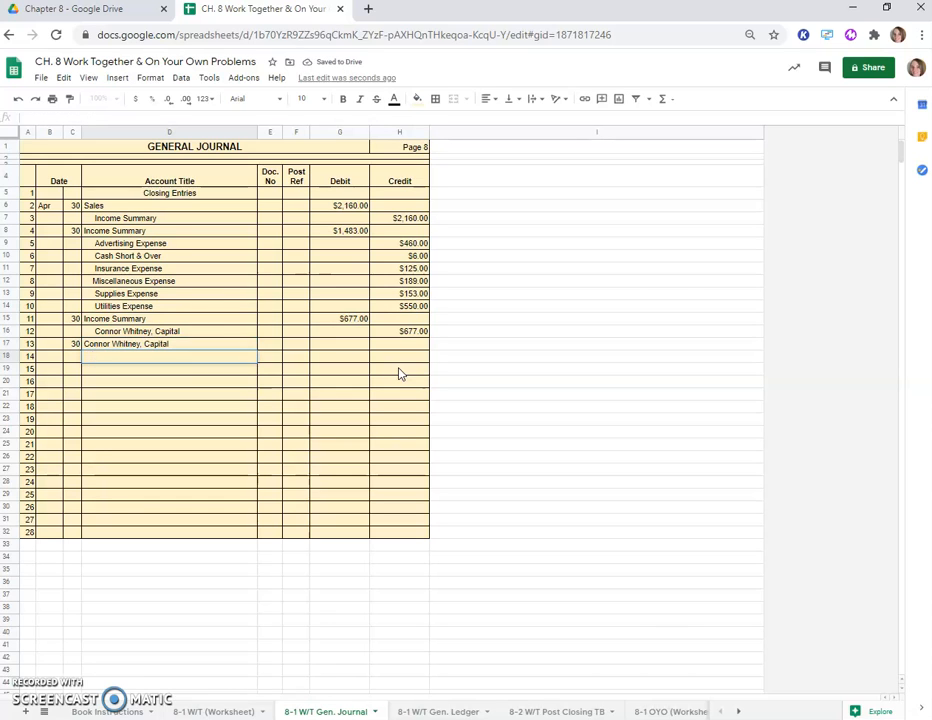
{"action": "type", "text": "Connor Whitney, Drawing"}
{"action": "left_click", "coordinate": [338, 344]}
{"action": "type", "text": "="}
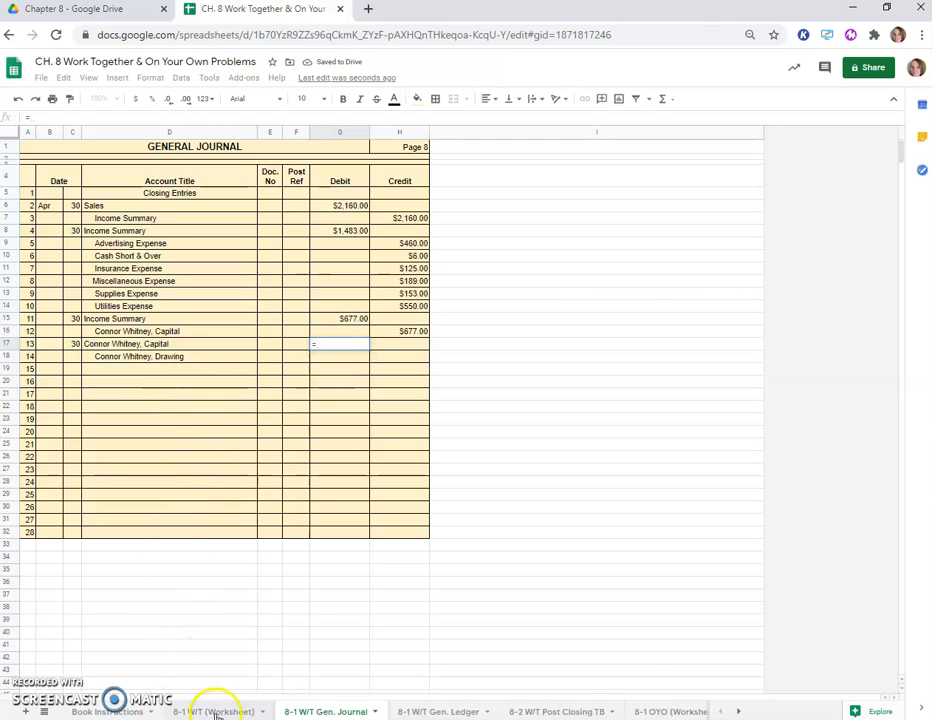
Step: Link the $1,750.00 drawing balance from the worksheet as the Capital debit and matching Drawing credit
{"action": "left_click", "coordinate": [212, 712]}
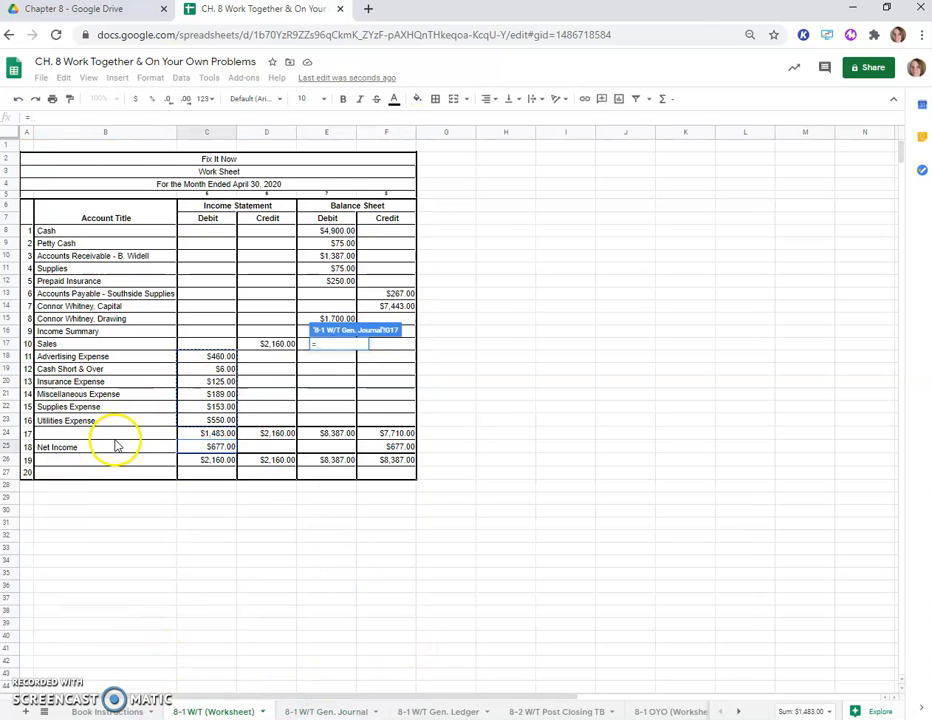
{"action": "mouse_move", "coordinate": [280, 330]}
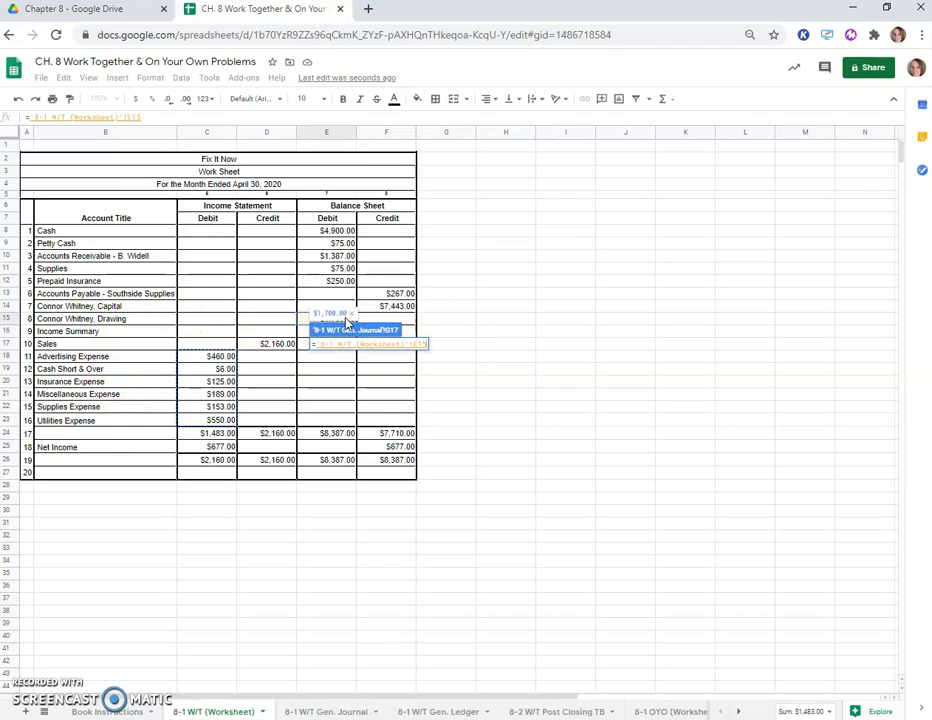
{"action": "left_click", "coordinate": [328, 712]}
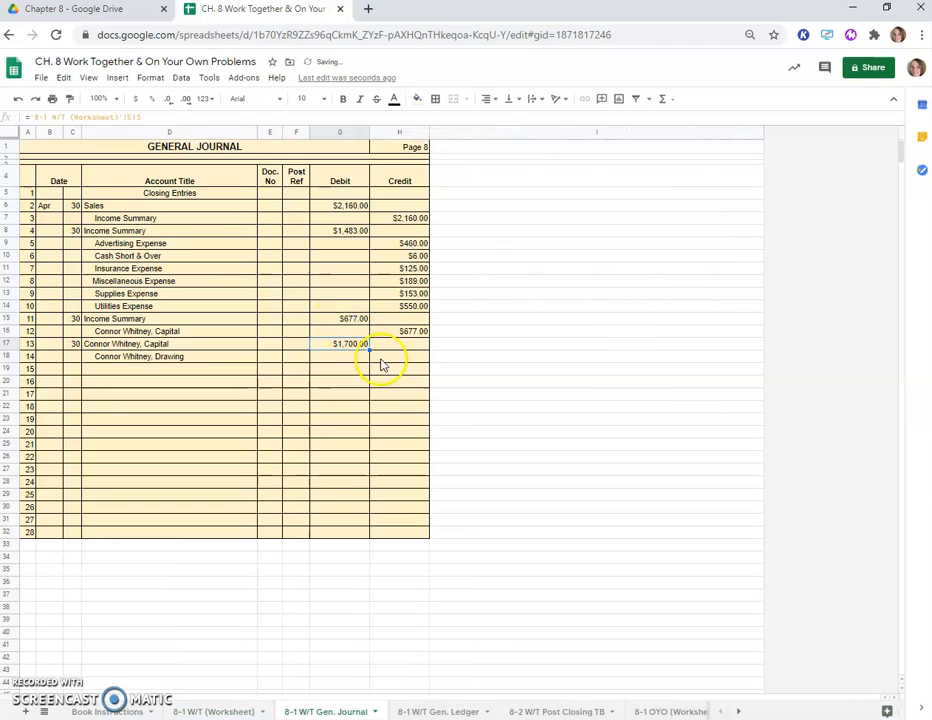
{"action": "left_click", "coordinate": [344, 344]}
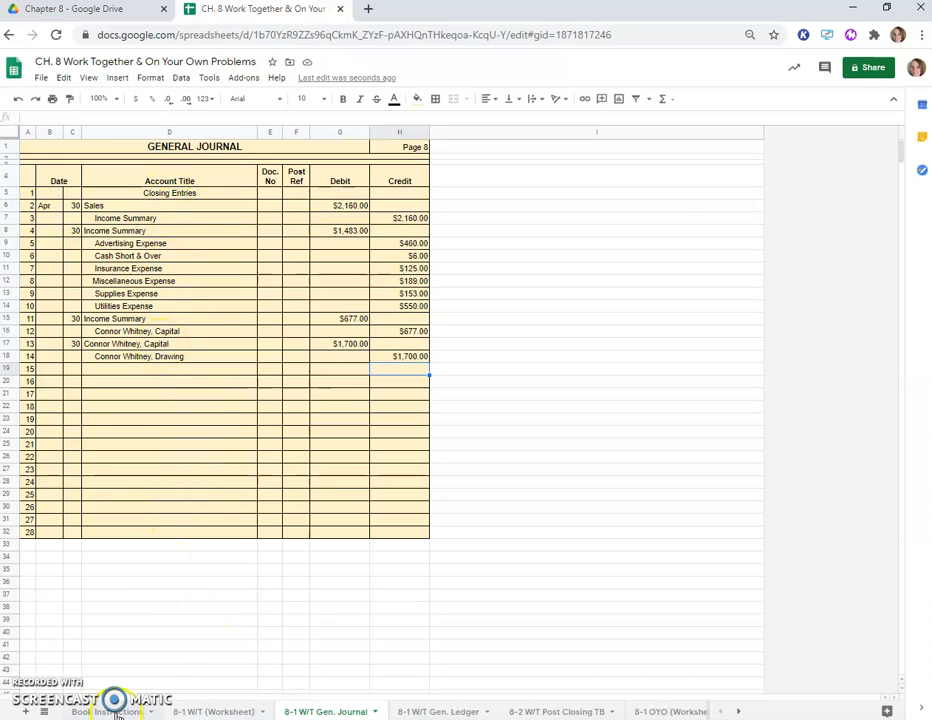
Step: Review the Book Instructions and work sheet, then bring up the General Ledger sheet
{"action": "left_click", "coordinate": [108, 712]}
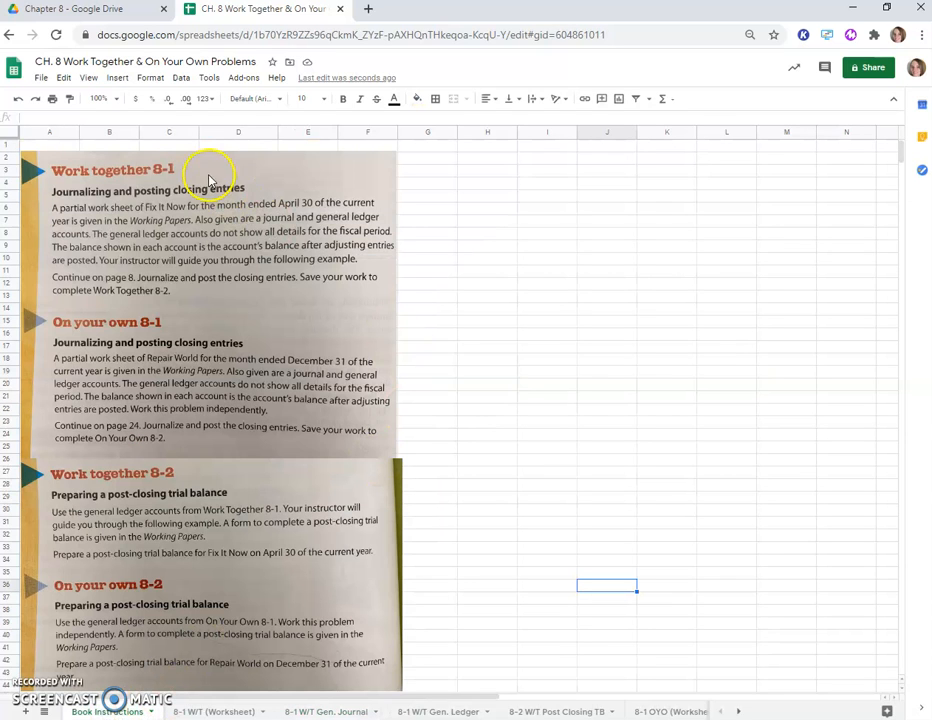
{"action": "mouse_move", "coordinate": [238, 288]}
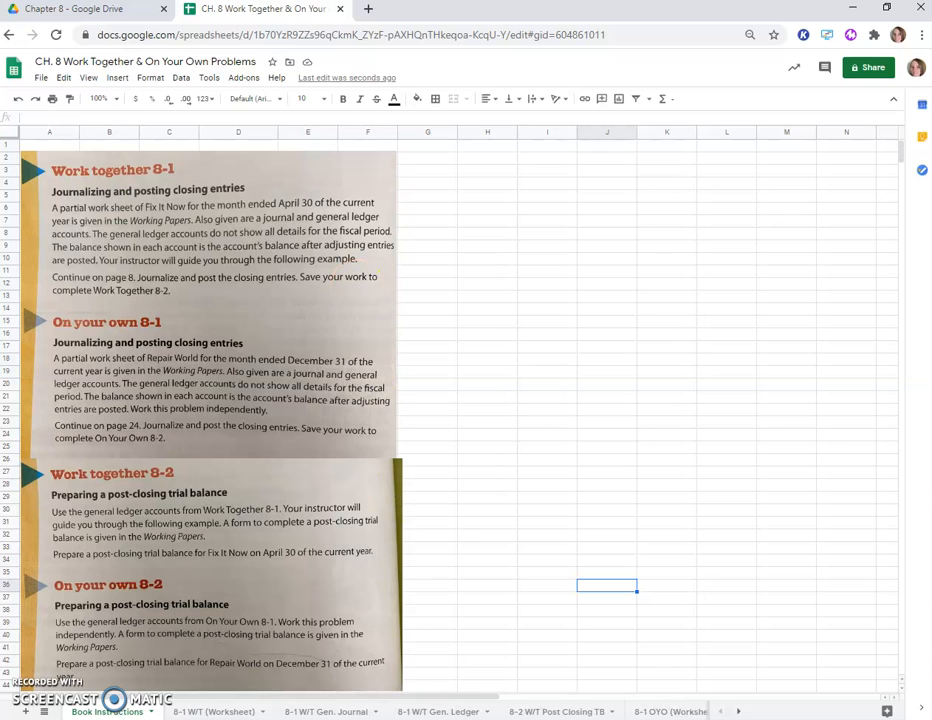
{"action": "left_click", "coordinate": [212, 712]}
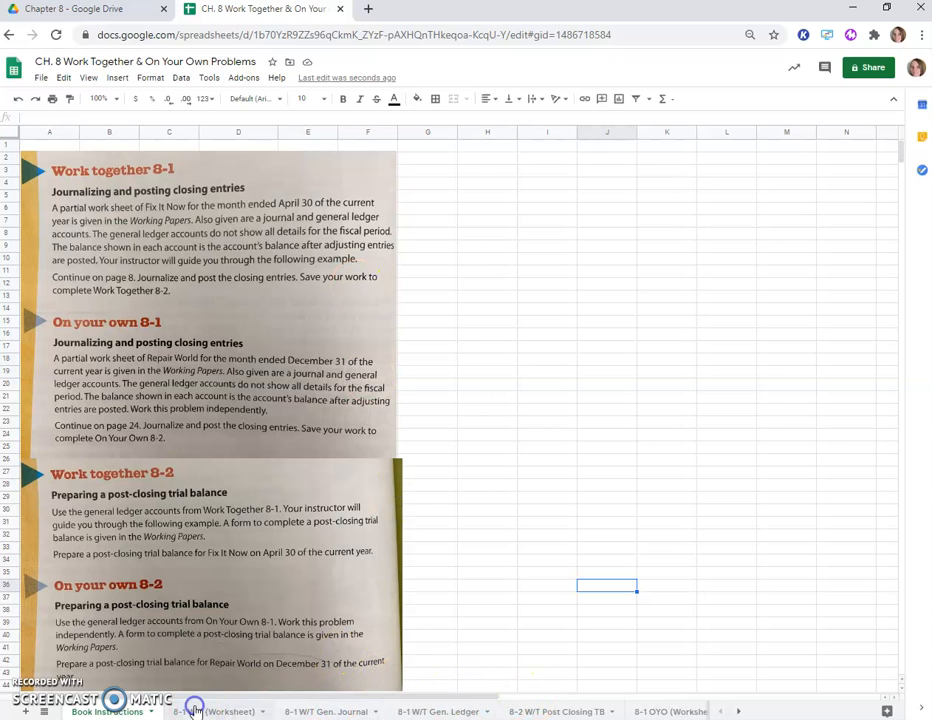
{"action": "left_click", "coordinate": [212, 712]}
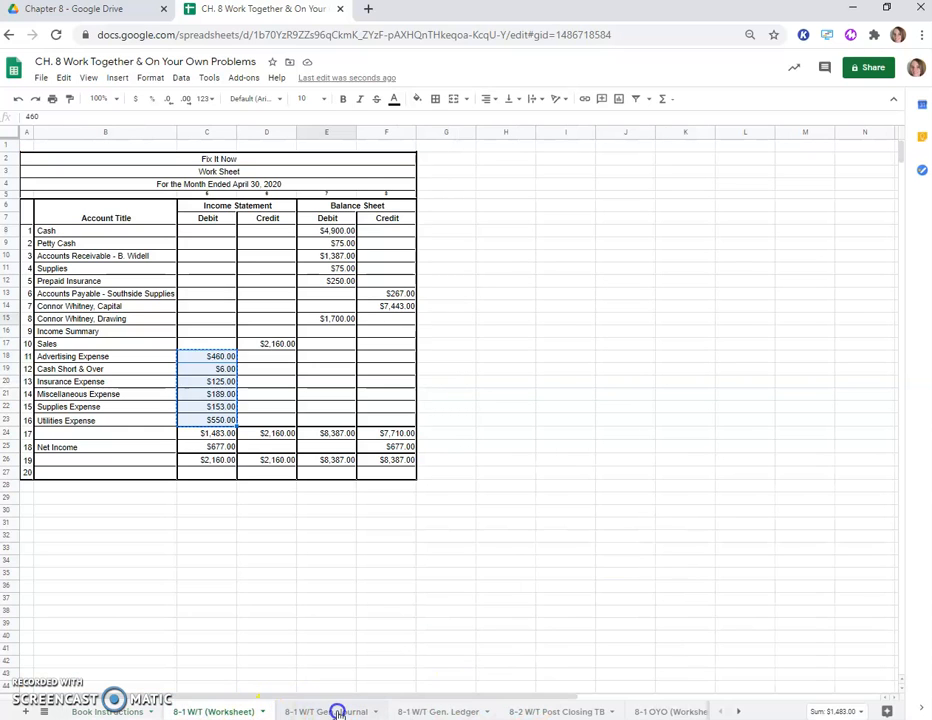
{"action": "left_click", "coordinate": [324, 712]}
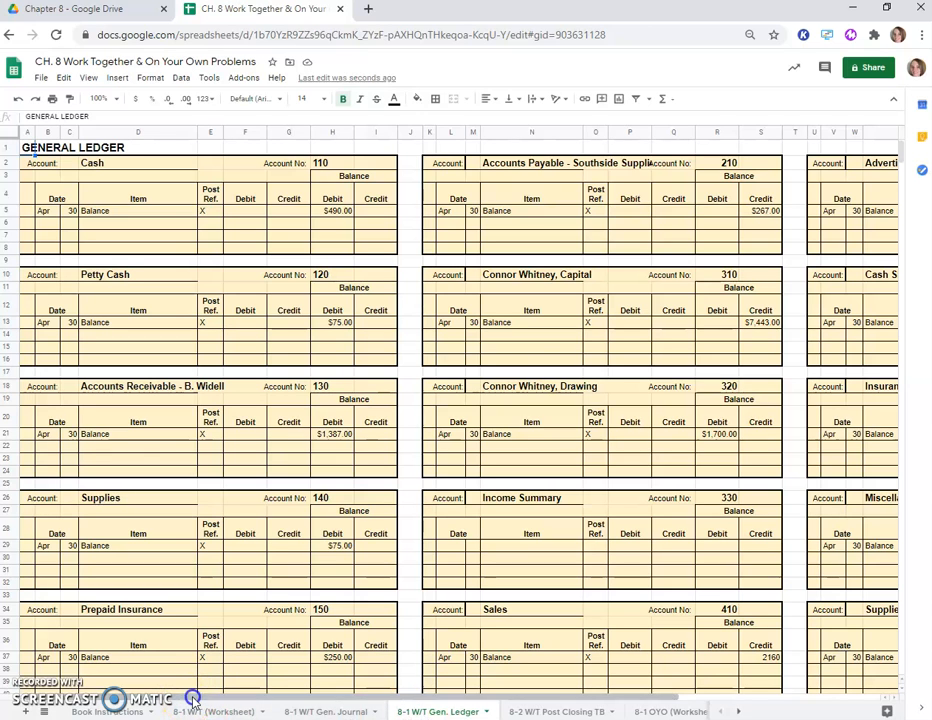
Step: Post the Apr 30 G8 $2,160 closing debit to the Sales ledger account, checking the worksheet
{"action": "scroll", "scroll_direction": "down", "scroll_amount": 3}
{"action": "type", "text": "G8"}
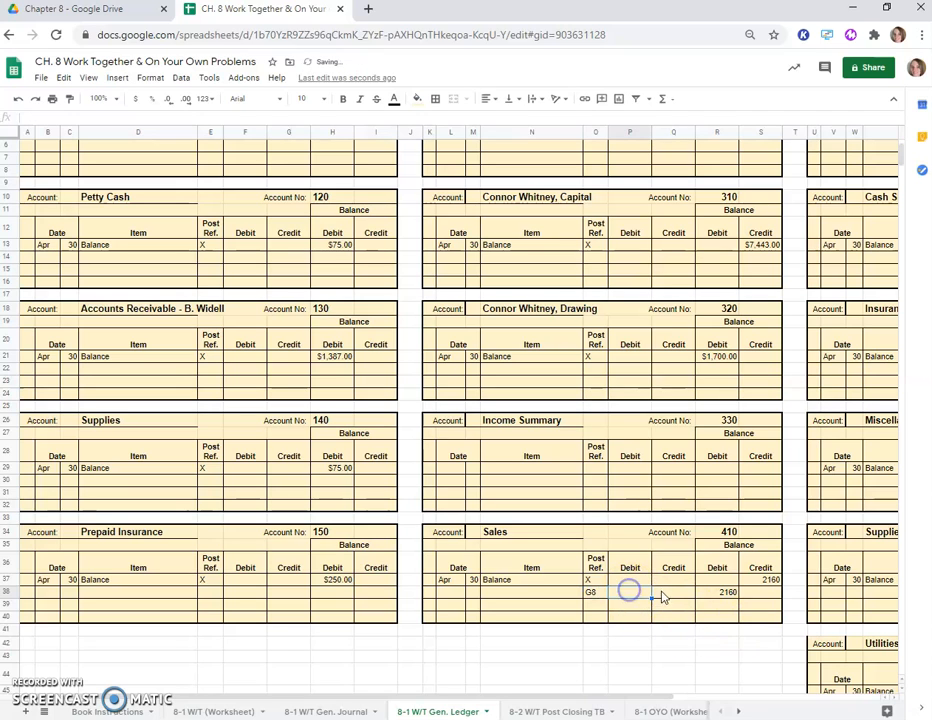
{"action": "left_click", "coordinate": [716, 592]}
{"action": "type", "text": "2160"}
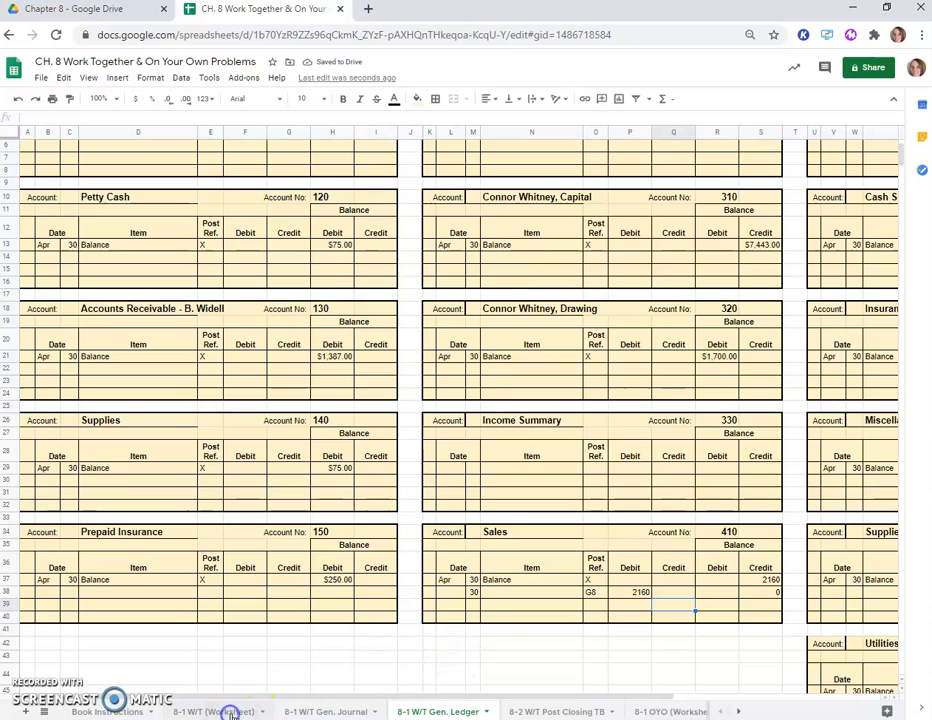
{"action": "left_click", "coordinate": [212, 712]}
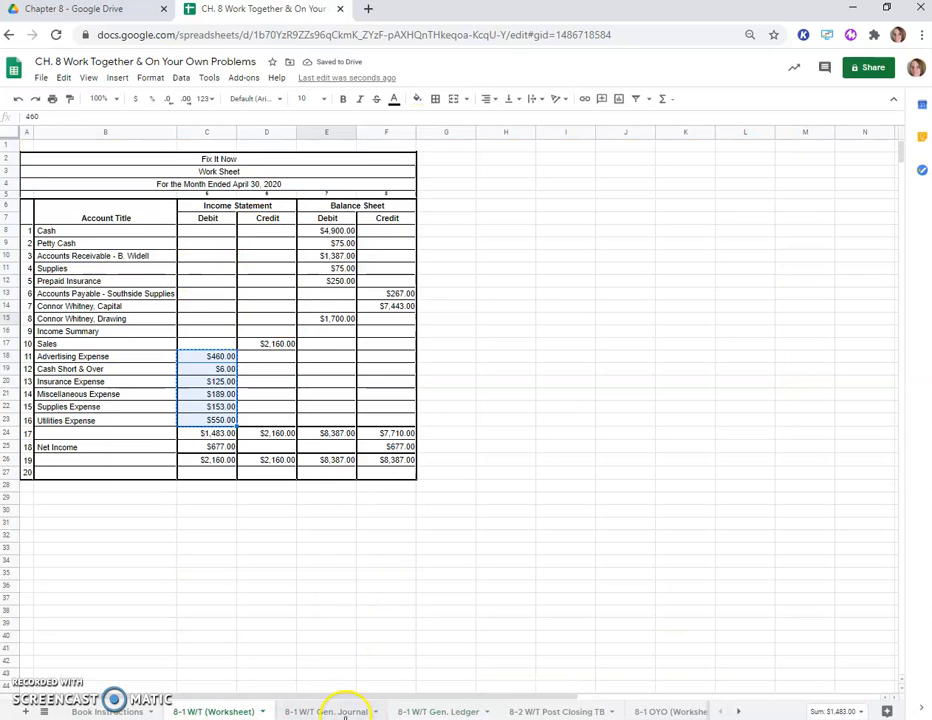
{"action": "left_click", "coordinate": [324, 712]}
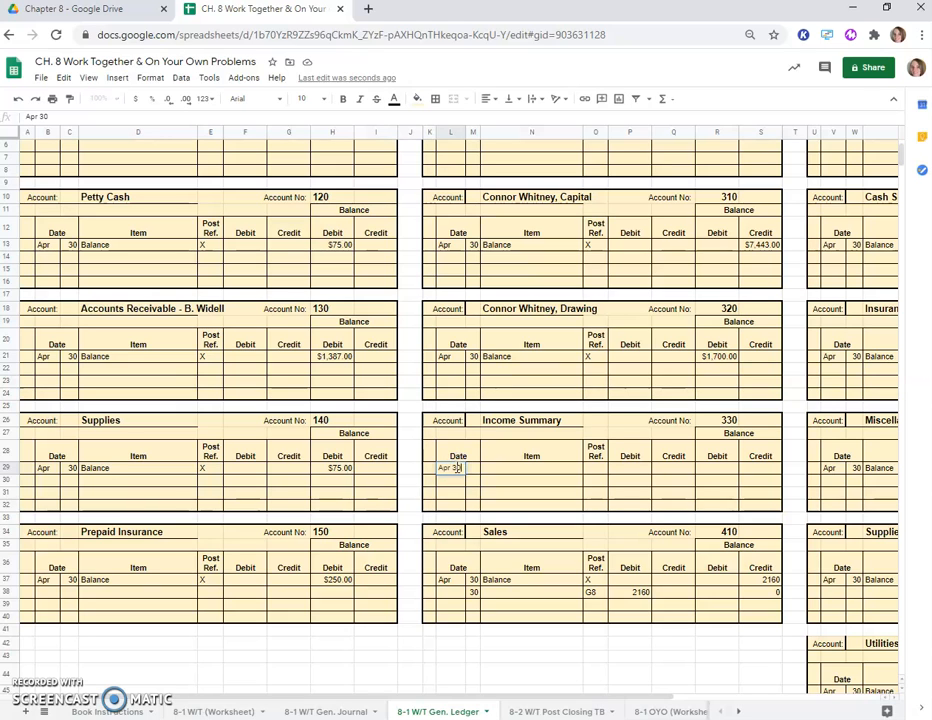
Step: Post G8 credit 2,160 and debit 1,483 to Income Summary with running balances 2,160 and 677
{"action": "left_click", "coordinate": [596, 472]}
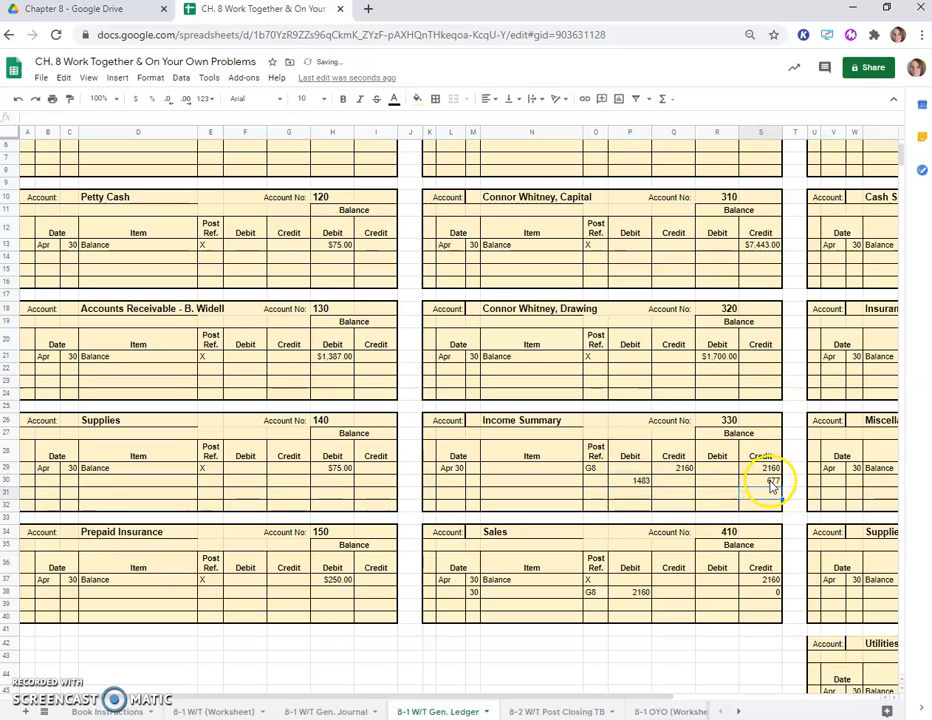
{"action": "left_click", "coordinate": [590, 486]}
{"action": "type", "text": "G8"}
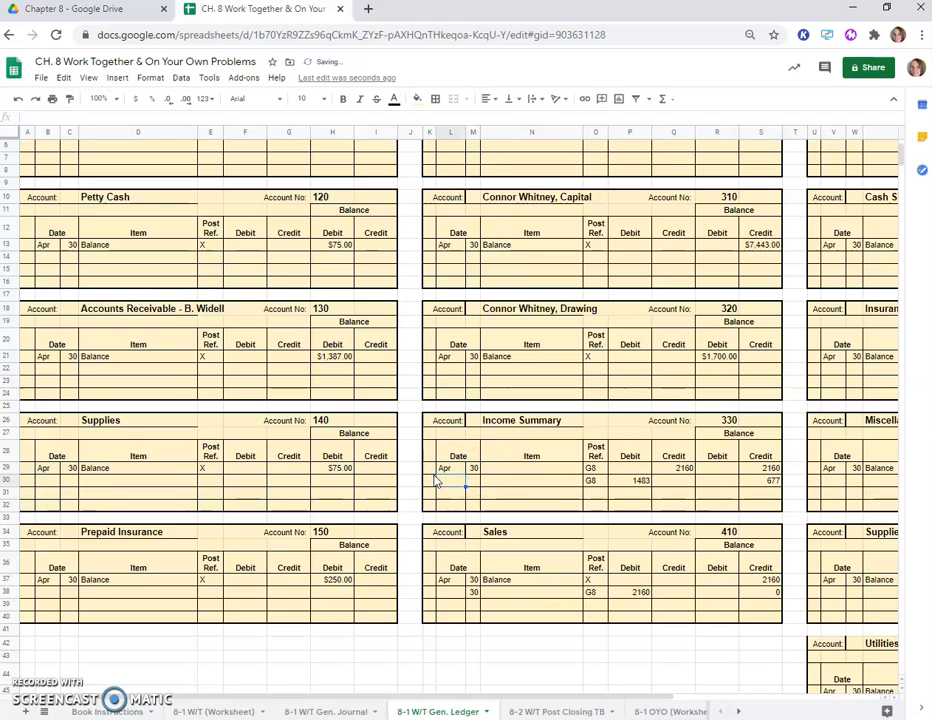
{"action": "left_click", "coordinate": [472, 480]}
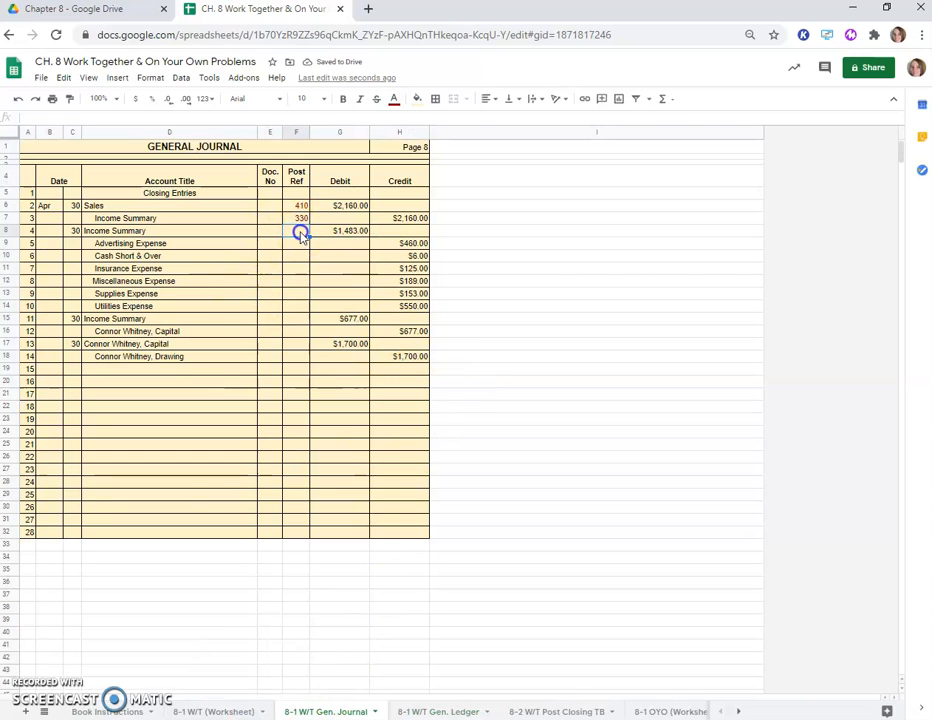
Step: Enter posting references 410, 330, 330, 510 on the journal lines and post Advertising Expense's 460 G8 closing credit
{"action": "left_click", "coordinate": [296, 218]}
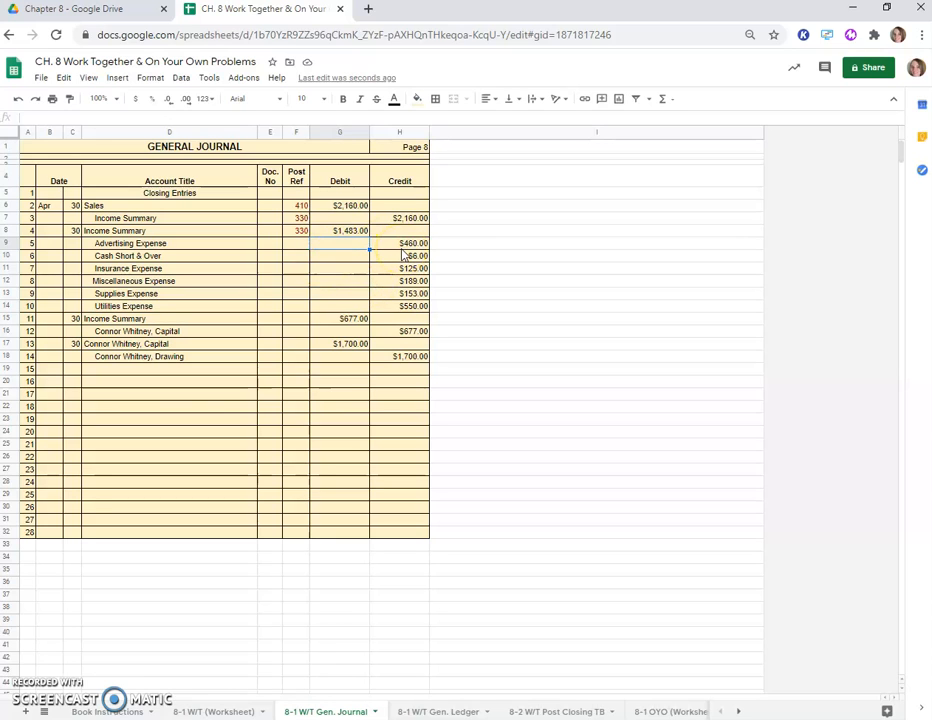
{"action": "left_click", "coordinate": [436, 712]}
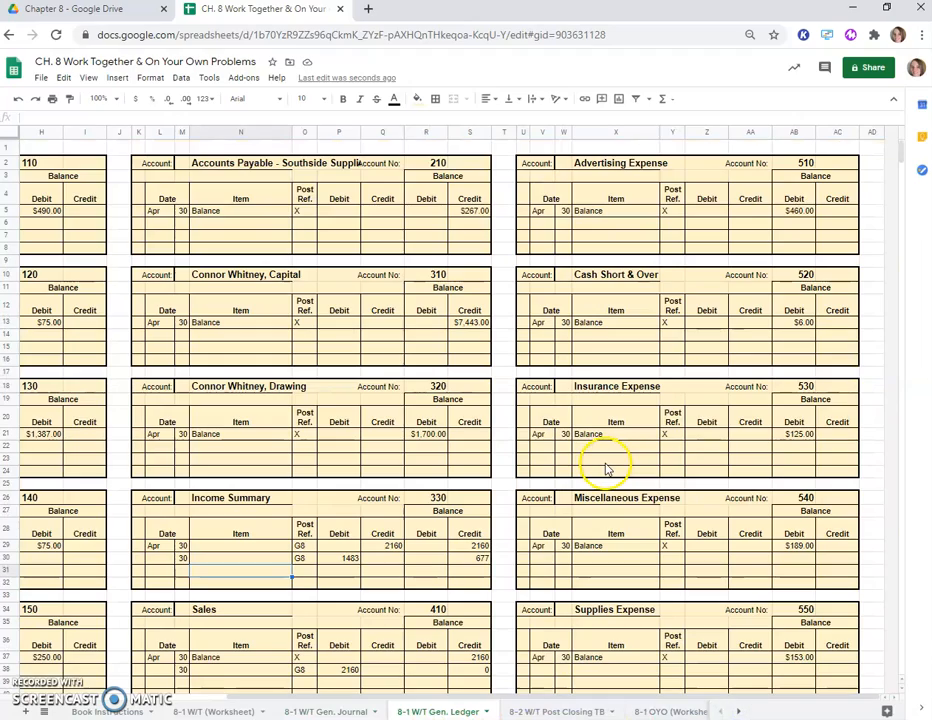
{"action": "mouse_move", "coordinate": [728, 224]}
{"action": "type", "text": "30"}
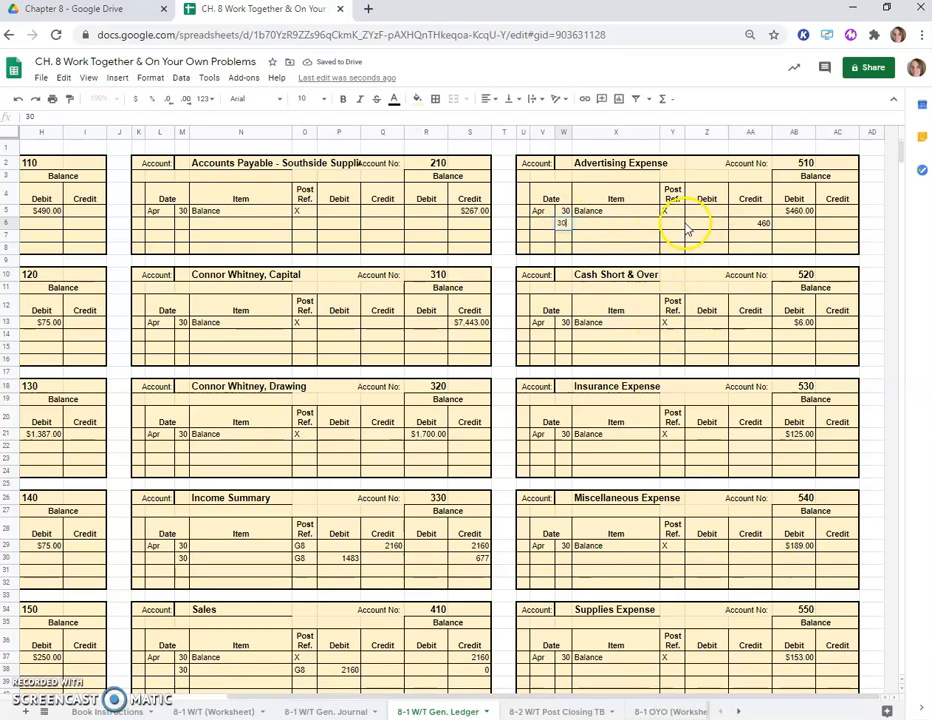
{"action": "left_click", "coordinate": [672, 224]}
{"action": "type", "text": "G8"}
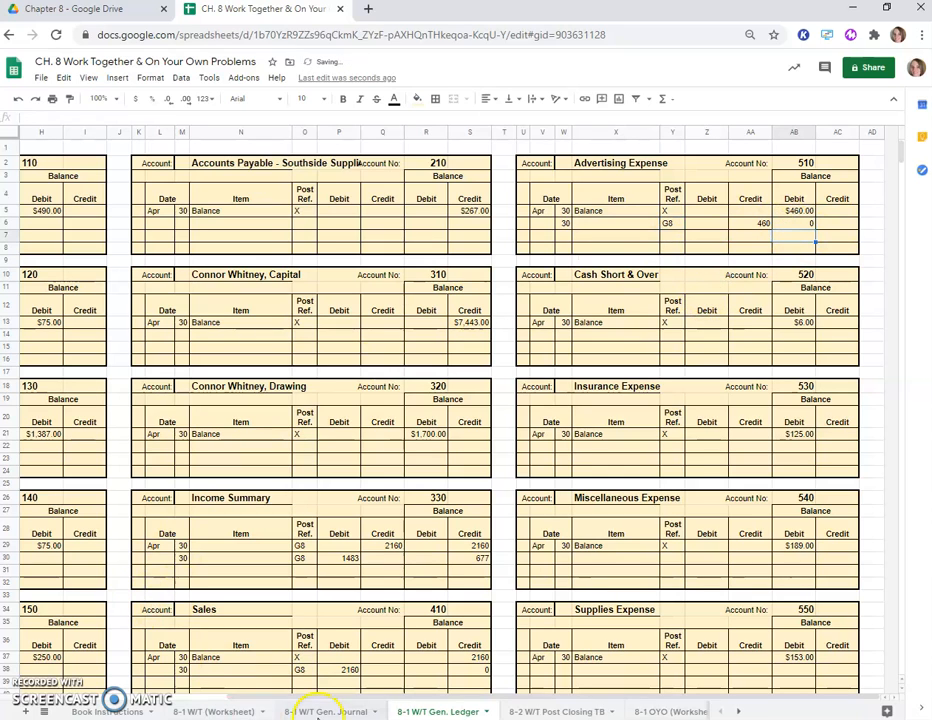
{"action": "left_click", "coordinate": [324, 712]}
{"action": "type", "text": "510"}
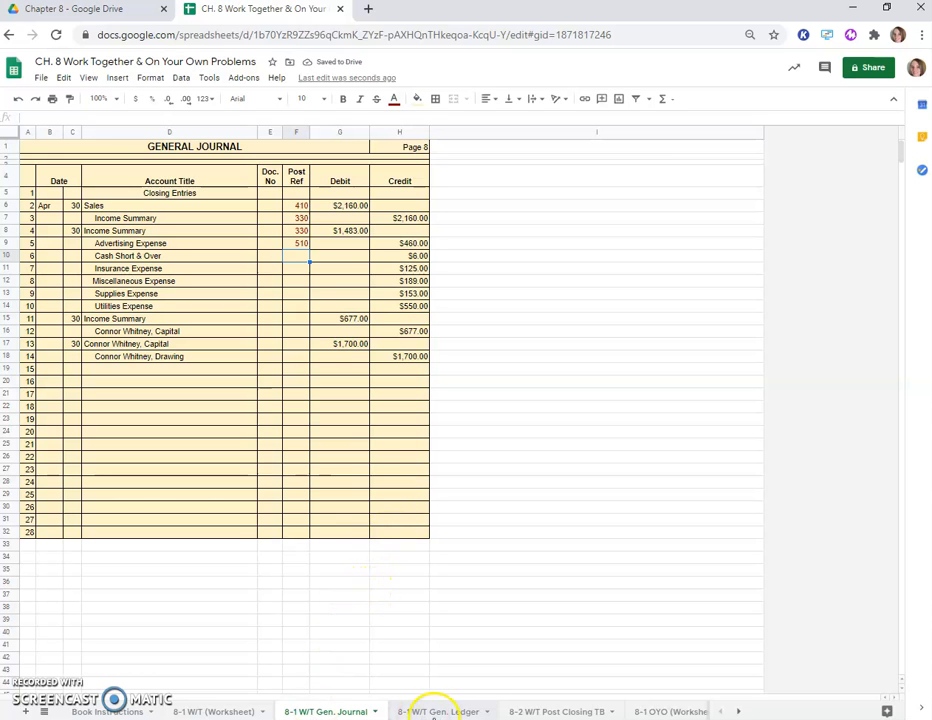
{"action": "left_click", "coordinate": [436, 712]}
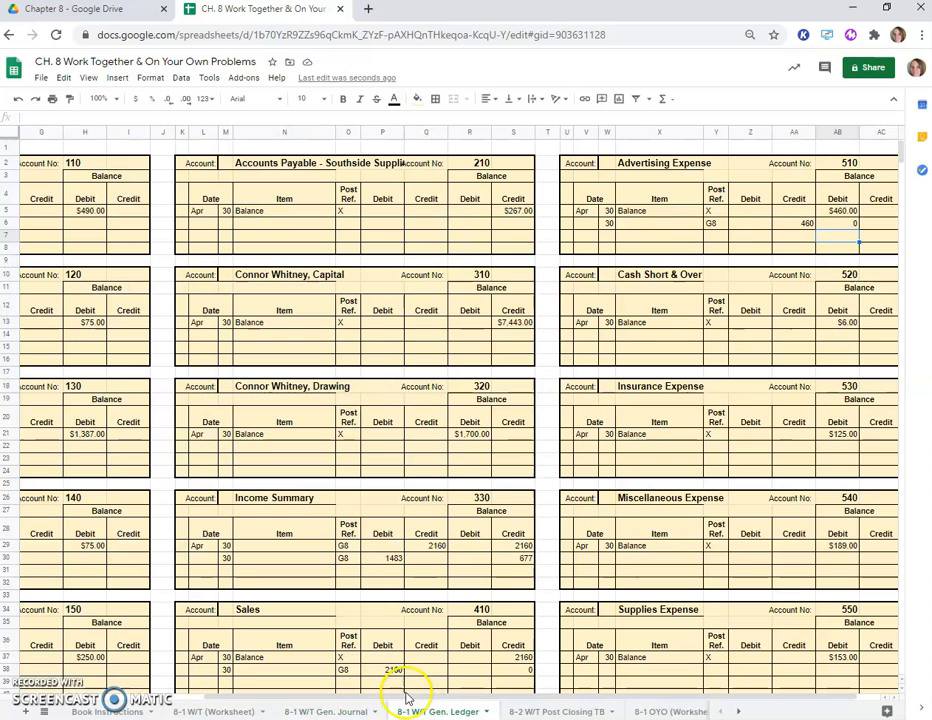
{"action": "mouse_move", "coordinate": [850, 340]}
{"action": "type", "text": "30"}
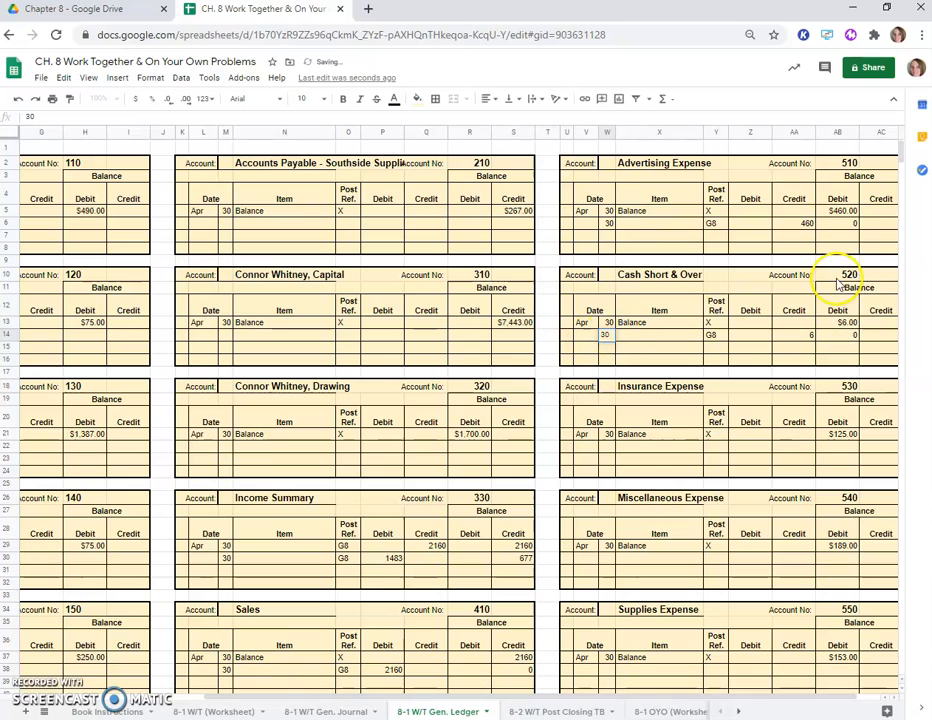
Step: Zero the Cash Short & Over balance, post the Insurance Expense G8 closing credit and mark 530 in Post Ref
{"action": "left_click", "coordinate": [324, 712]}
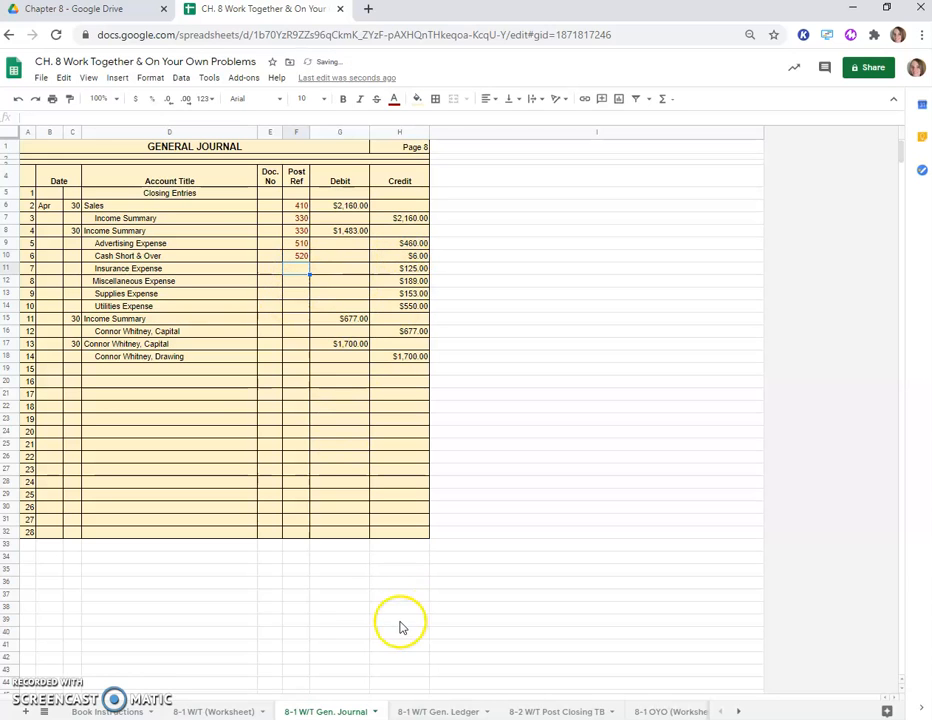
{"action": "left_click", "coordinate": [436, 712]}
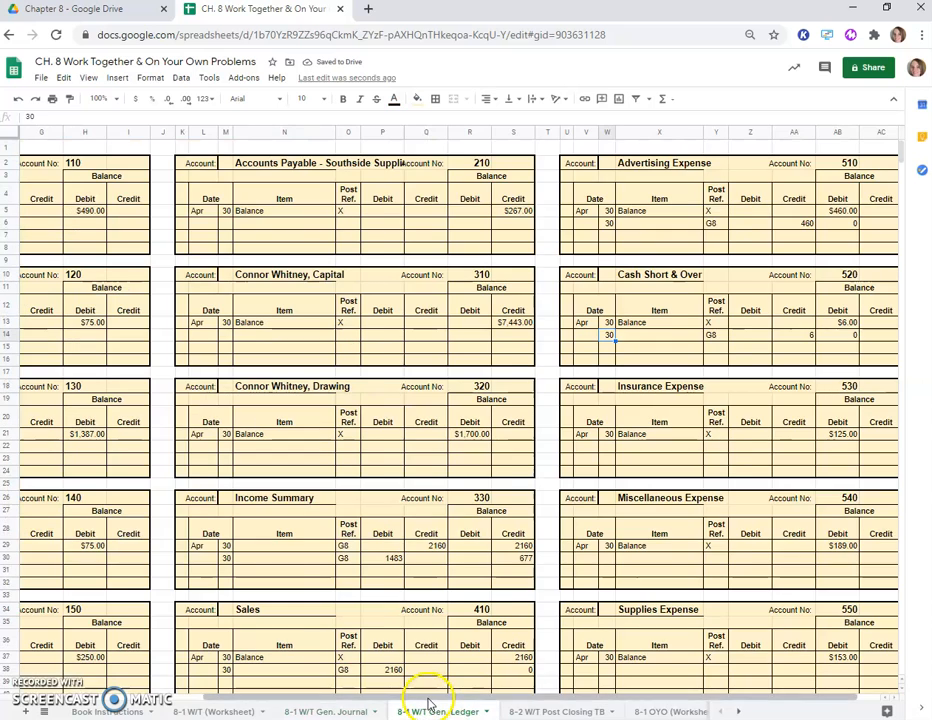
{"action": "scroll", "scroll_direction": "right", "scroll_amount": 3}
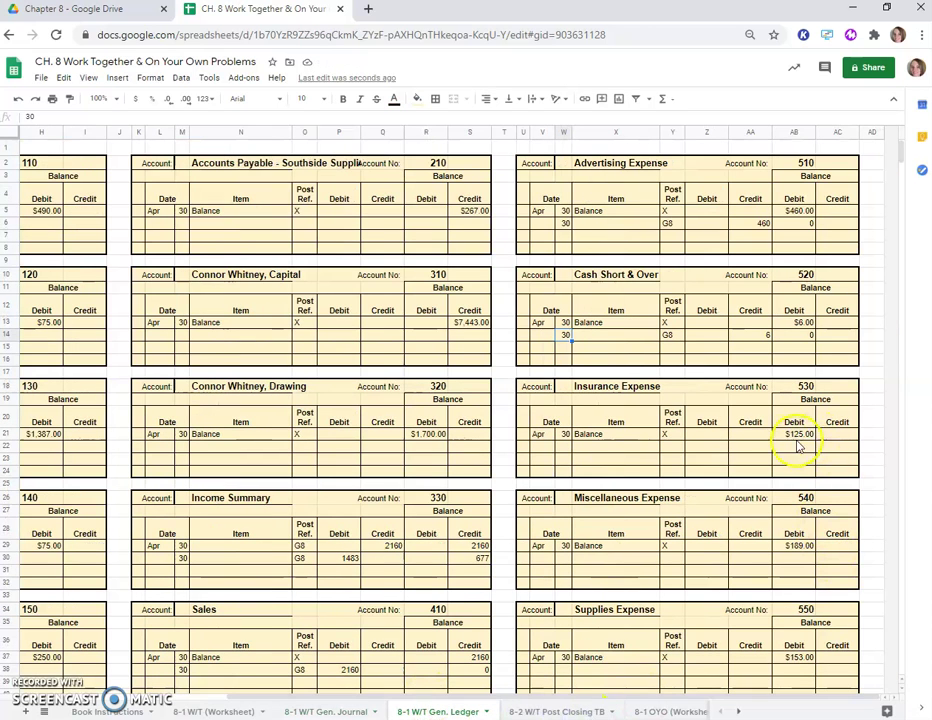
{"action": "left_click", "coordinate": [752, 434]}
{"action": "type", "text": "125"}
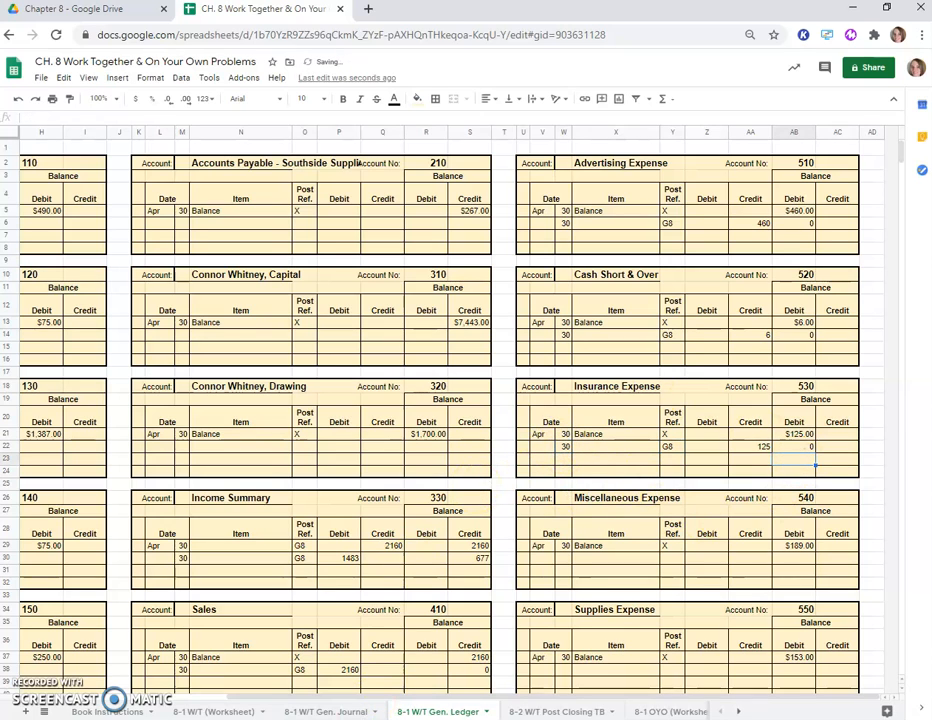
{"action": "left_click", "coordinate": [324, 712]}
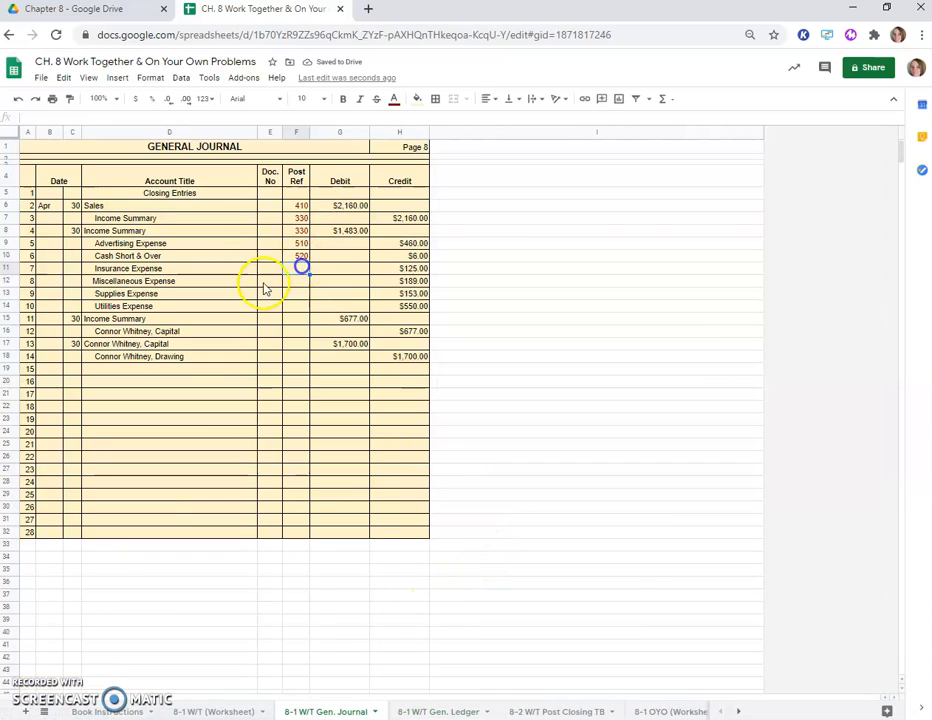
{"action": "left_click", "coordinate": [292, 268]}
{"action": "type", "text": "530"}
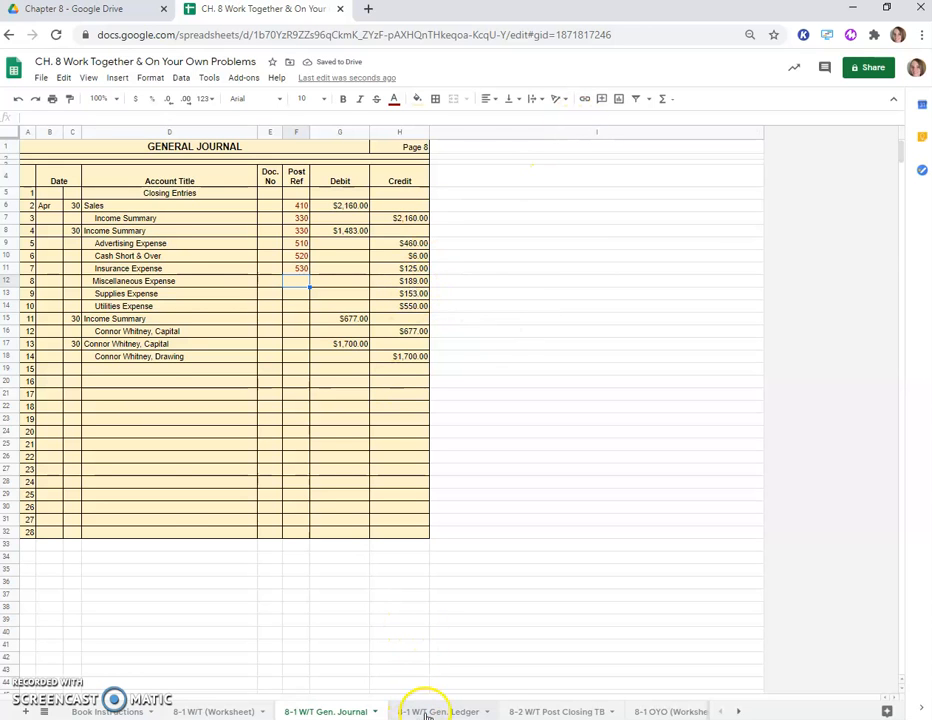
{"action": "left_click", "coordinate": [440, 712]}
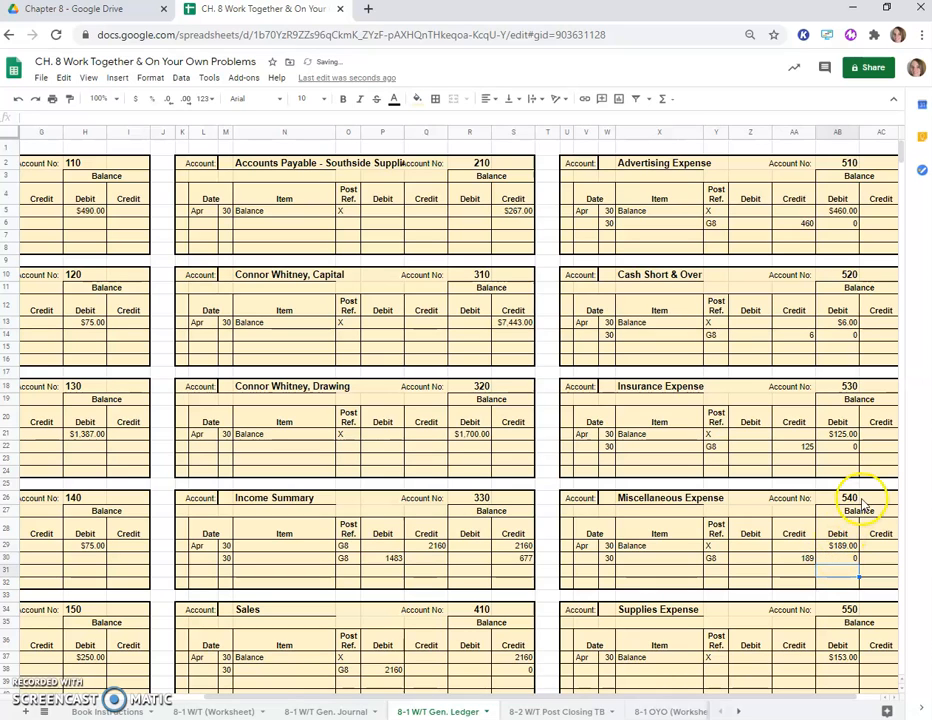
Step: Post the Miscellaneous and Supplies Expense G8 closing credits with zero balances and record their posting references
{"action": "left_click", "coordinate": [324, 712]}
{"action": "type", "text": "640"}
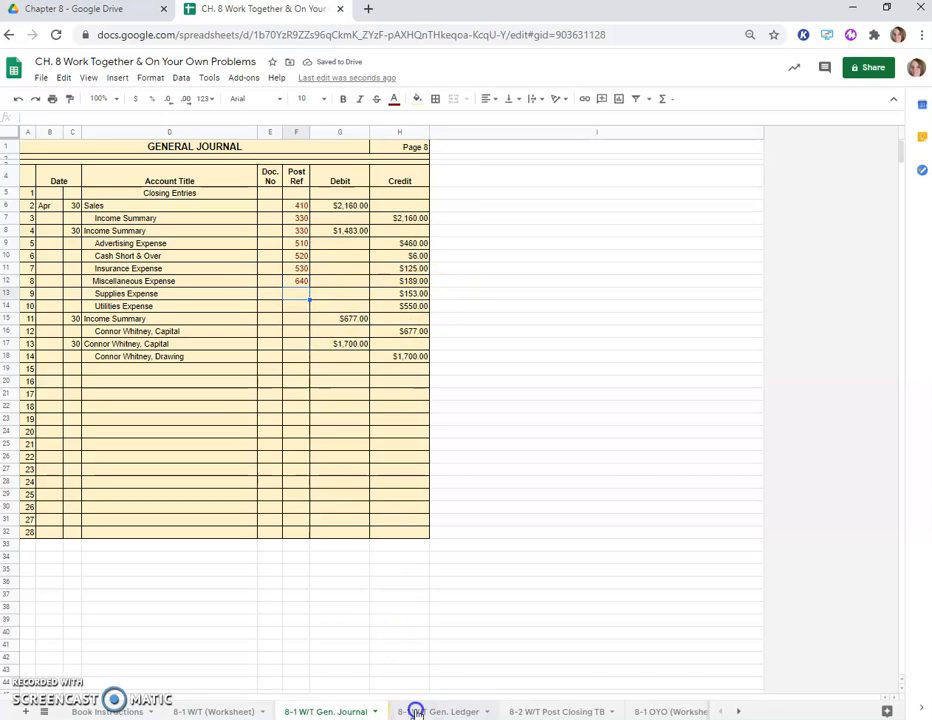
{"action": "left_click", "coordinate": [440, 712]}
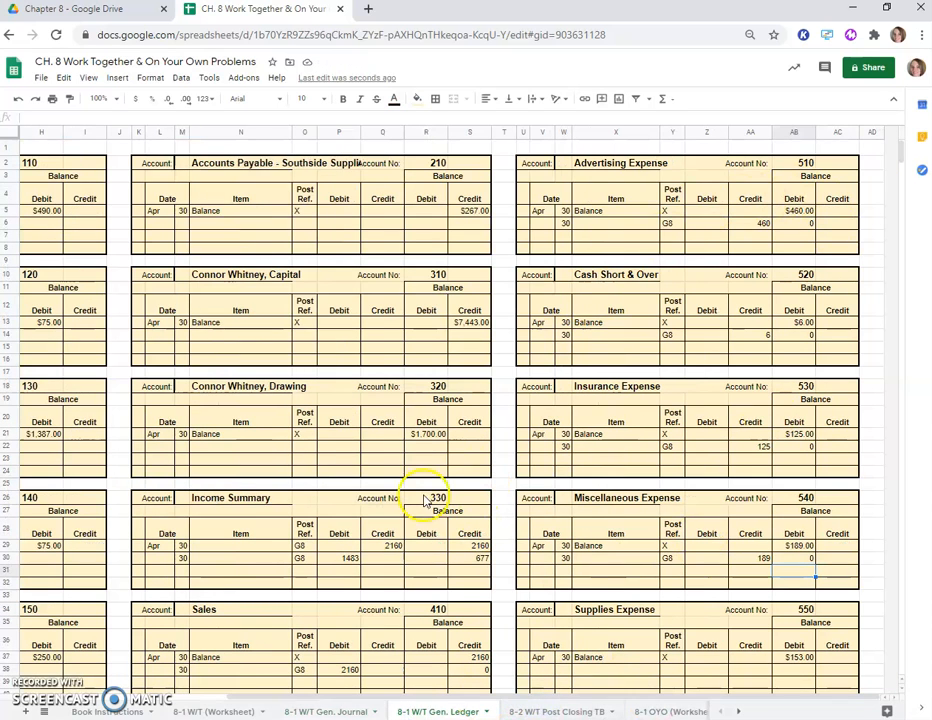
{"action": "scroll", "scroll_direction": "down", "scroll_amount": 3}
{"action": "type", "text": "153"}
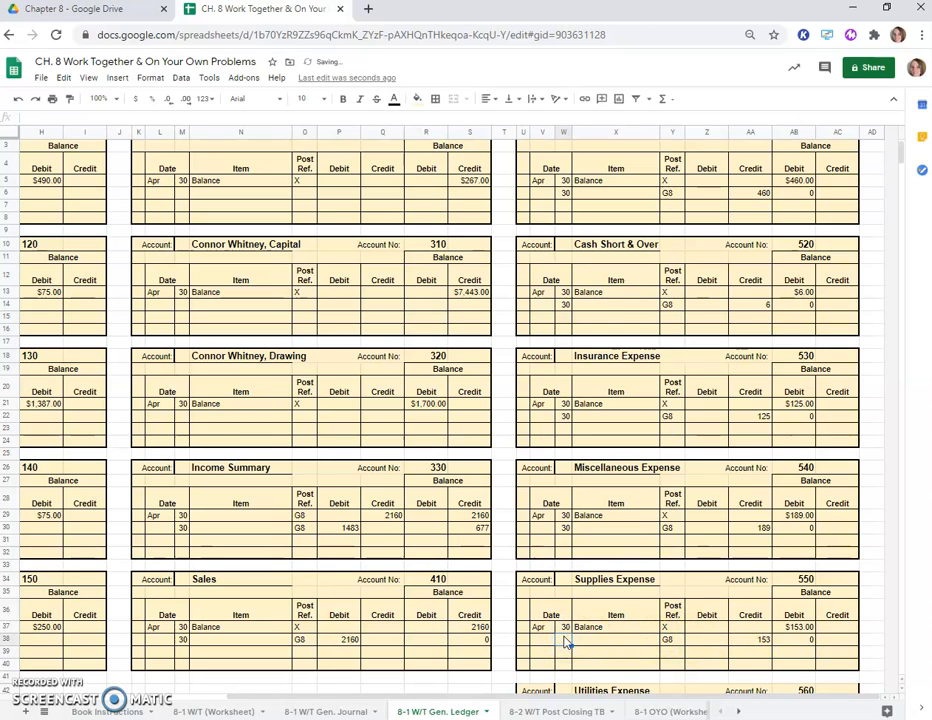
{"action": "left_click", "coordinate": [564, 640]}
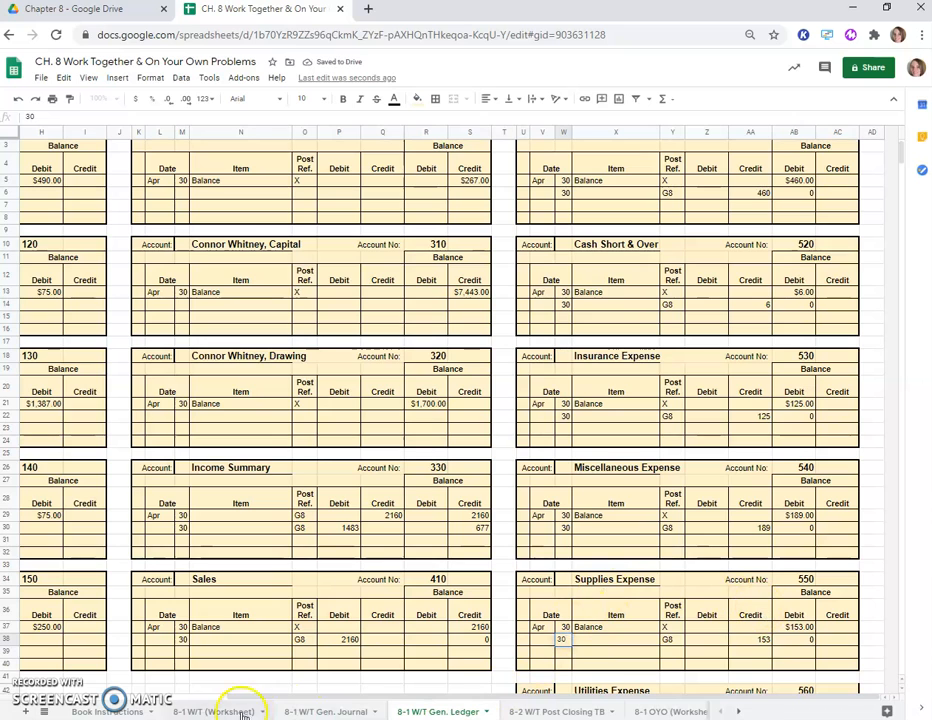
{"action": "left_click", "coordinate": [706, 640]}
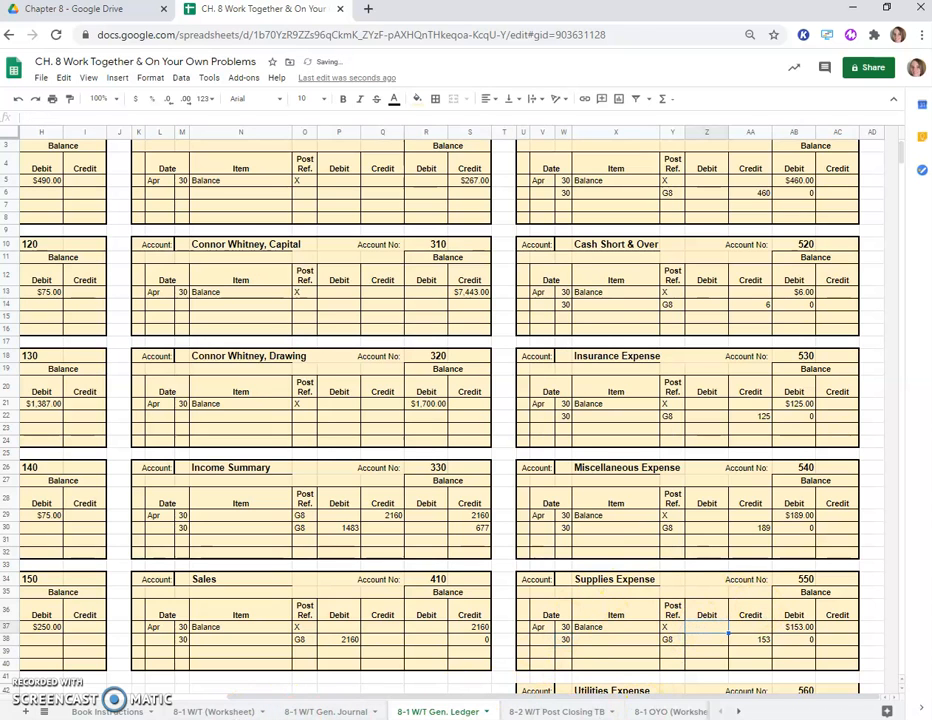
{"action": "left_click", "coordinate": [328, 712]}
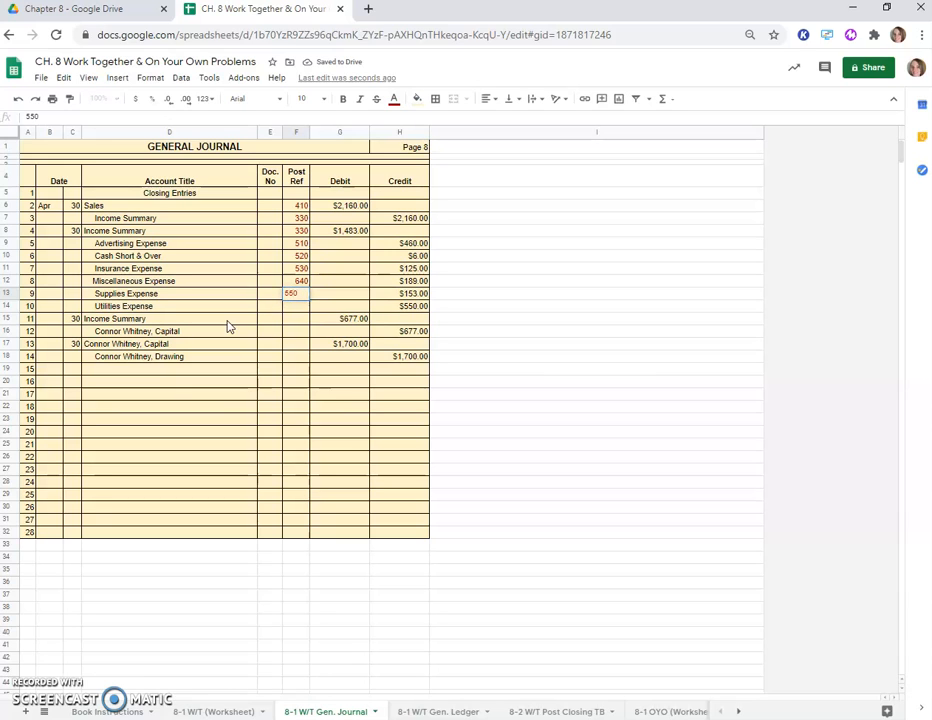
{"action": "left_click", "coordinate": [304, 280]}
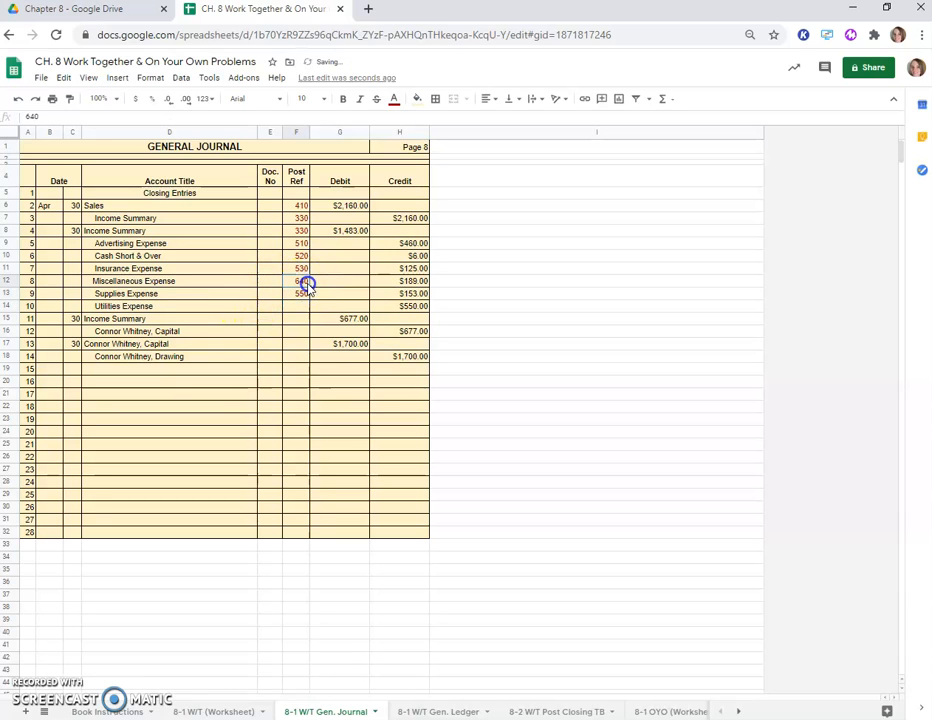
{"action": "left_click", "coordinate": [300, 292]}
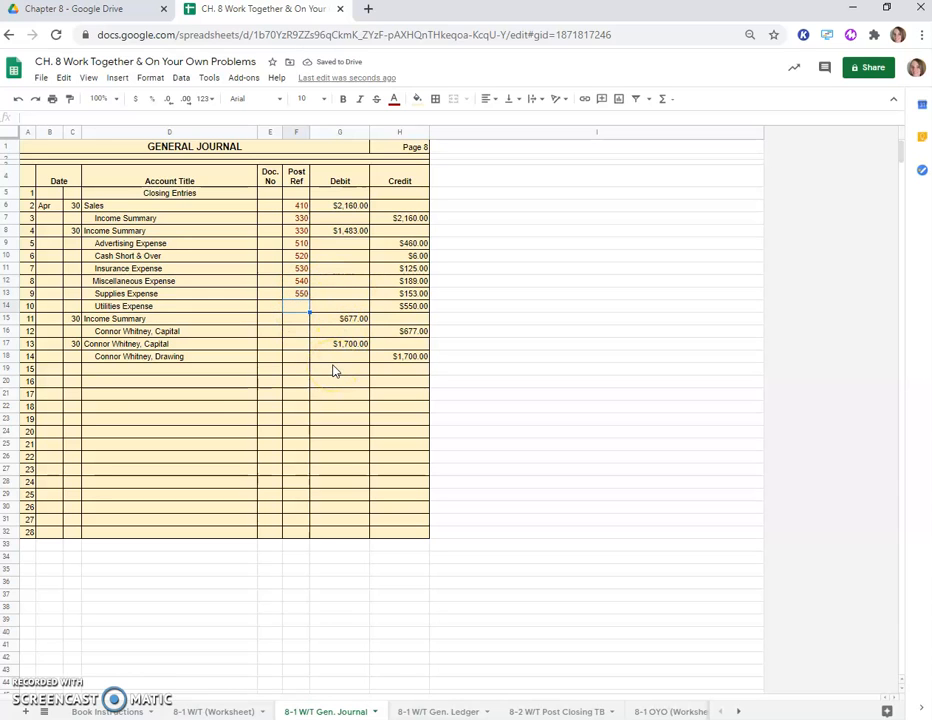
Step: Post the Utilities Expense G8 closing credit, leaving a zero balance, and mark it posted in the journal
{"action": "left_click", "coordinate": [440, 712]}
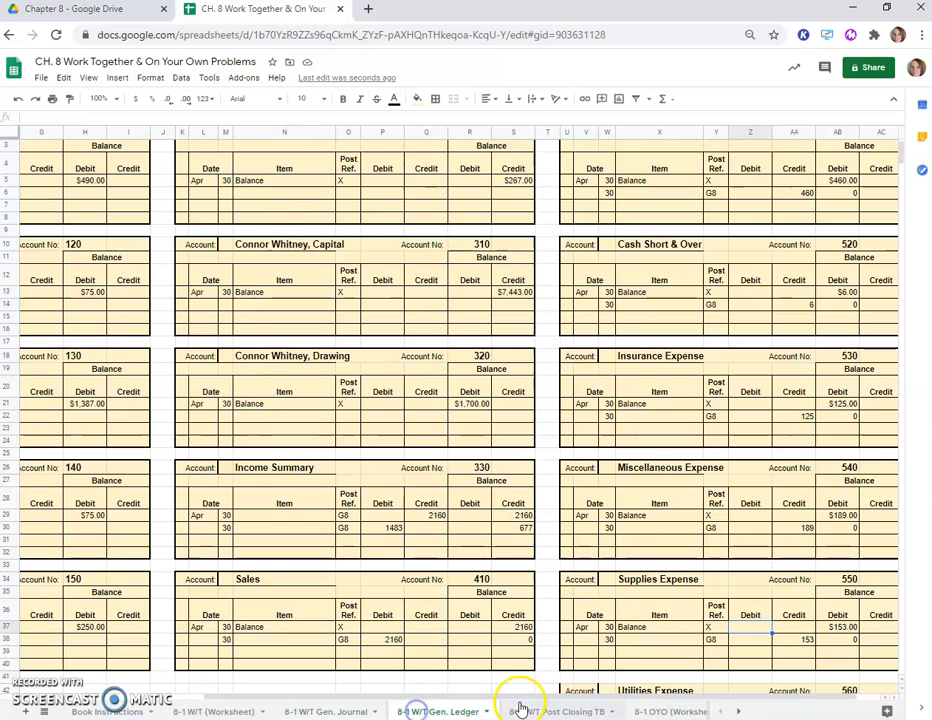
{"action": "scroll", "scroll_direction": "down", "scroll_amount": 3}
{"action": "type", "text": "G8"}
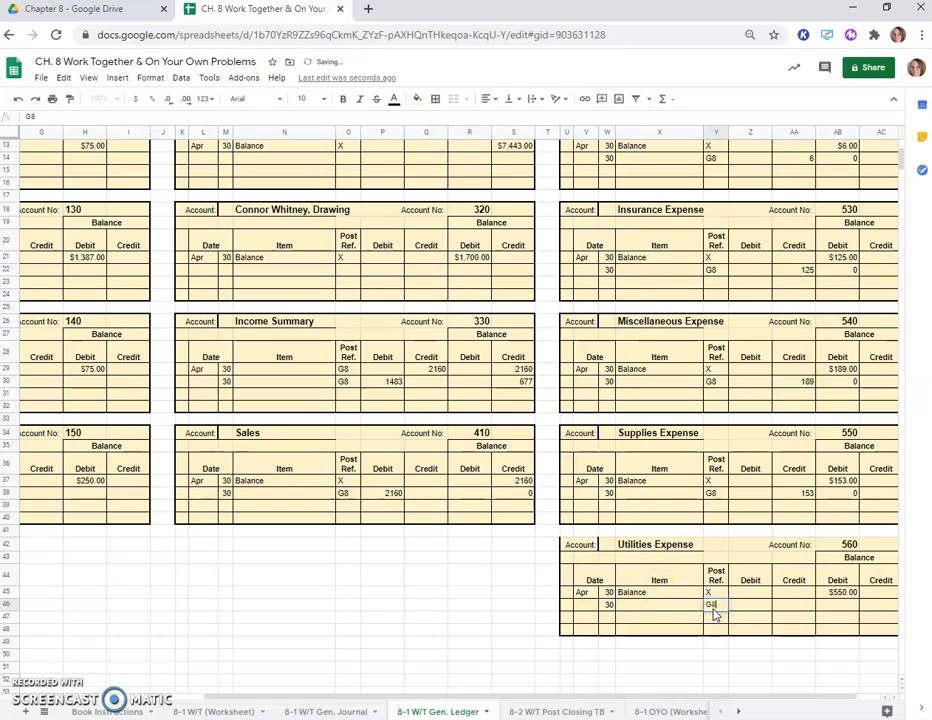
{"action": "left_click", "coordinate": [794, 606]}
{"action": "type", "text": "550"}
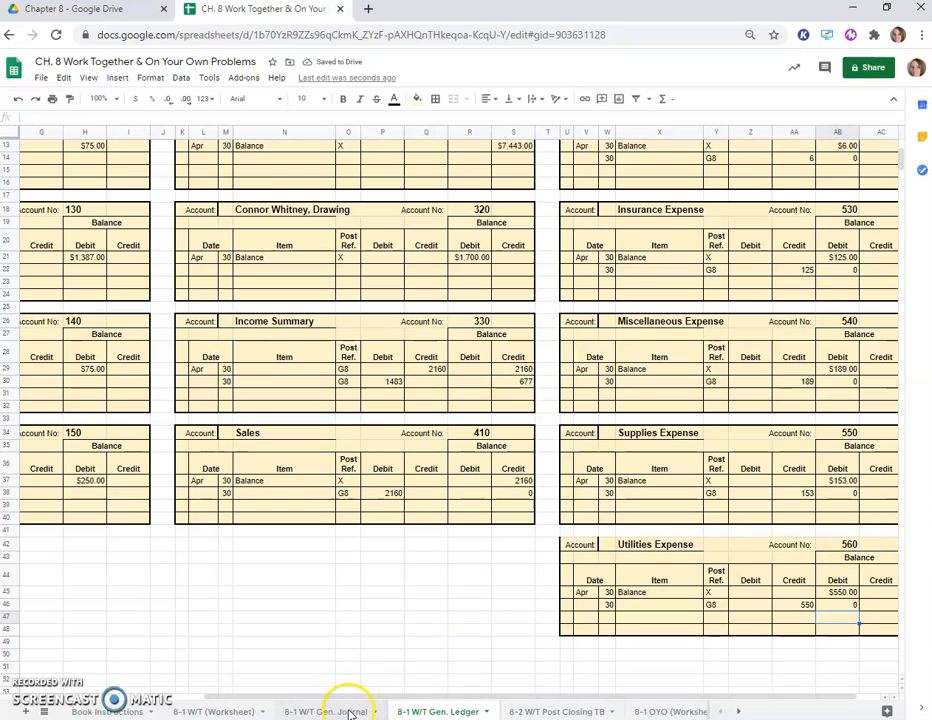
{"action": "left_click", "coordinate": [324, 712]}
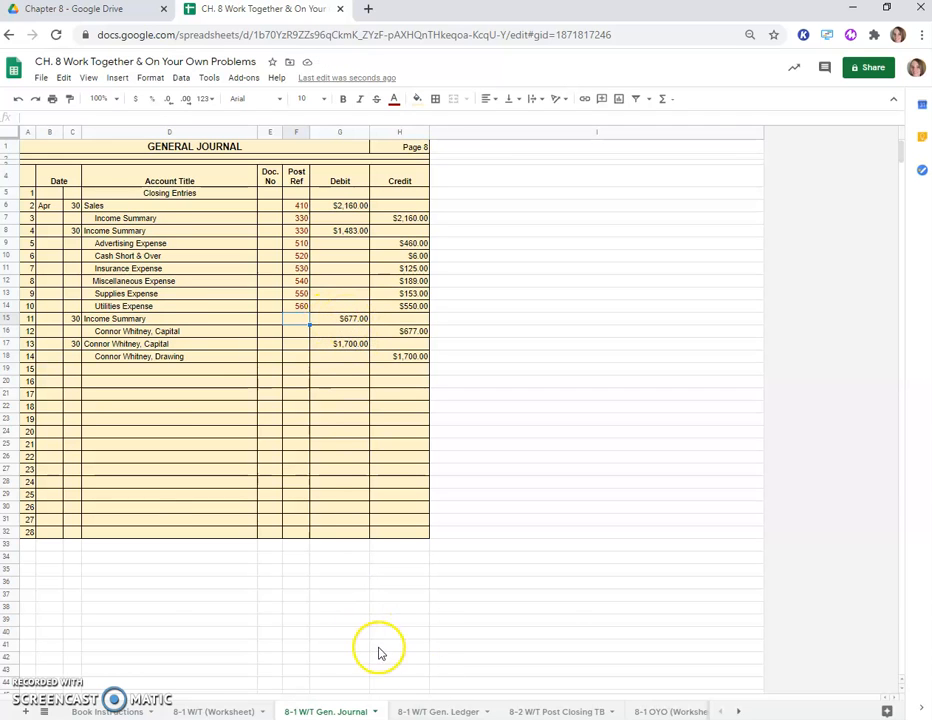
Step: Add a third Income Summary line dated 30, G8, with a 677 debit and the updated balance
{"action": "left_click", "coordinate": [436, 712]}
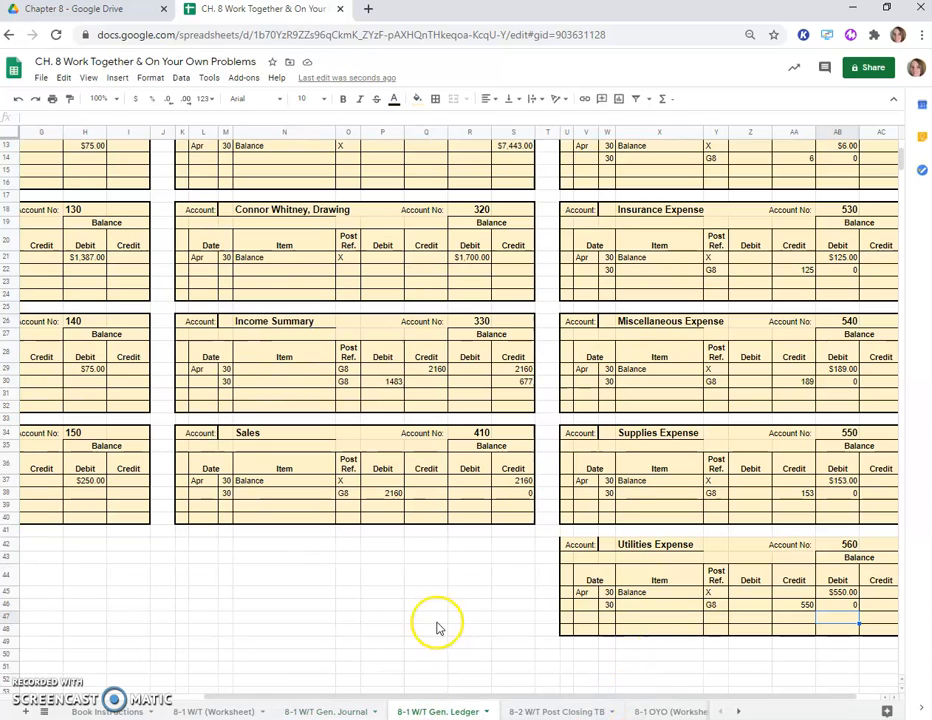
{"action": "scroll", "scroll_direction": "left", "scroll_amount": 3}
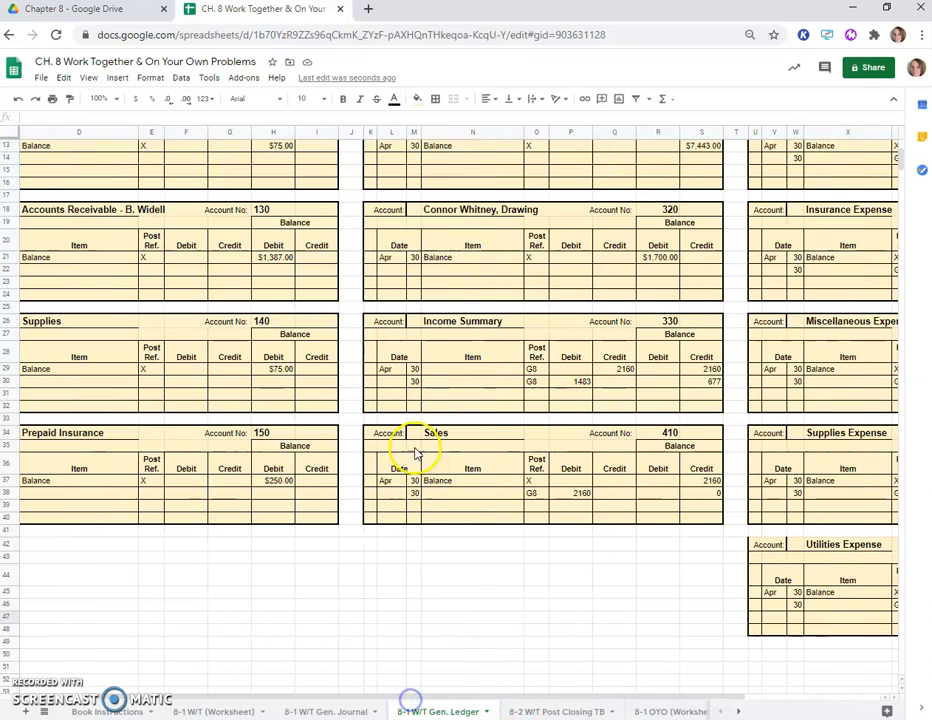
{"action": "left_click", "coordinate": [412, 392]}
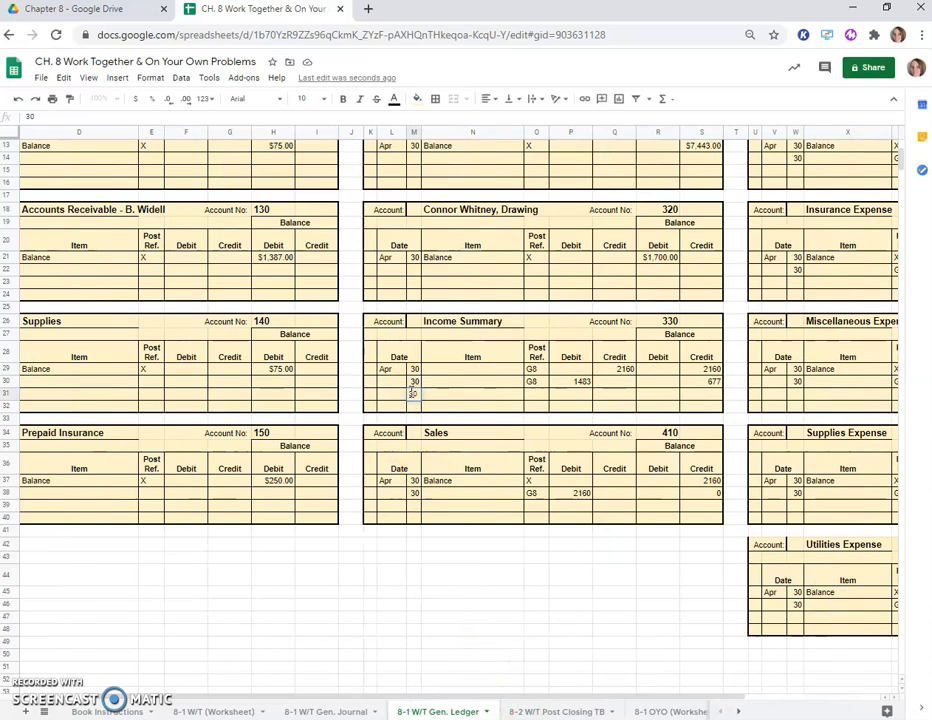
{"action": "type", "text": "G8"}
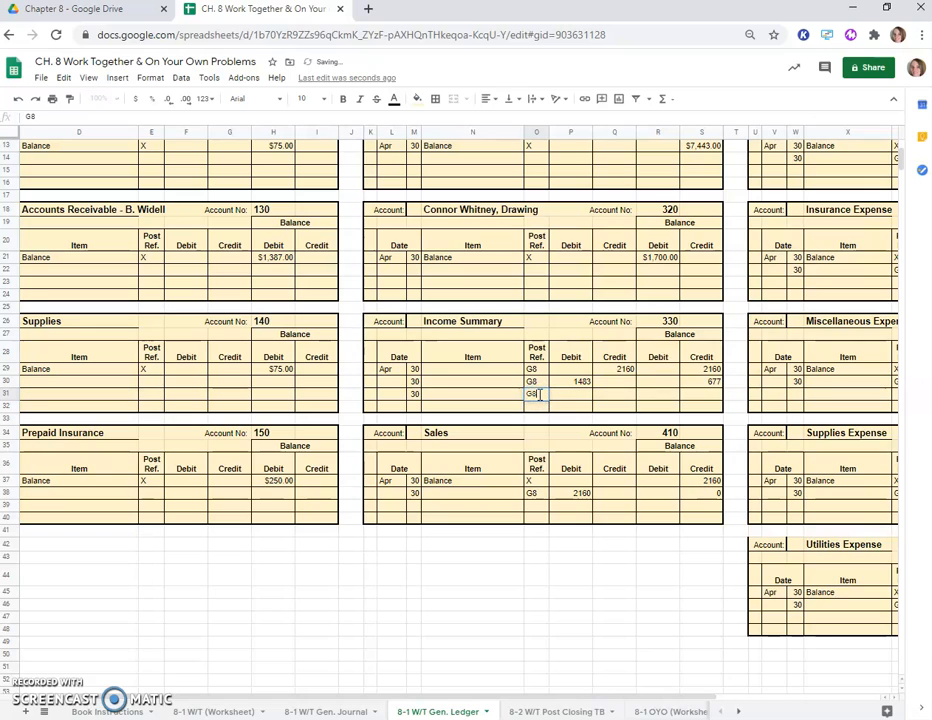
{"action": "left_click", "coordinate": [570, 392]}
{"action": "type", "text": "677"}
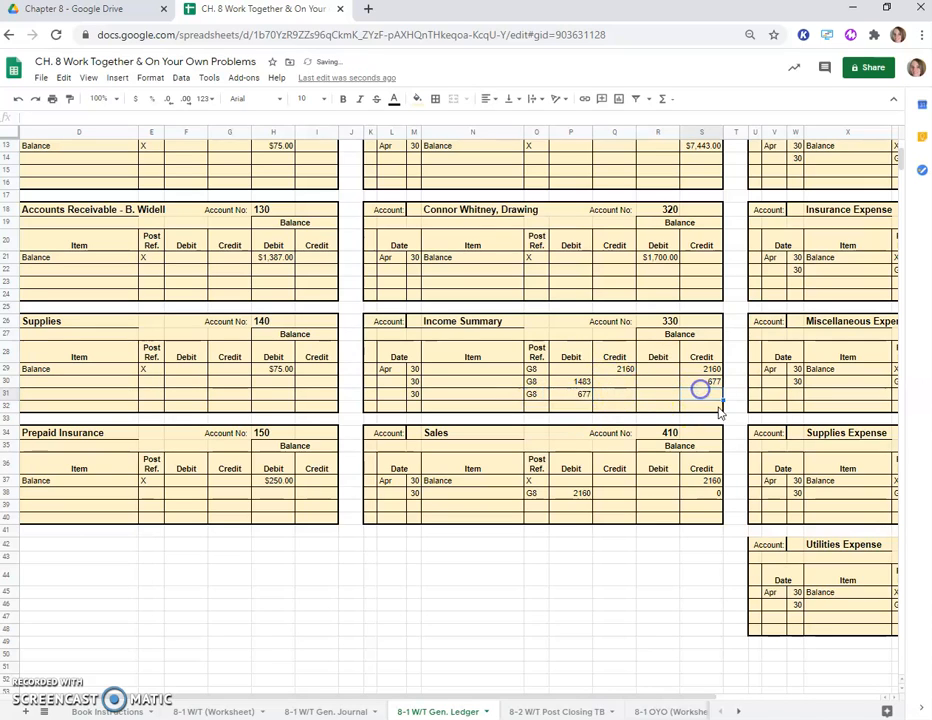
{"action": "left_click", "coordinate": [700, 382]}
{"action": "type", "text": "0"}
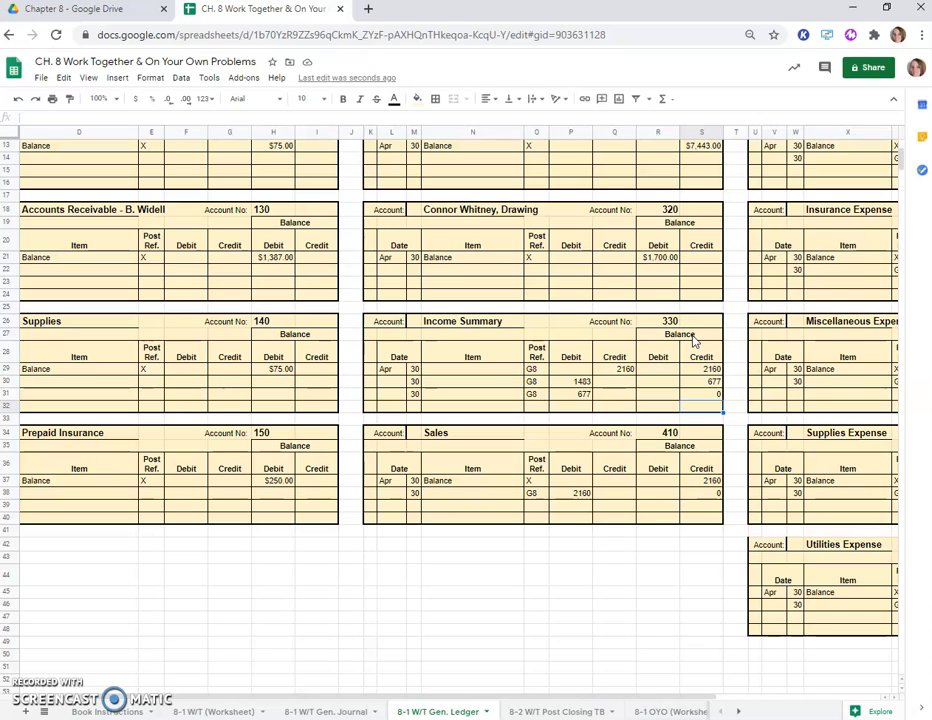
{"action": "left_click", "coordinate": [700, 368]}
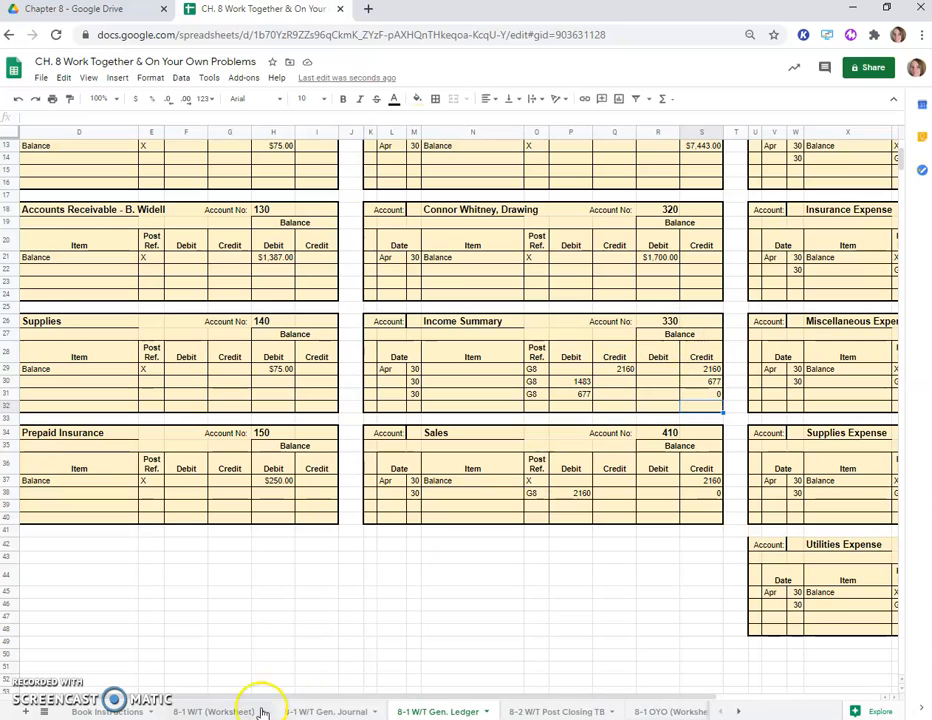
Step: Review the journal's Capital lines and work out Connor Whitney, Capital's new balance in account 310
{"action": "left_click", "coordinate": [324, 712]}
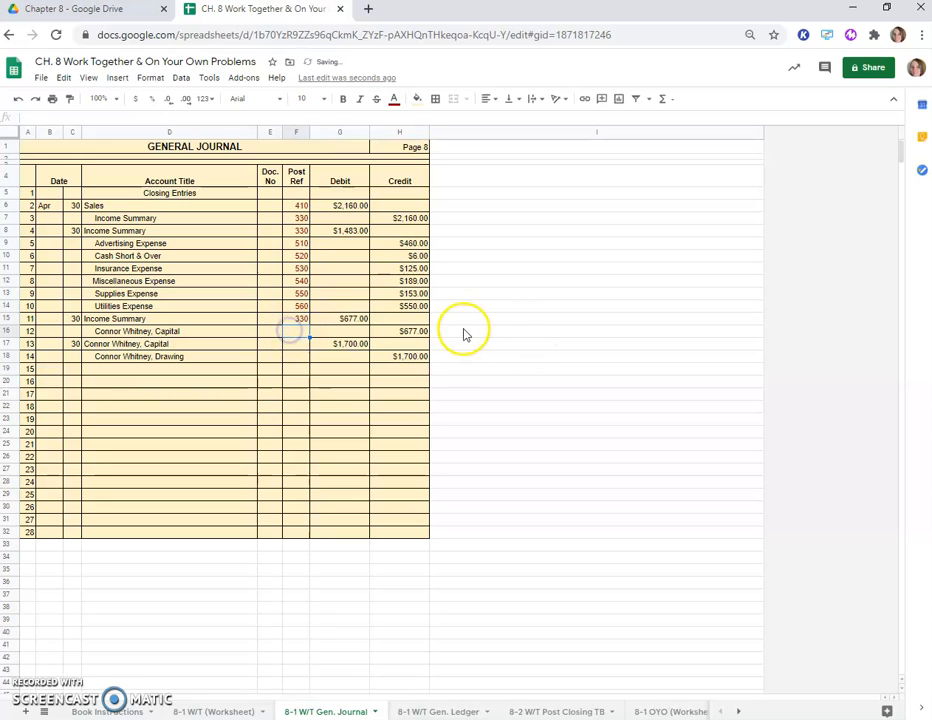
{"action": "mouse_move", "coordinate": [458, 712]}
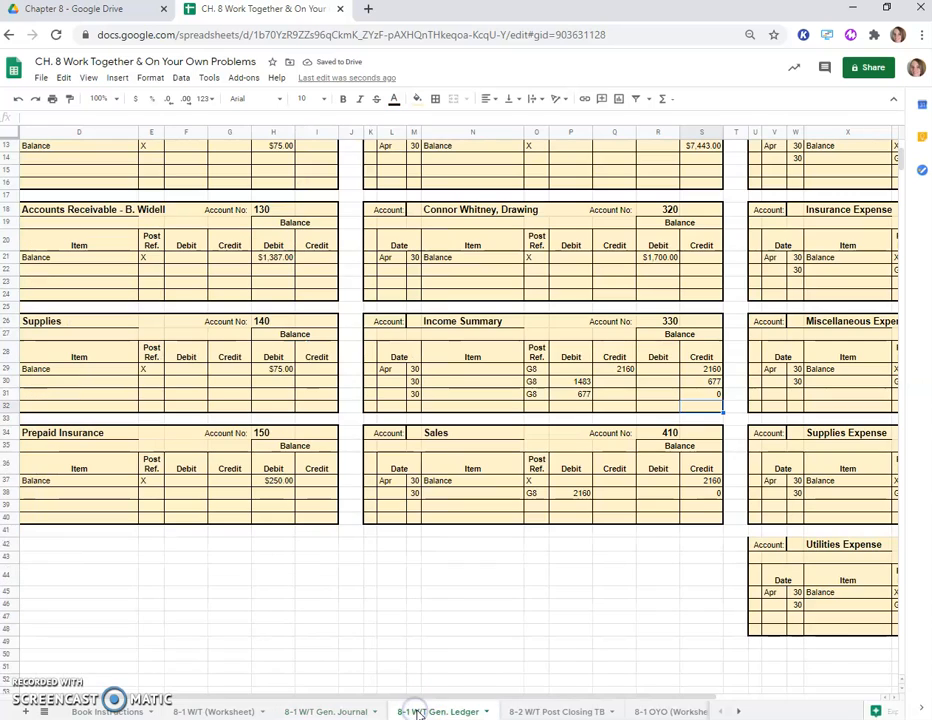
{"action": "scroll", "scroll_direction": "up", "scroll_amount": 3}
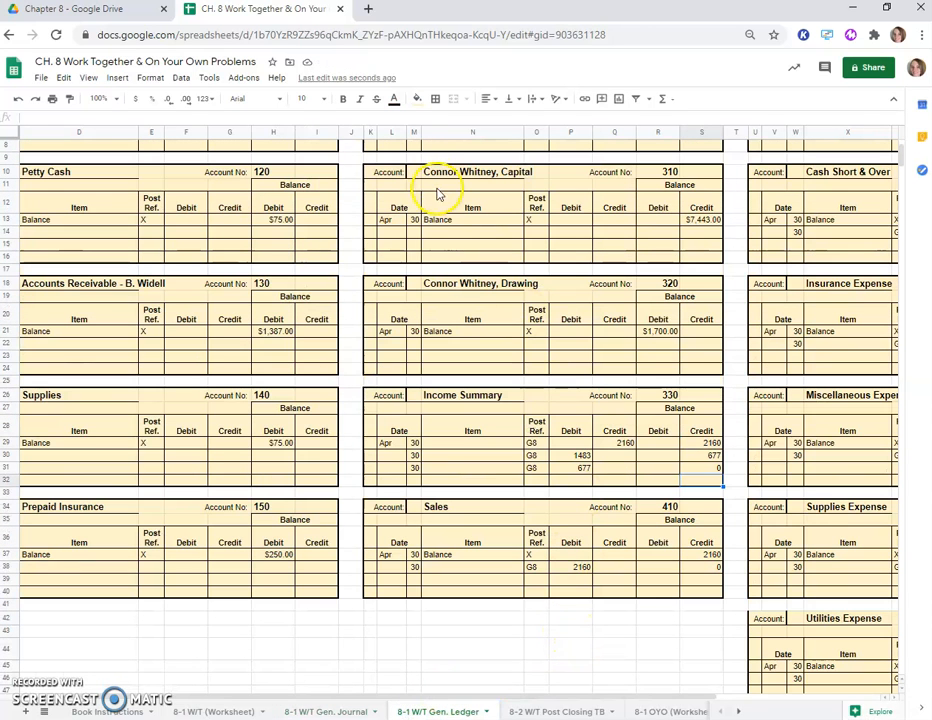
{"action": "left_click", "coordinate": [412, 232]}
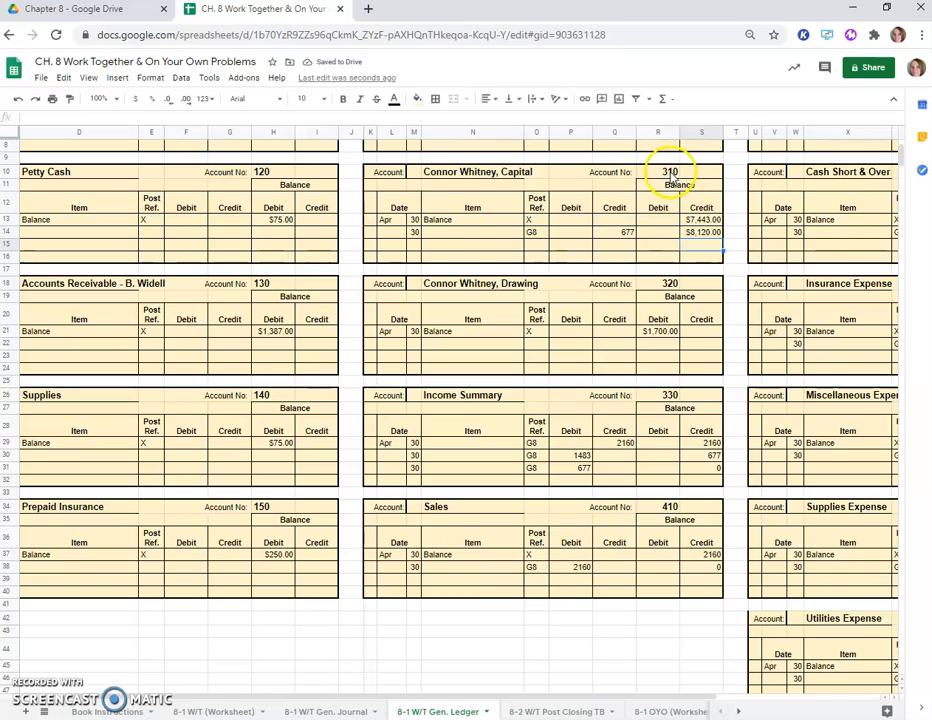
{"action": "left_click", "coordinate": [330, 712]}
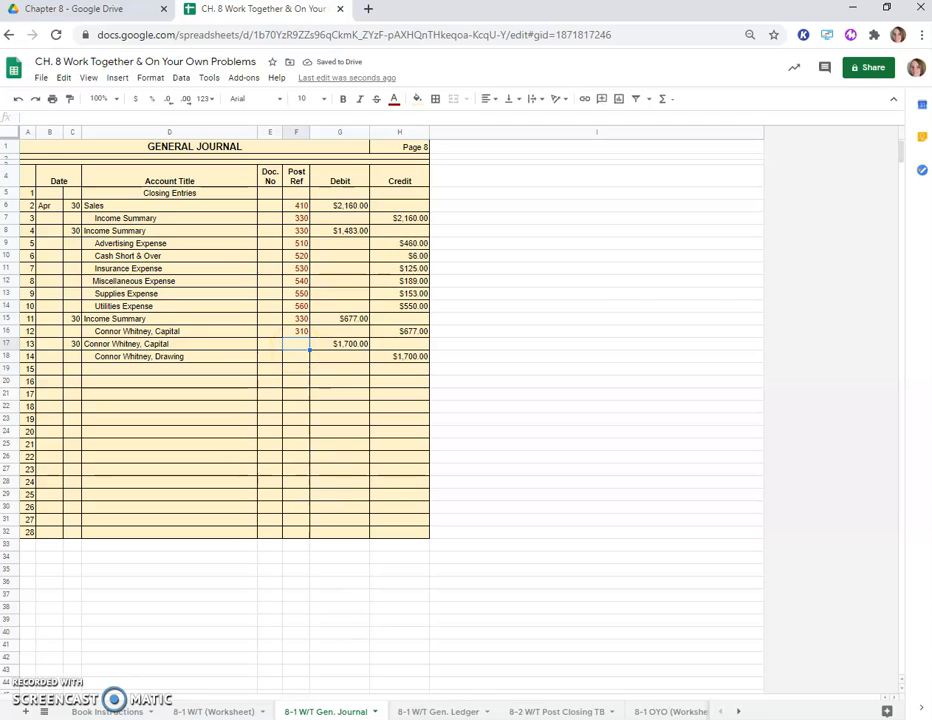
{"action": "left_click", "coordinate": [440, 712]}
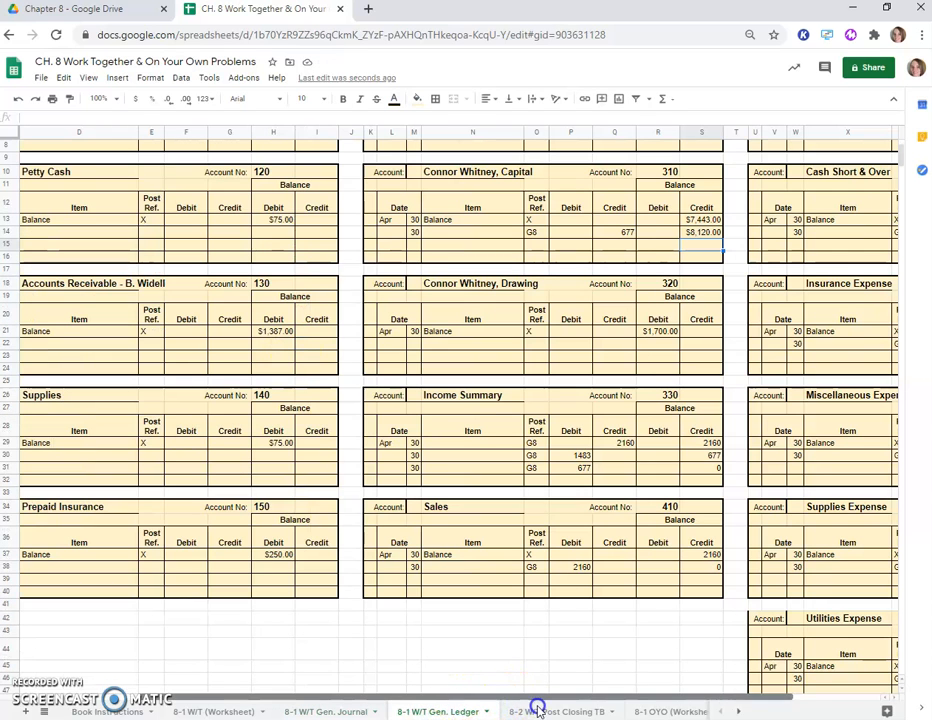
Step: Enter the Apr 30 G8 1700 debit in Capital with a balance formula giving $6,420.00
{"action": "scroll", "scroll_direction": "right", "scroll_amount": 3}
{"action": "type", "text": "1700"}
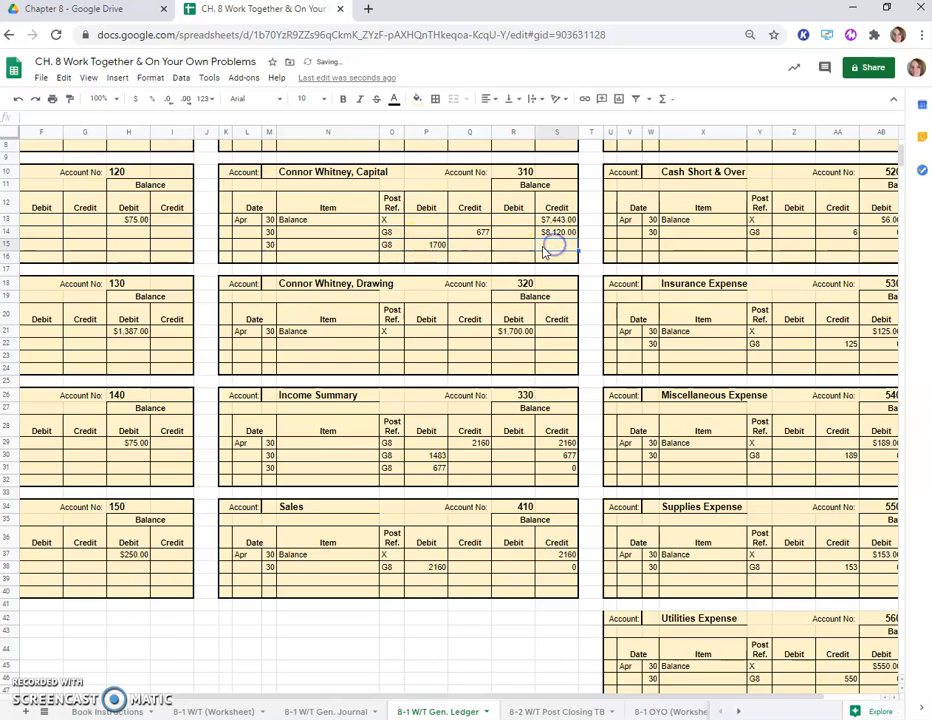
{"action": "left_click", "coordinate": [556, 232]}
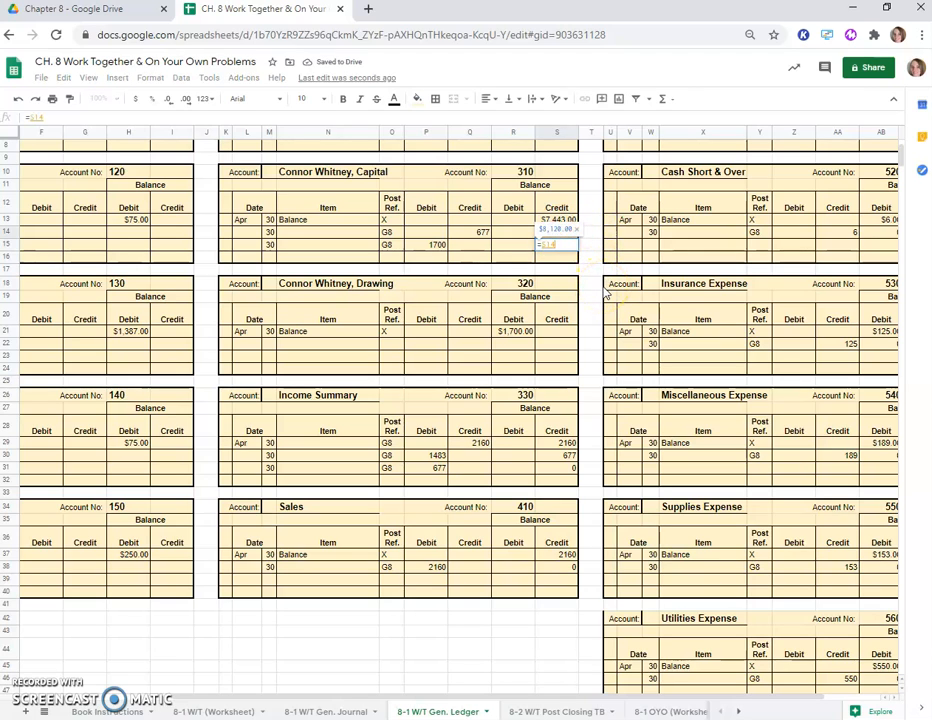
{"action": "left_click", "coordinate": [430, 244]}
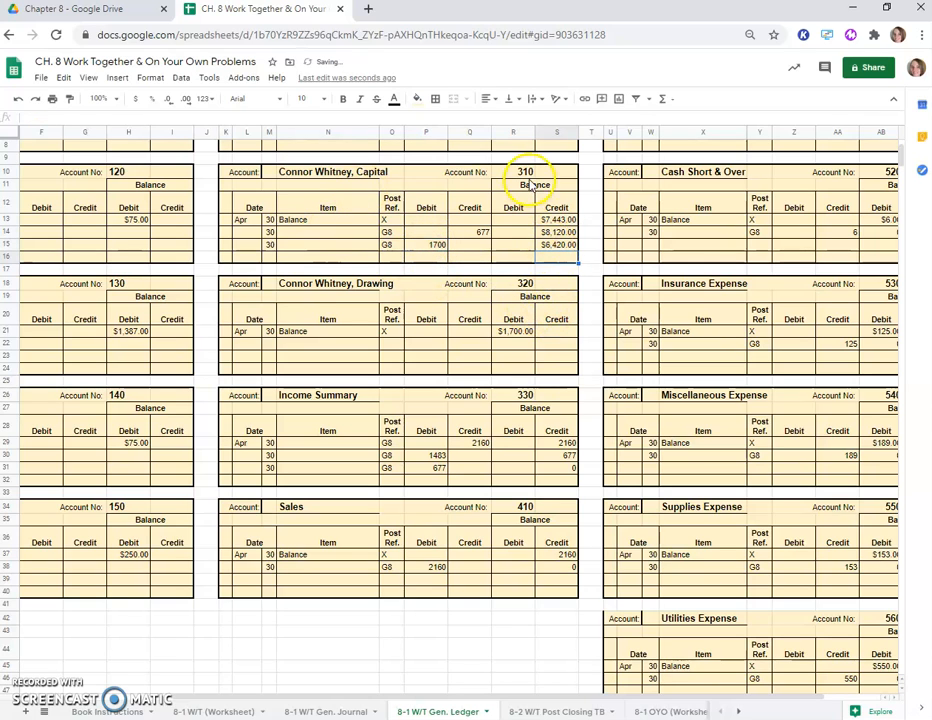
{"action": "left_click", "coordinate": [328, 712]}
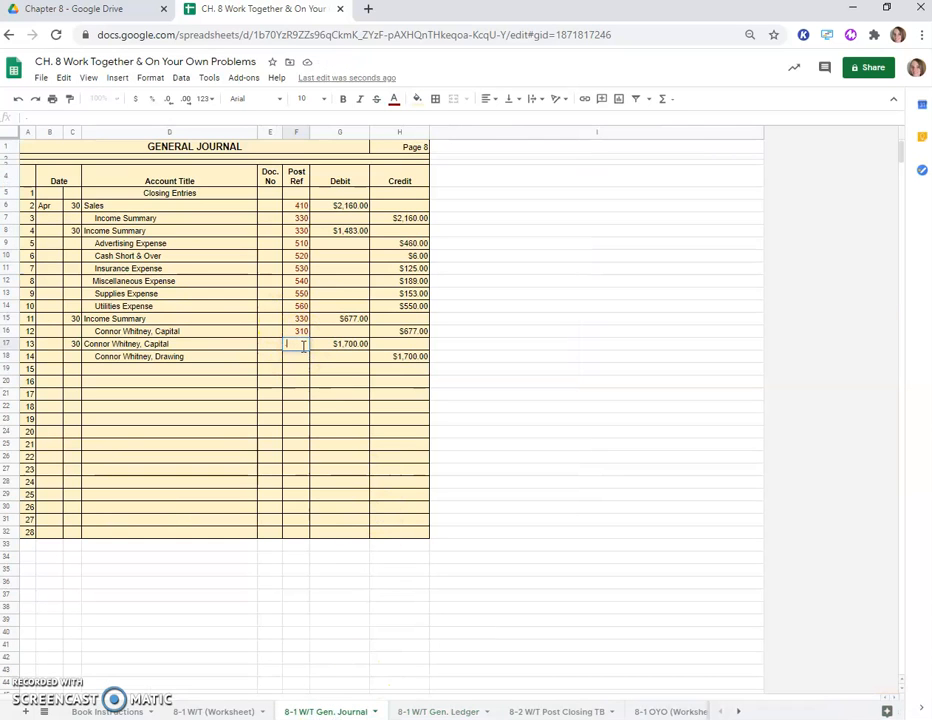
Step: Mark the Capital debit posted to 310 and post a 1700 G8 credit to Drawing, account 320, leaving zero balance
{"action": "type", "text": "310"}
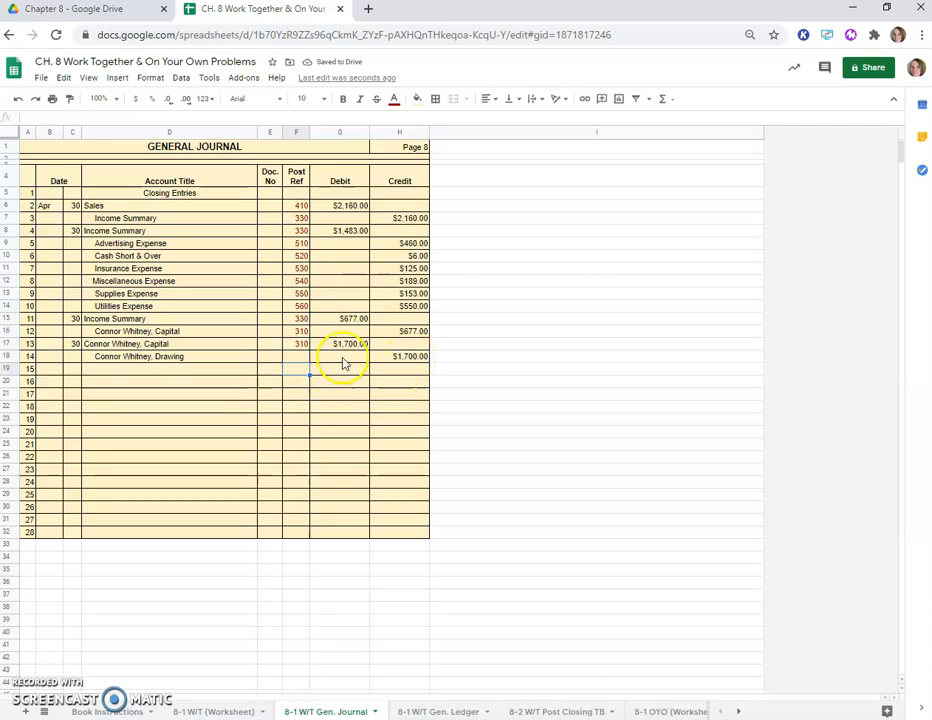
{"action": "left_click", "coordinate": [436, 712]}
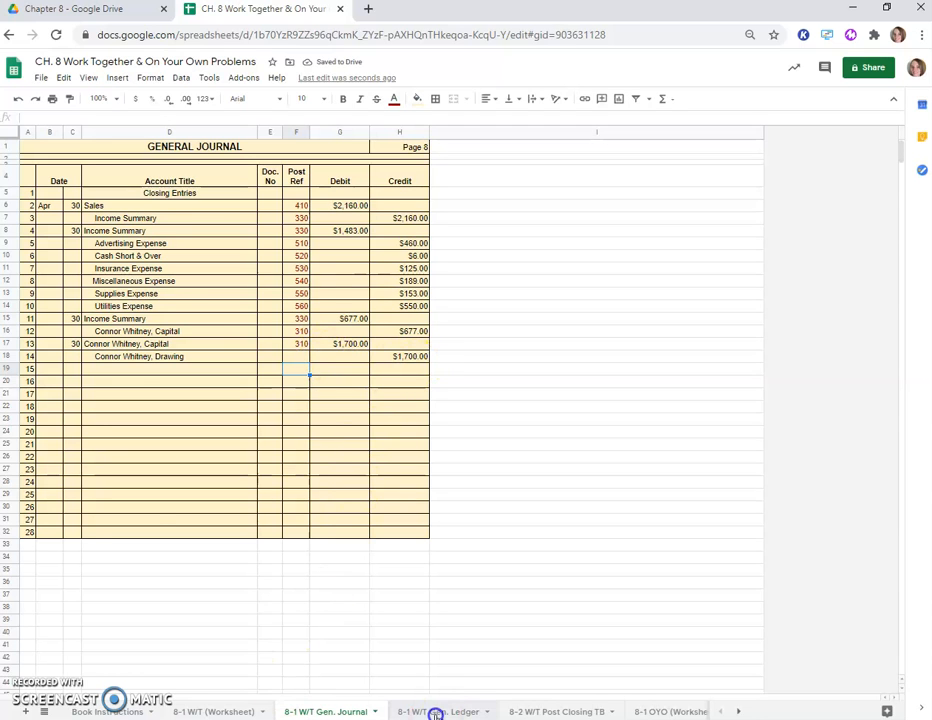
{"action": "left_click", "coordinate": [436, 712]}
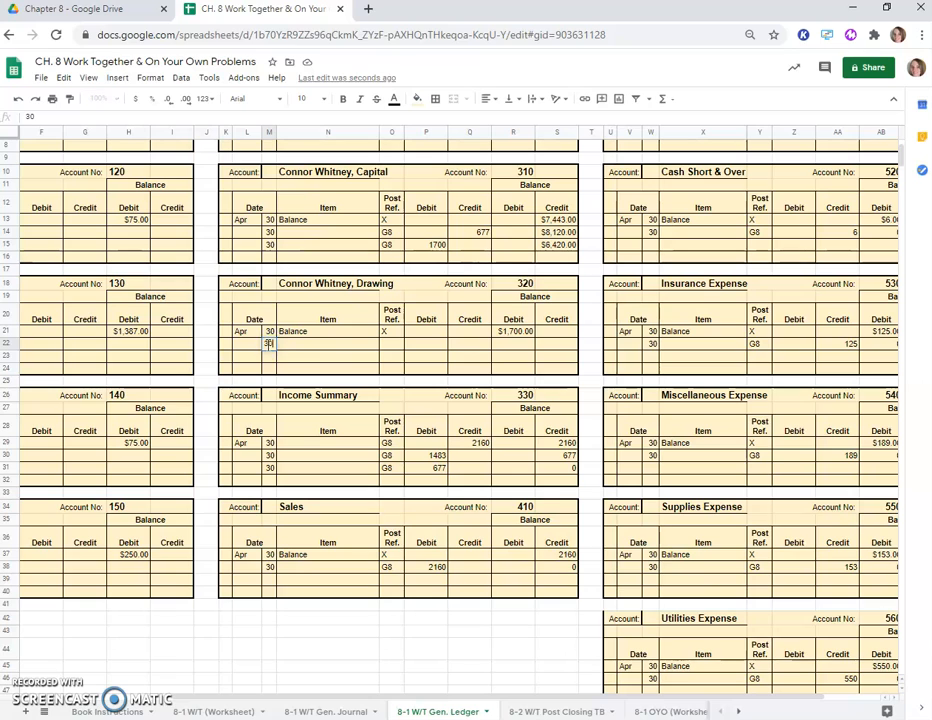
{"action": "type", "text": "G8"}
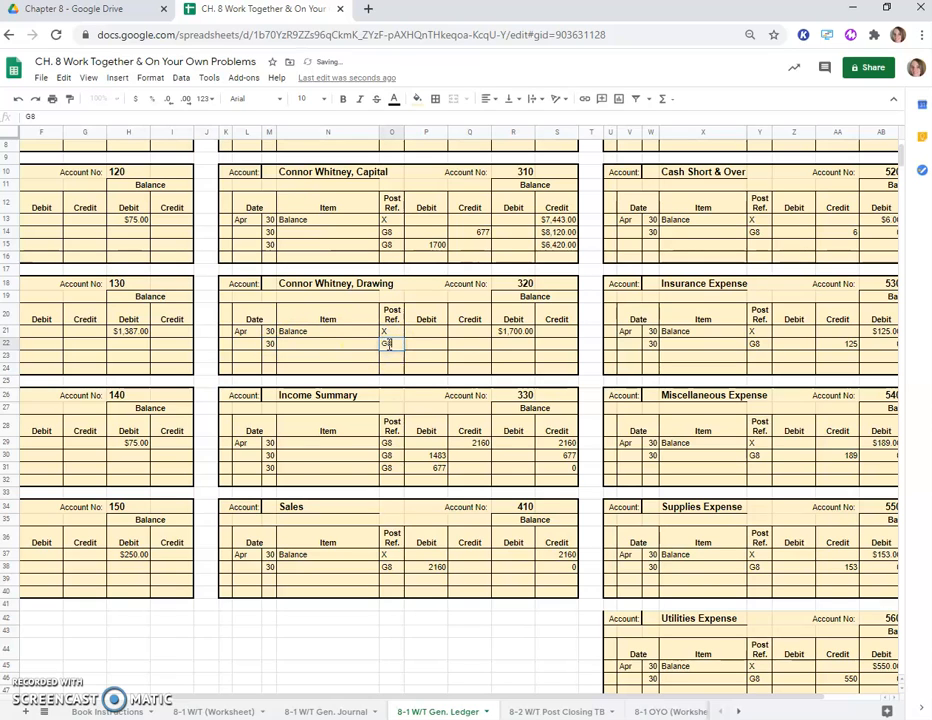
{"action": "left_click", "coordinate": [470, 344]}
{"action": "type", "text": "1700"}
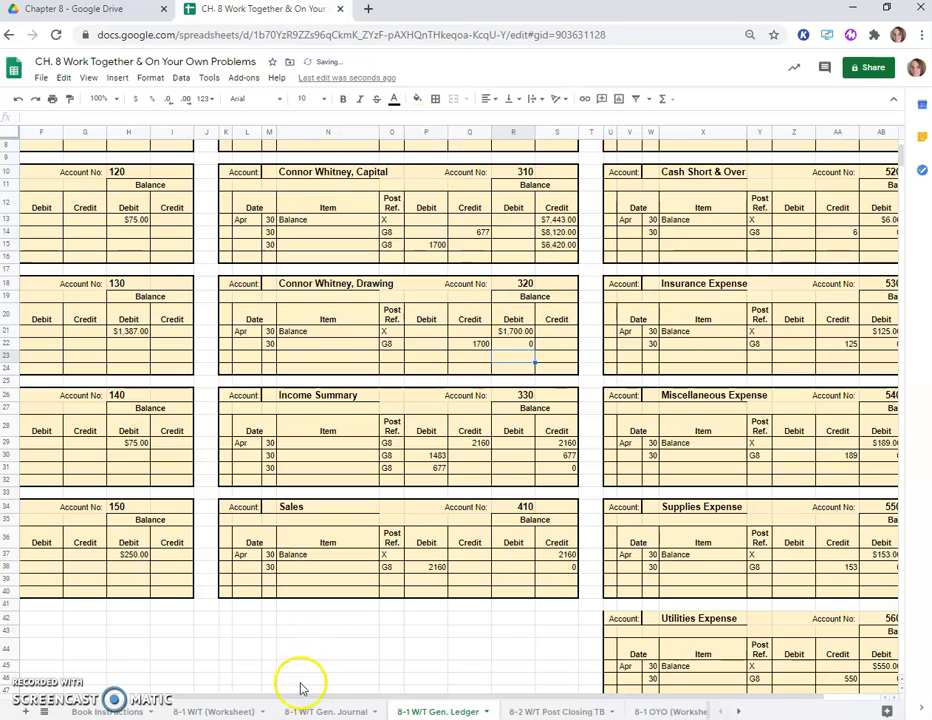
{"action": "left_click", "coordinate": [324, 712]}
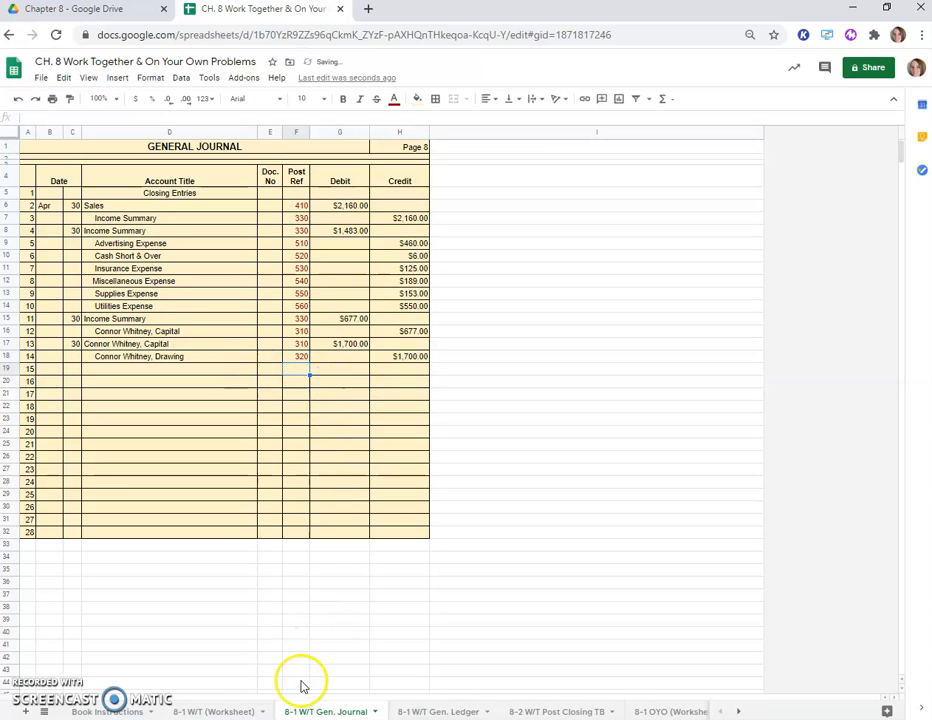
Step: Scroll through the ledger to confirm sales, expense and drawing accounts show zero balances, then return to the textbook instructions sheet
{"action": "left_click", "coordinate": [436, 712]}
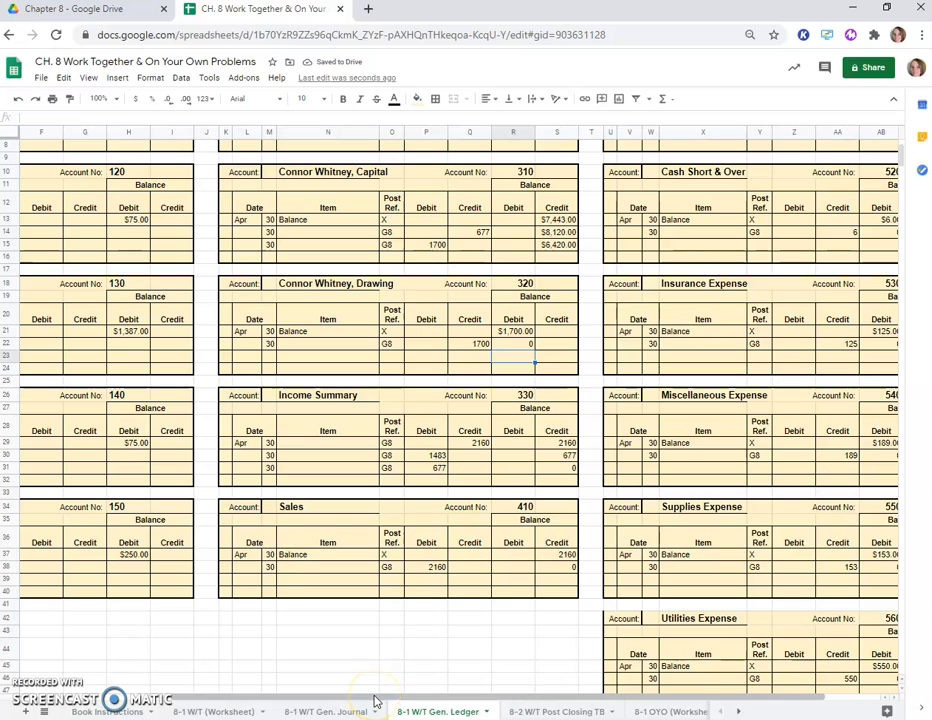
{"action": "scroll", "scroll_direction": "up", "scroll_amount": 3}
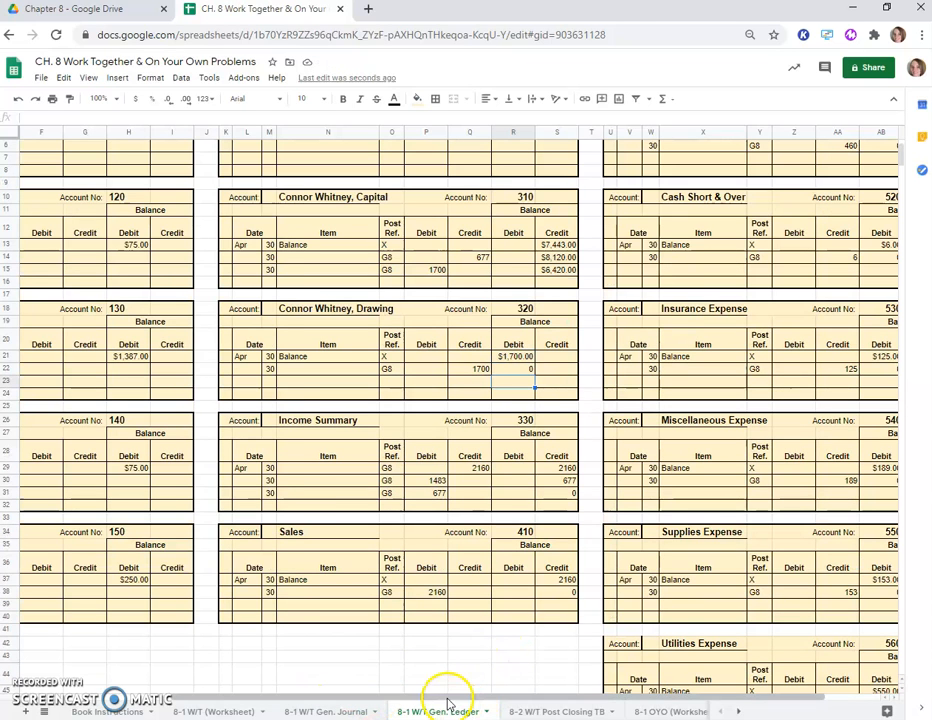
{"action": "scroll", "scroll_direction": "left", "scroll_amount": 3}
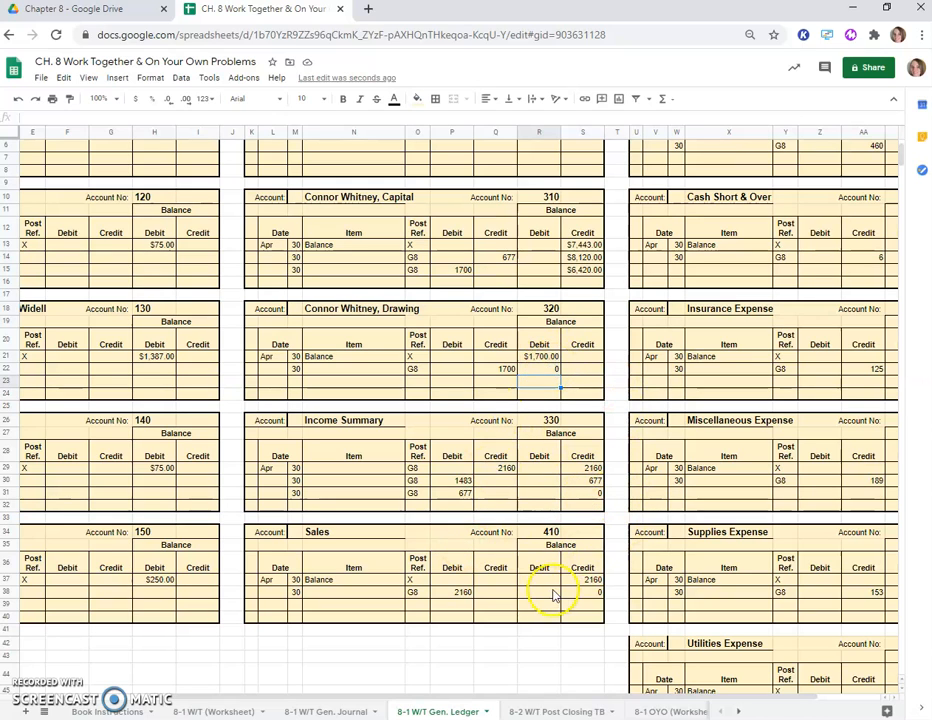
{"action": "scroll", "scroll_direction": "right", "scroll_amount": 3}
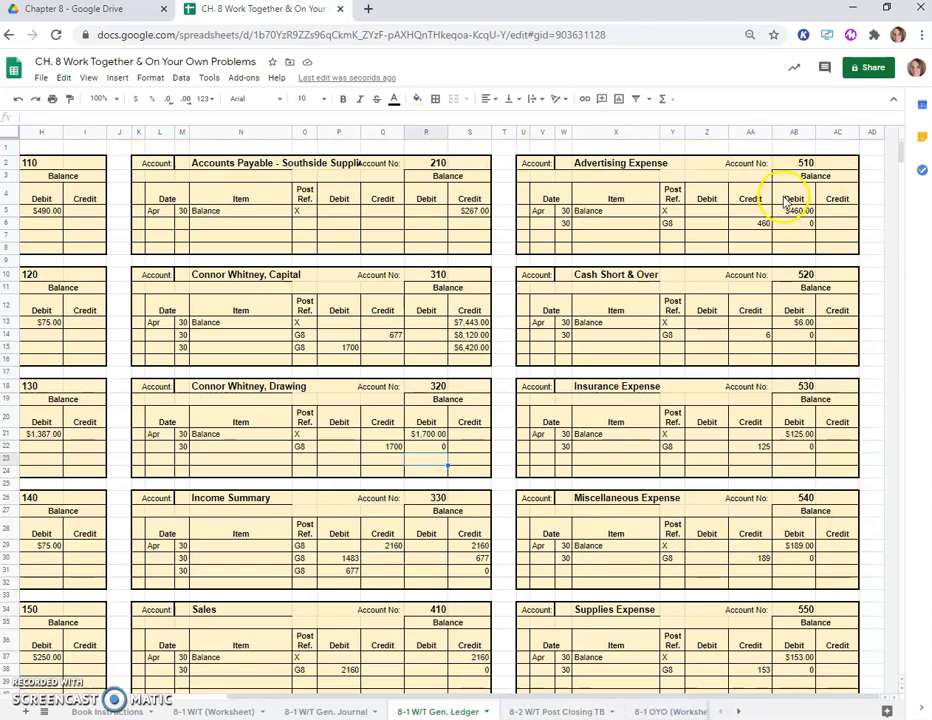
{"action": "mouse_move", "coordinate": [852, 476]}
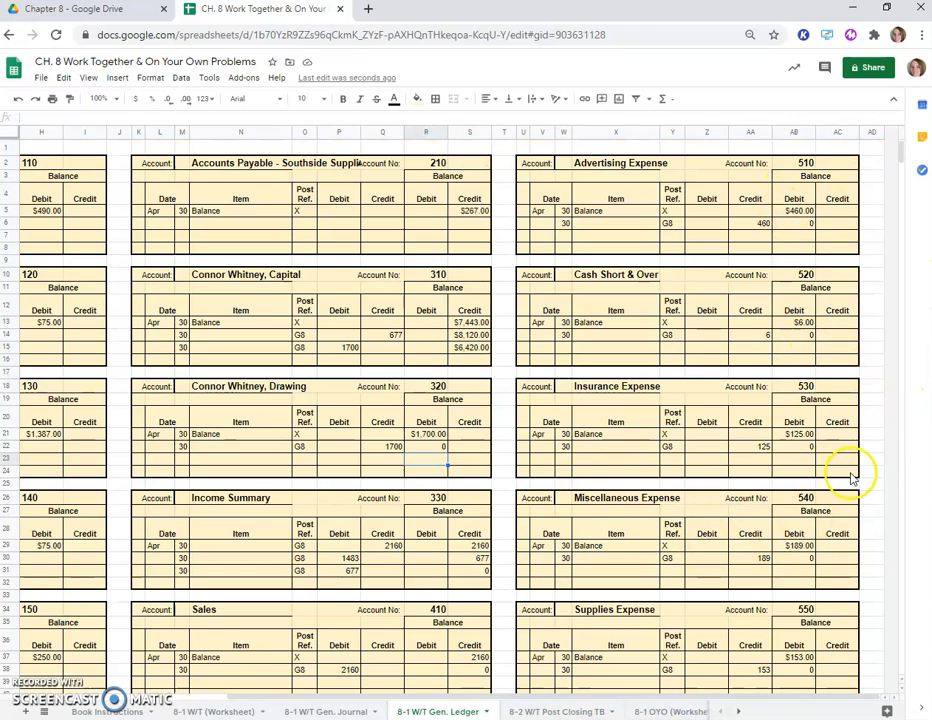
{"action": "scroll", "scroll_direction": "down", "scroll_amount": 3}
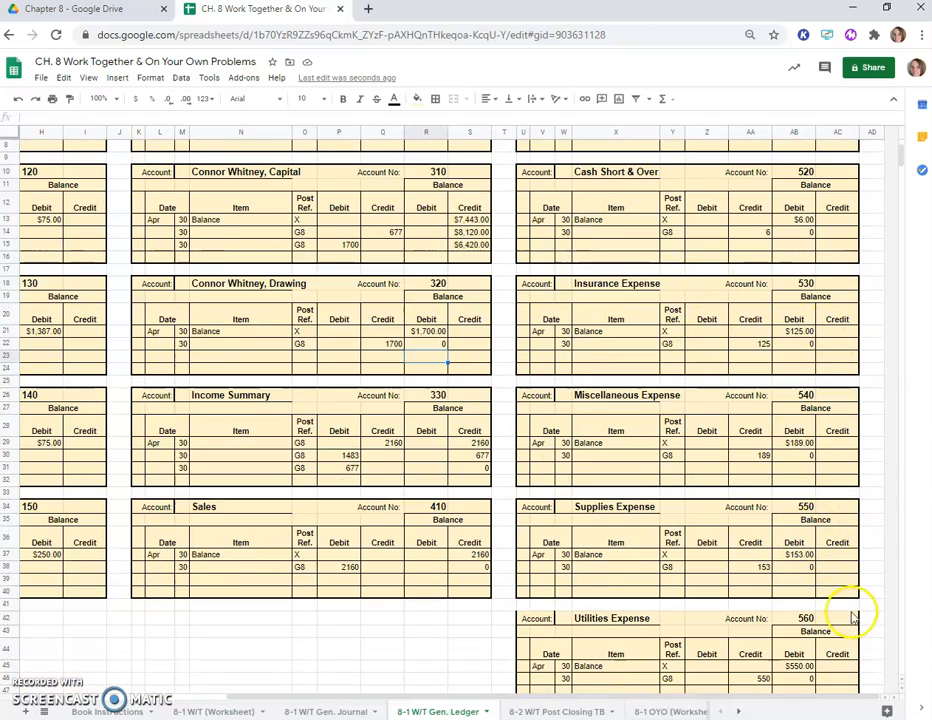
{"action": "scroll", "scroll_direction": "down", "scroll_amount": 3}
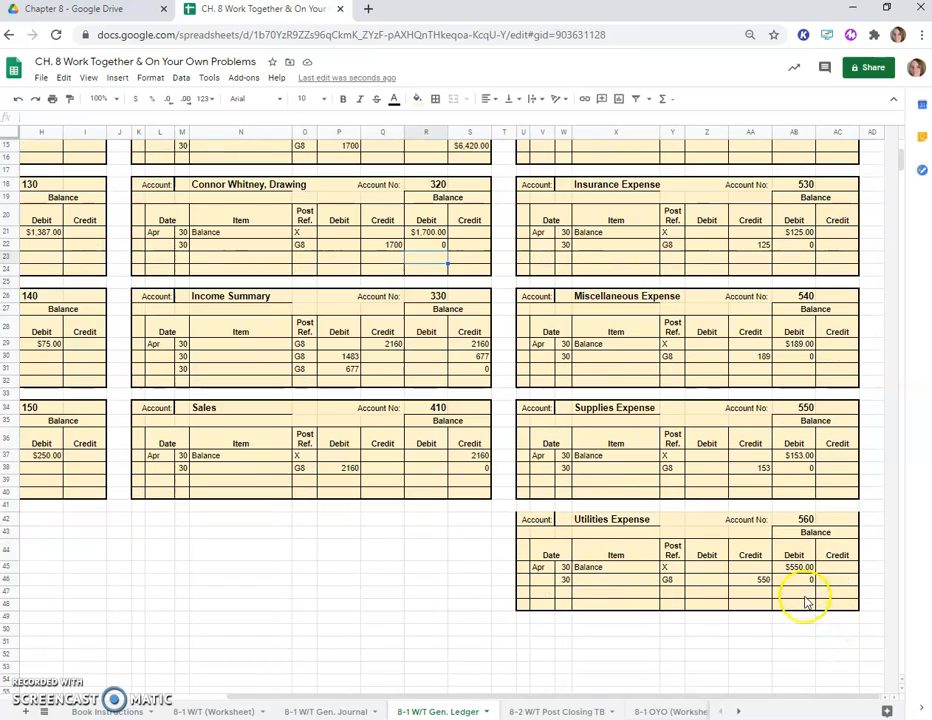
{"action": "scroll", "scroll_direction": "left", "scroll_amount": 3}
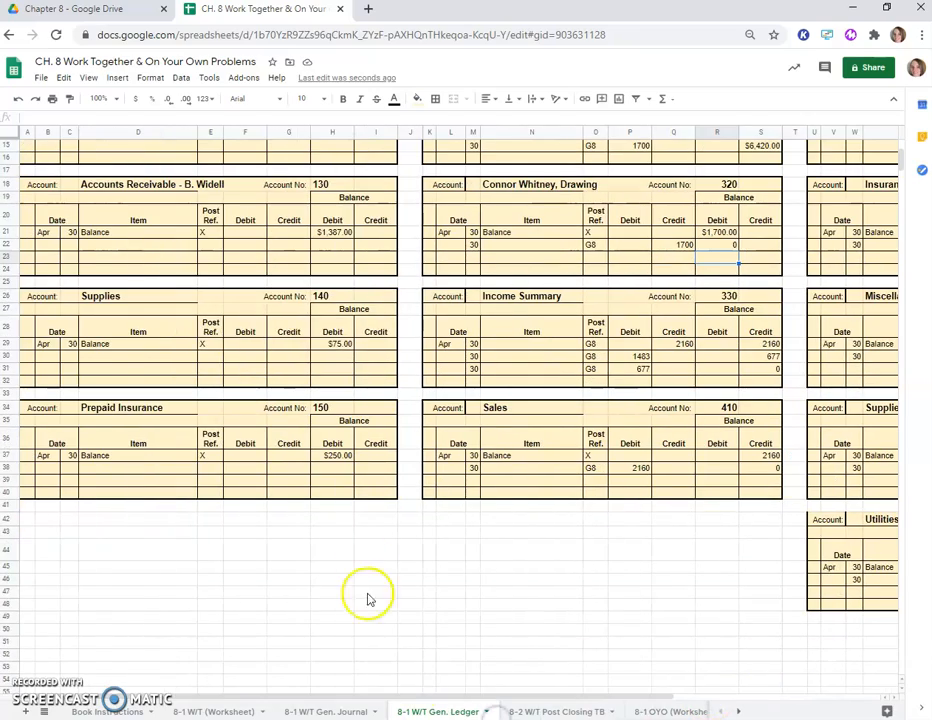
{"action": "scroll", "scroll_direction": "up", "scroll_amount": 3}
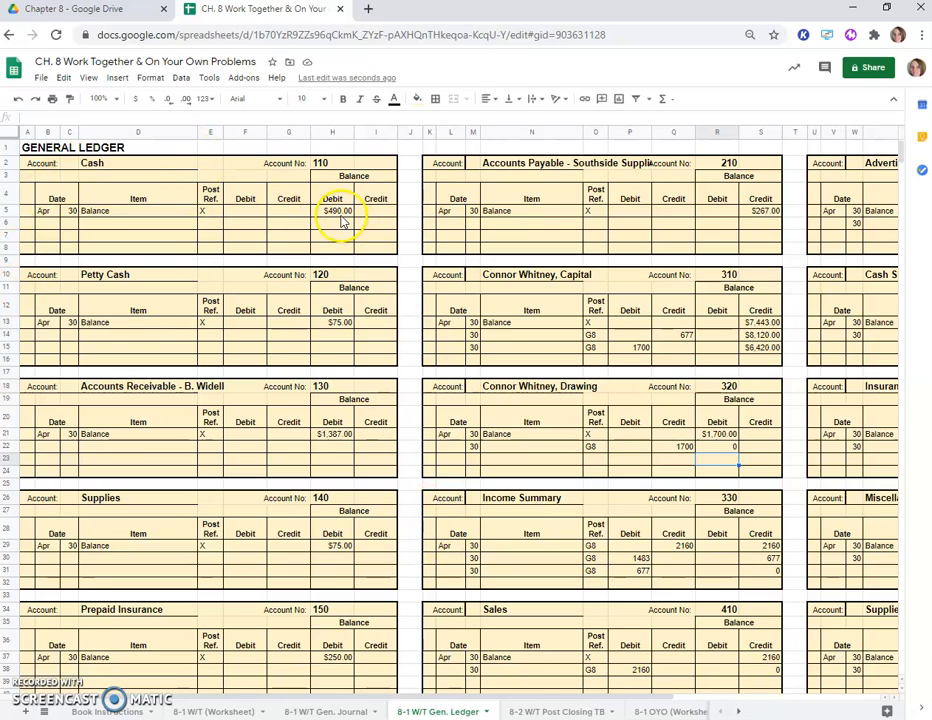
{"action": "mouse_move", "coordinate": [378, 356]}
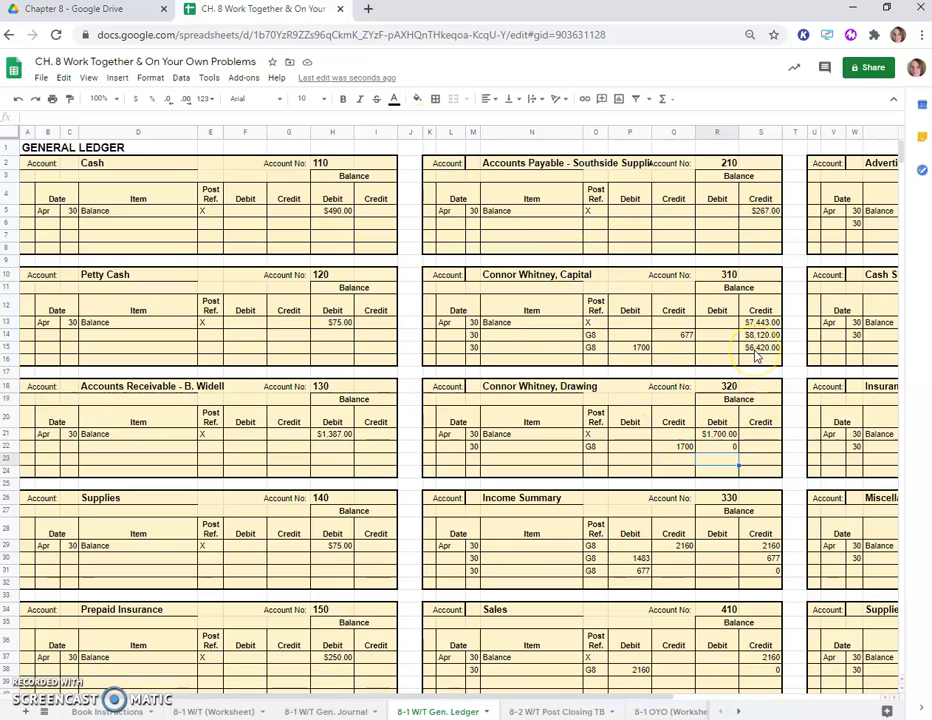
{"action": "scroll", "scroll_direction": "down", "scroll_amount": 3}
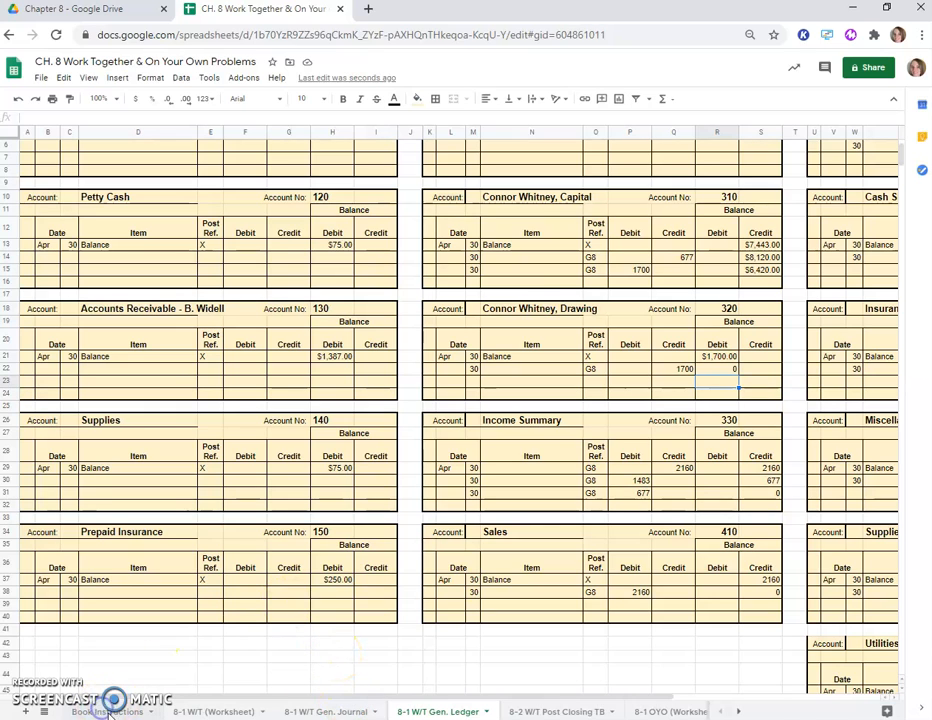
{"action": "left_click", "coordinate": [108, 712]}
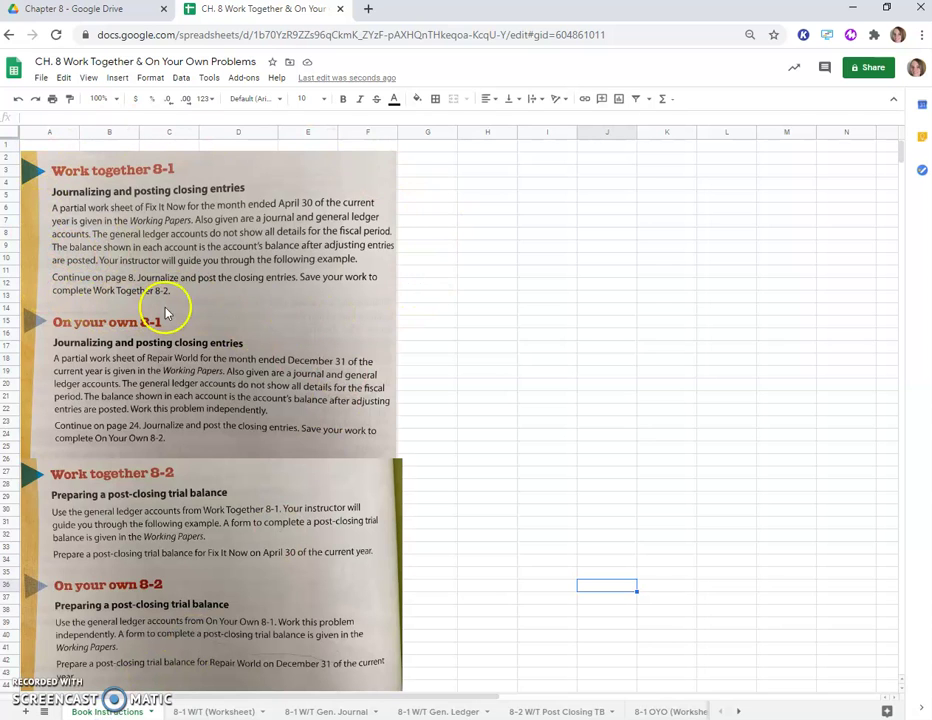
{"action": "mouse_move", "coordinate": [268, 288]}
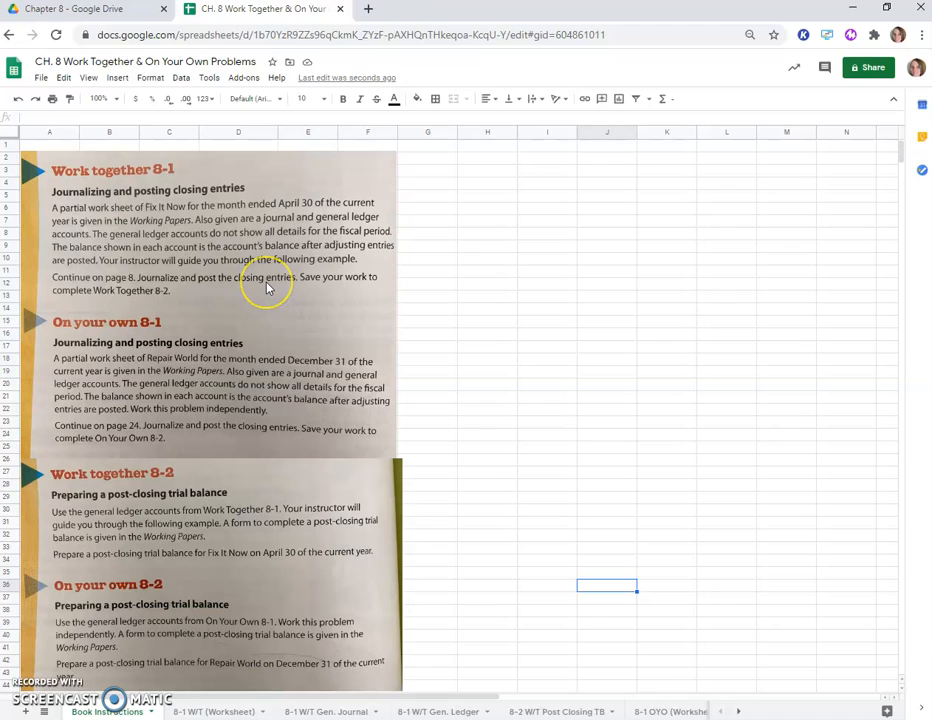